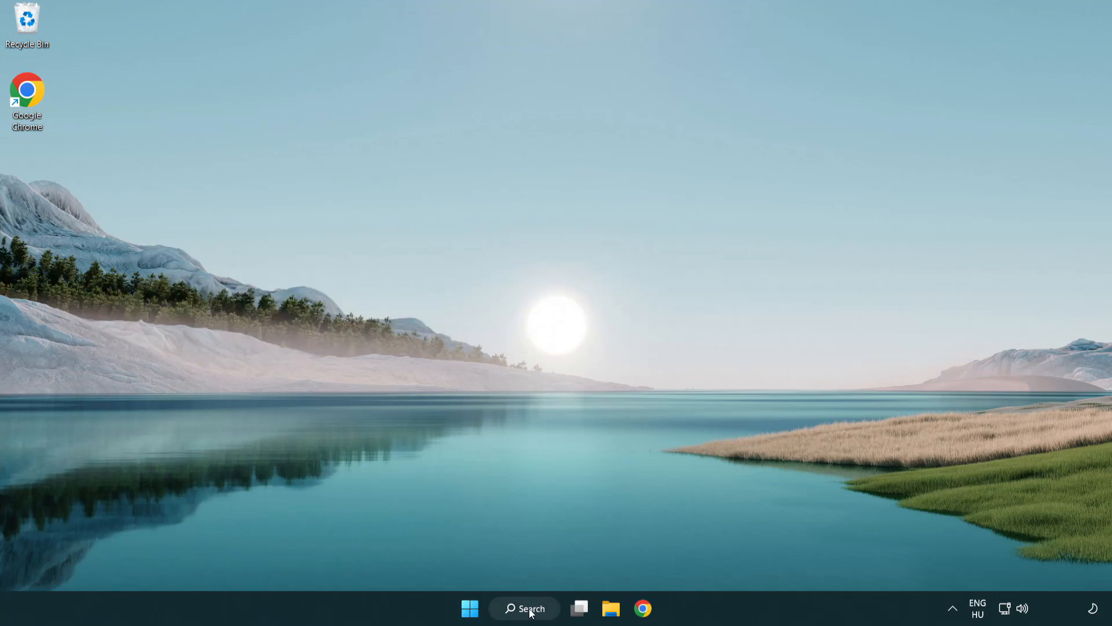
Search for 'device manager' from the taskbar so Device Manager shows as best match
{"action": "left_click", "coordinate": [525, 608]}
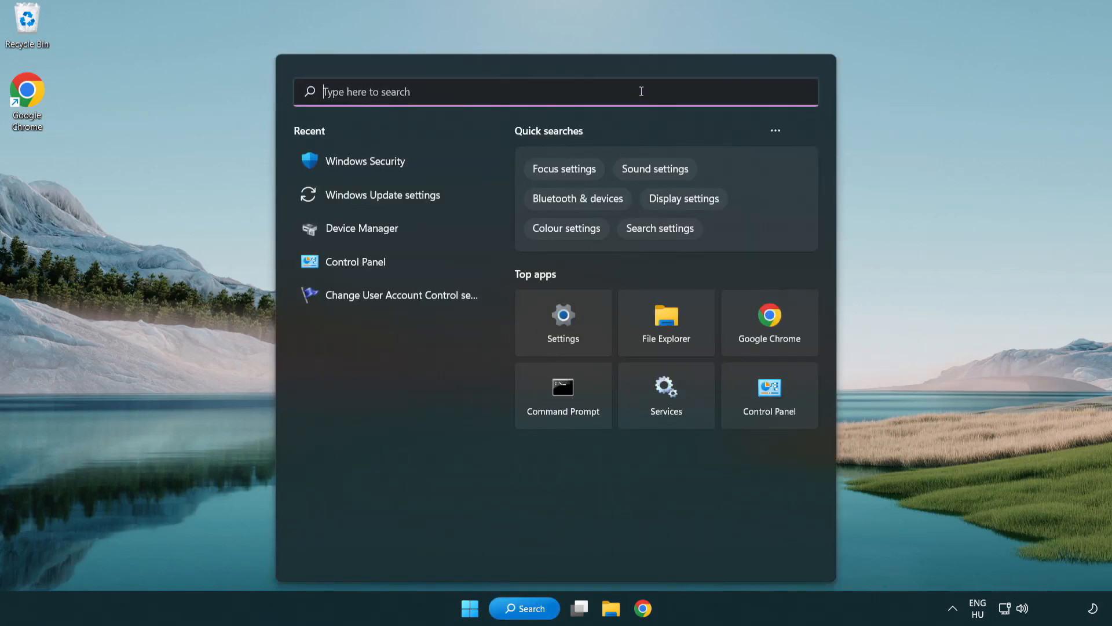
{"action": "type", "text": "device Manager"}
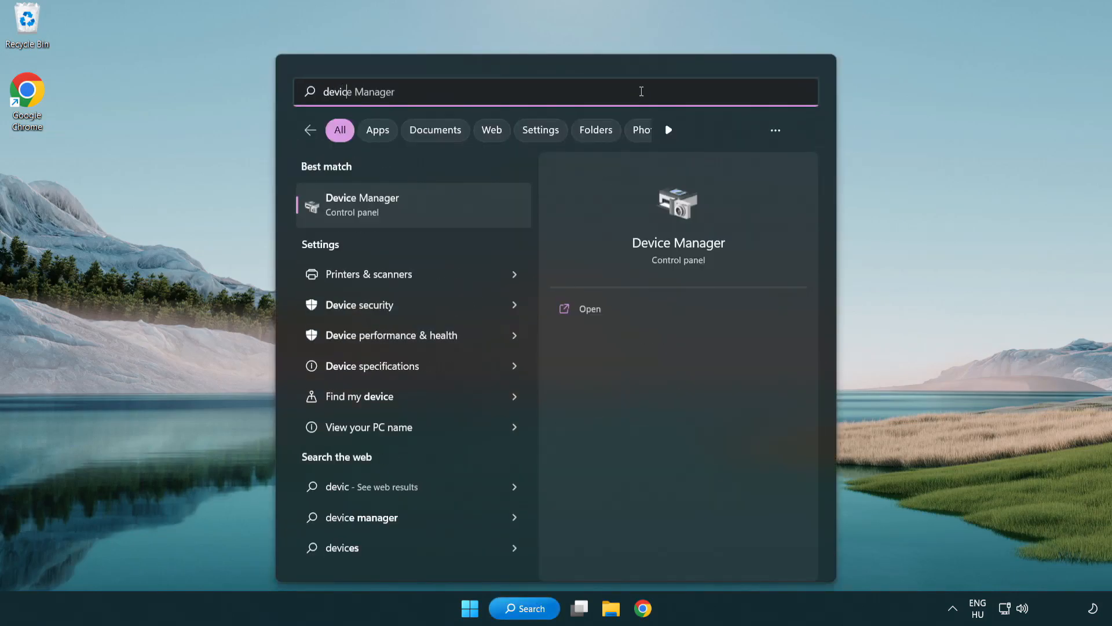
{"action": "type", "text": "device manager"}
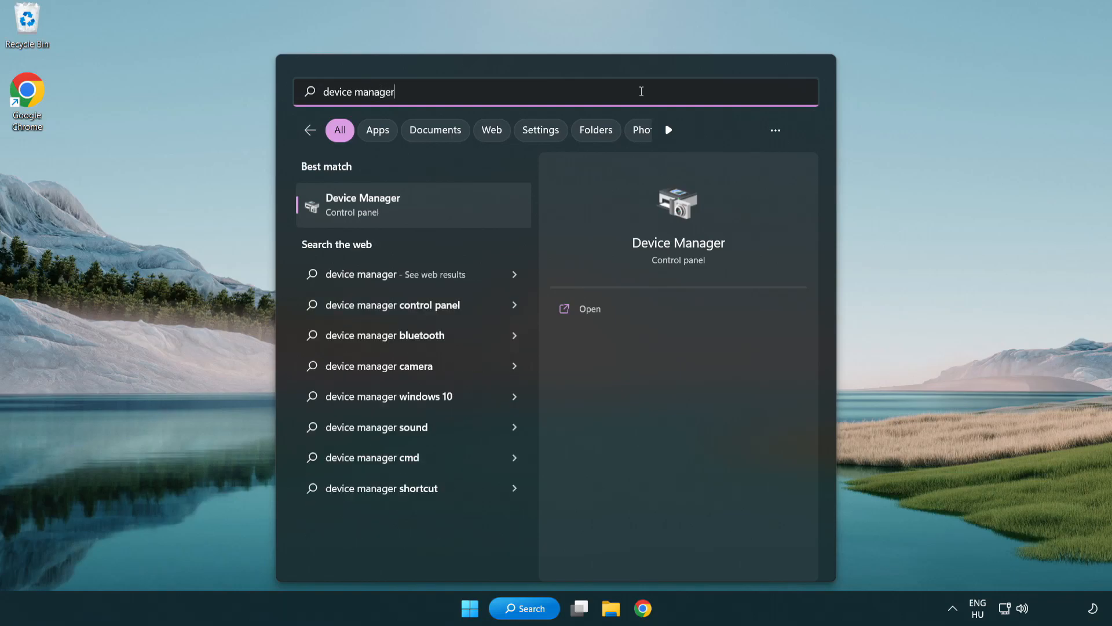
{"action": "mouse_move", "coordinate": [386, 216]}
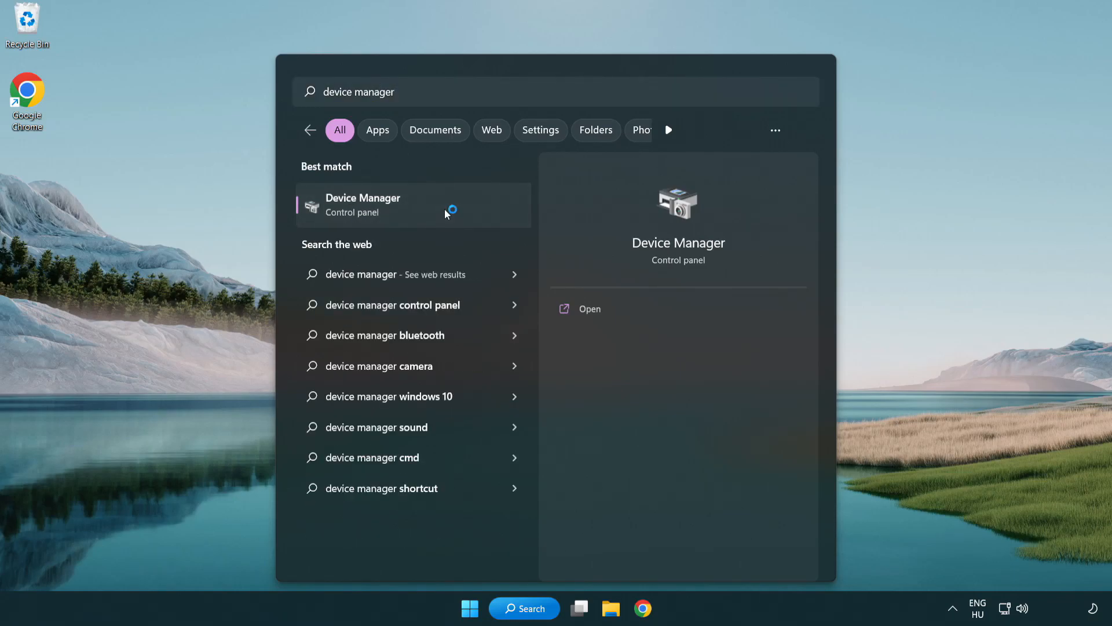
Launch Device Manager, expand Display adapters and bring up the VMware SVGA 3D context menu
{"action": "left_click", "coordinate": [363, 205]}
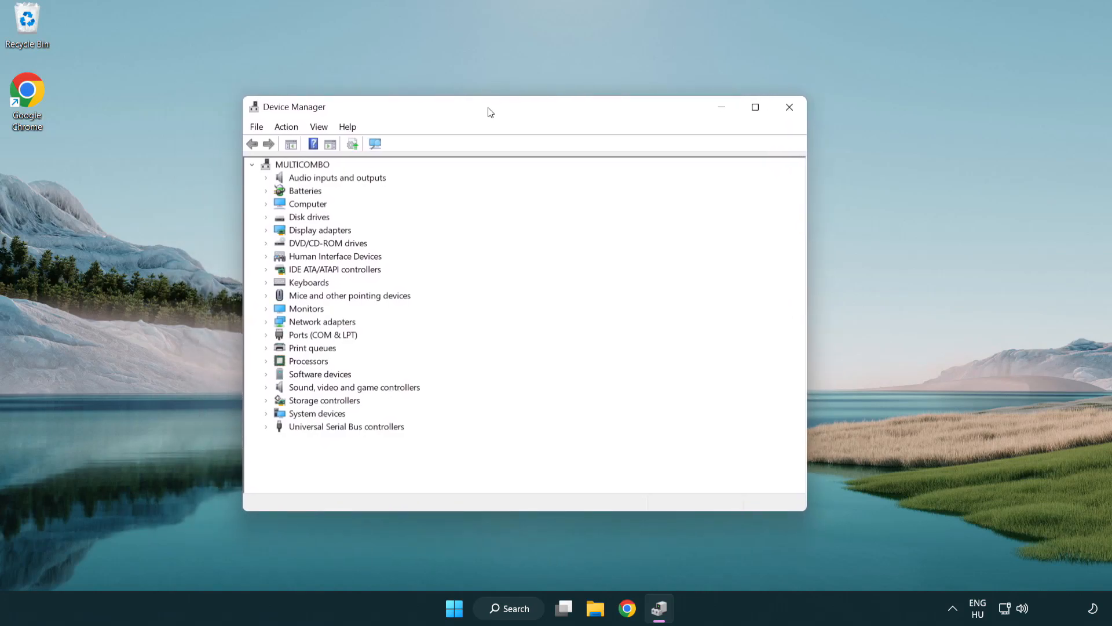
{"action": "left_click", "coordinate": [320, 229]}
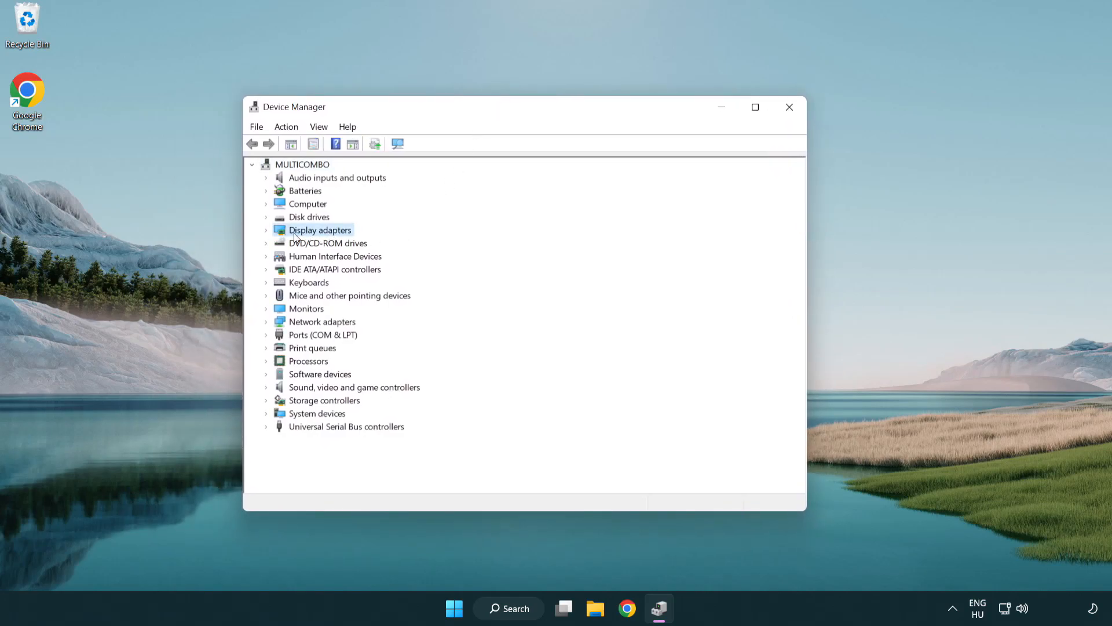
{"action": "left_click", "coordinate": [267, 230]}
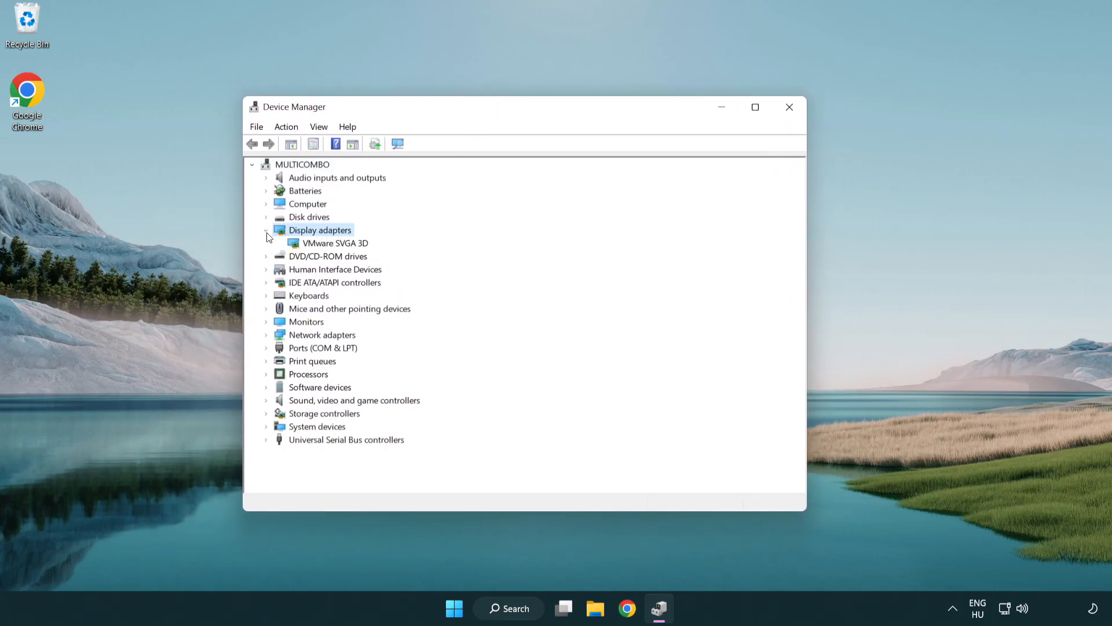
{"action": "left_click", "coordinate": [335, 244]}
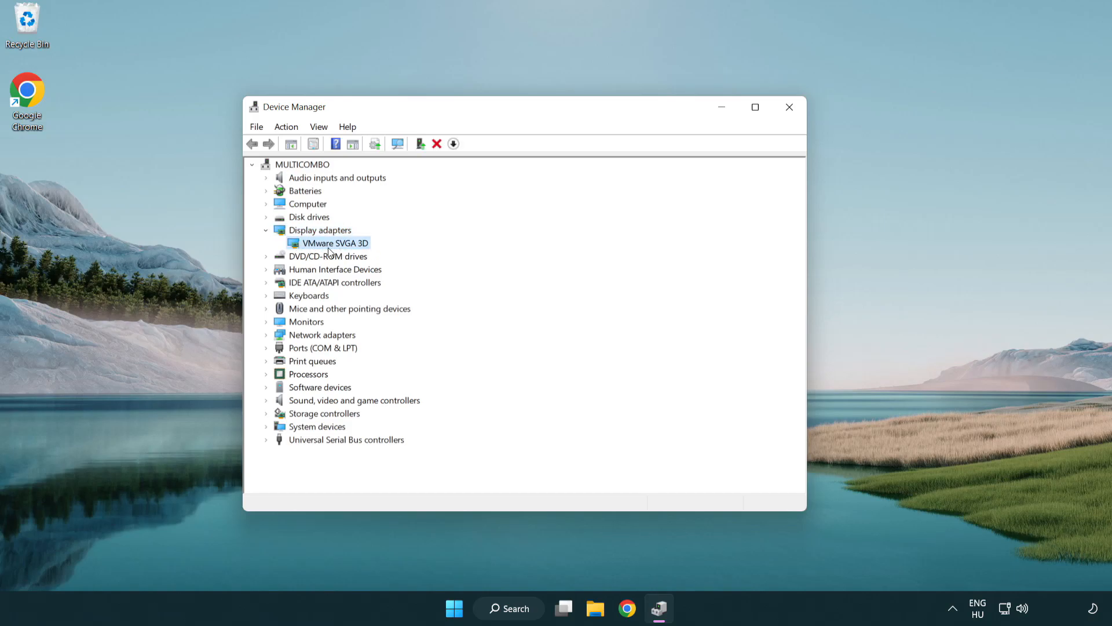
{"action": "right_click", "coordinate": [335, 243]}
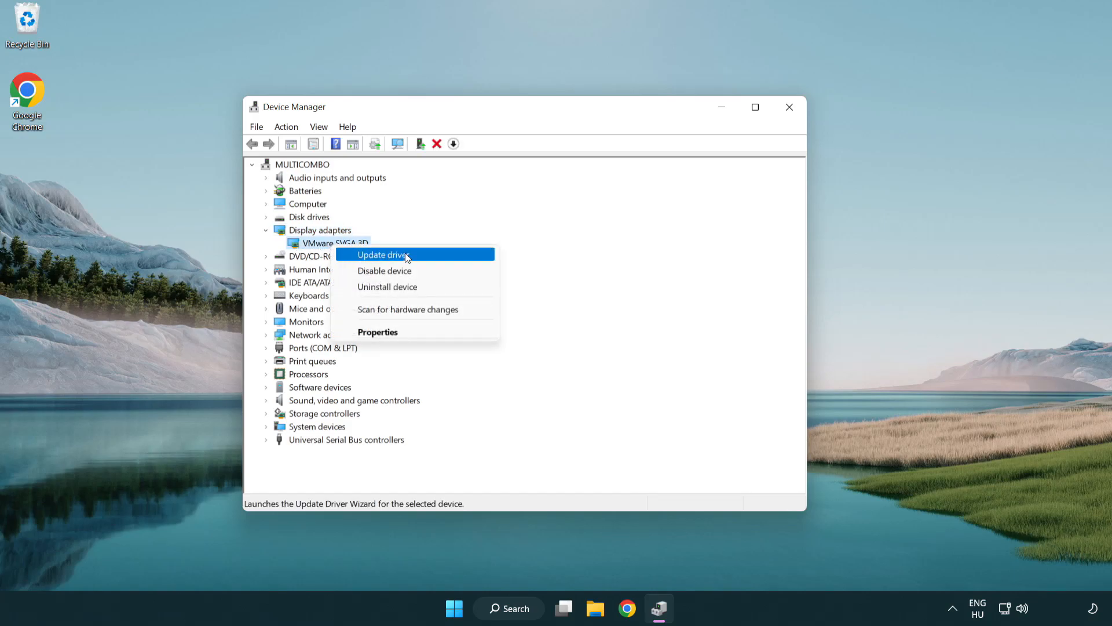
{"action": "mouse_move", "coordinate": [438, 257]}
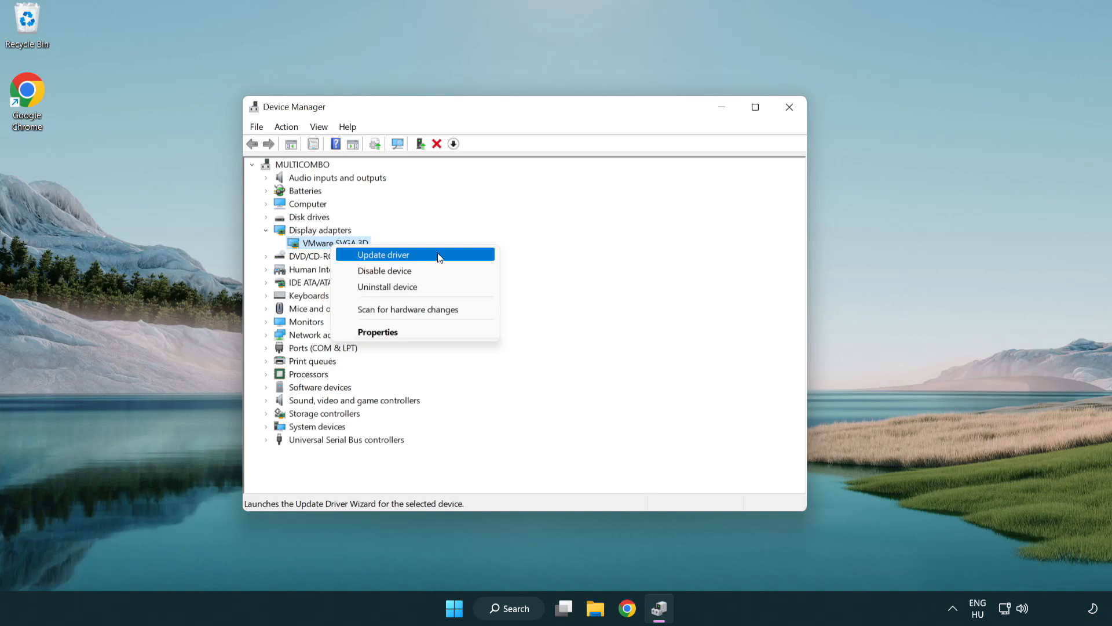
Search automatically for a VMware SVGA 3D driver update, dismiss the result and close Device Manager
{"action": "left_click", "coordinate": [382, 254]}
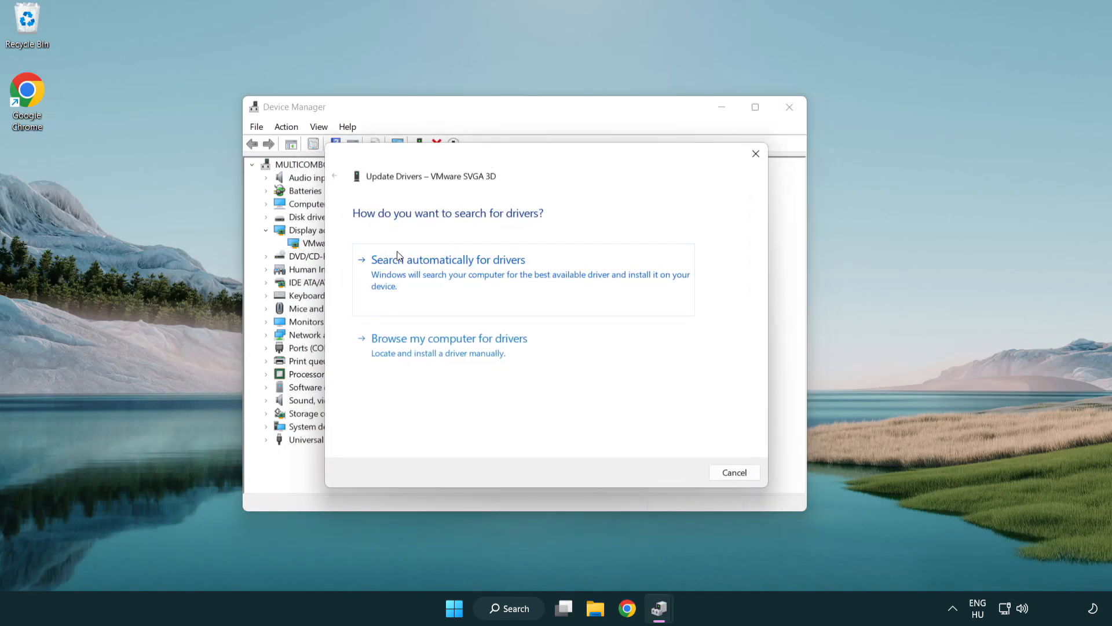
{"action": "mouse_move", "coordinate": [438, 280]}
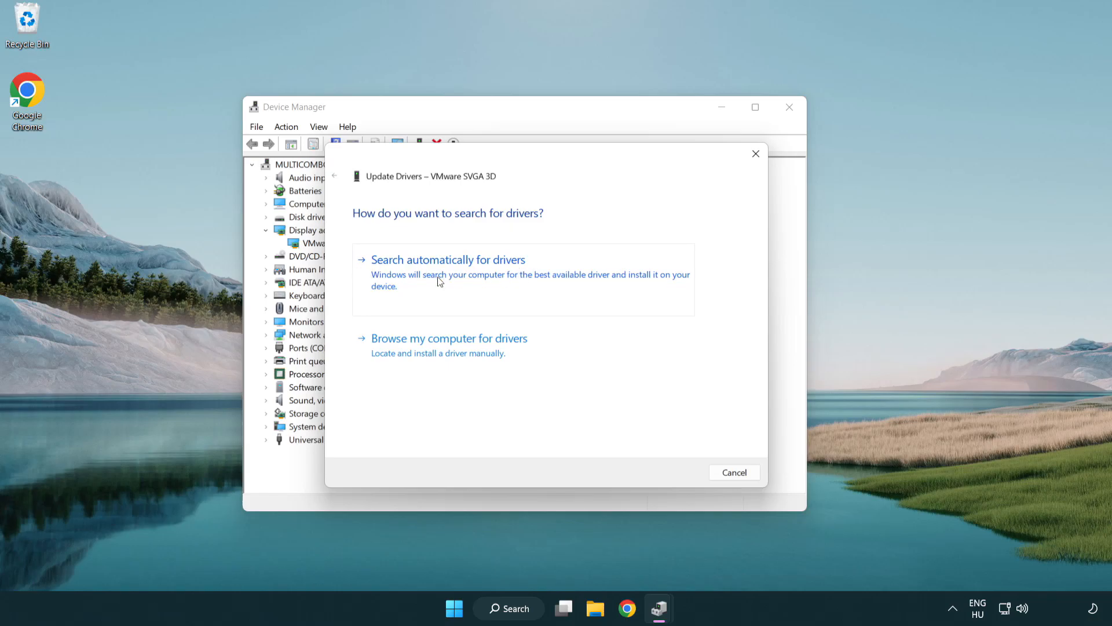
{"action": "left_click", "coordinate": [447, 260]}
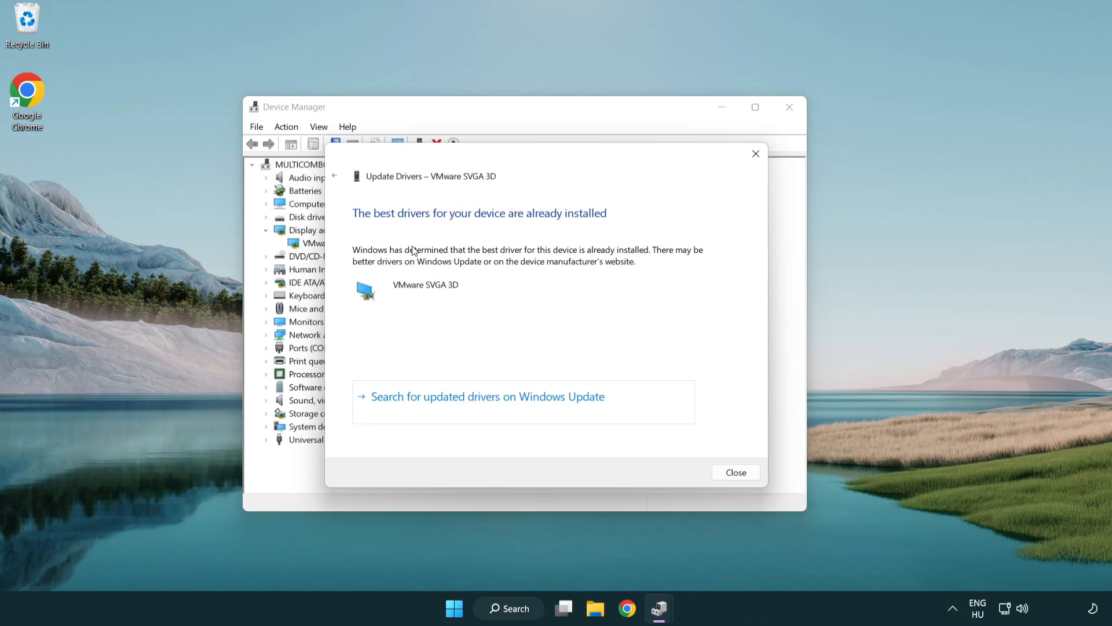
{"action": "mouse_move", "coordinate": [398, 232]}
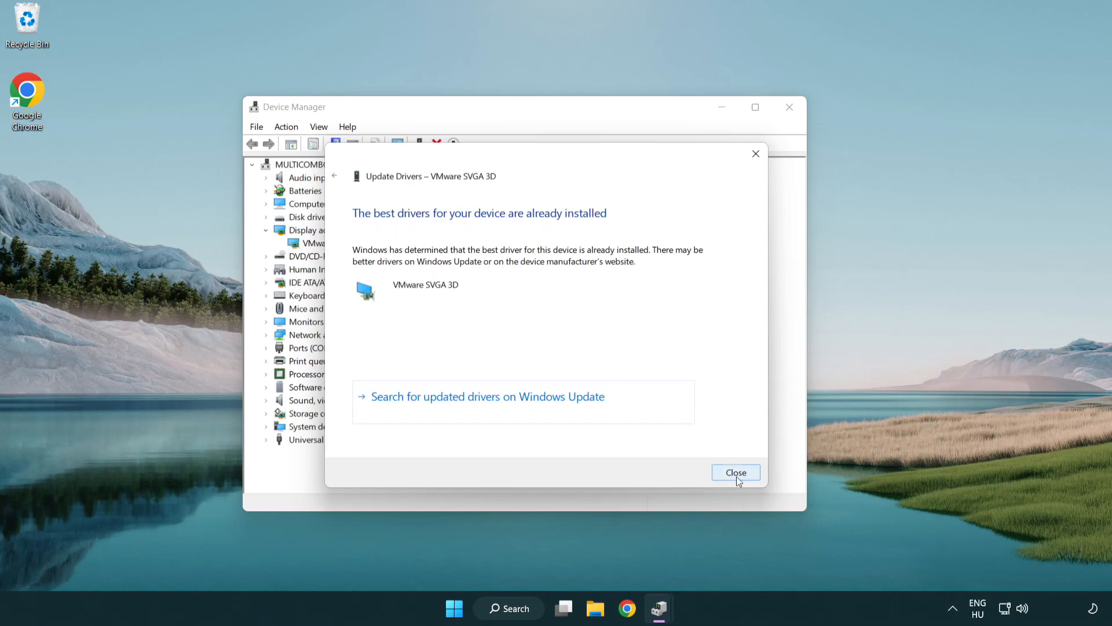
{"action": "left_click", "coordinate": [736, 472]}
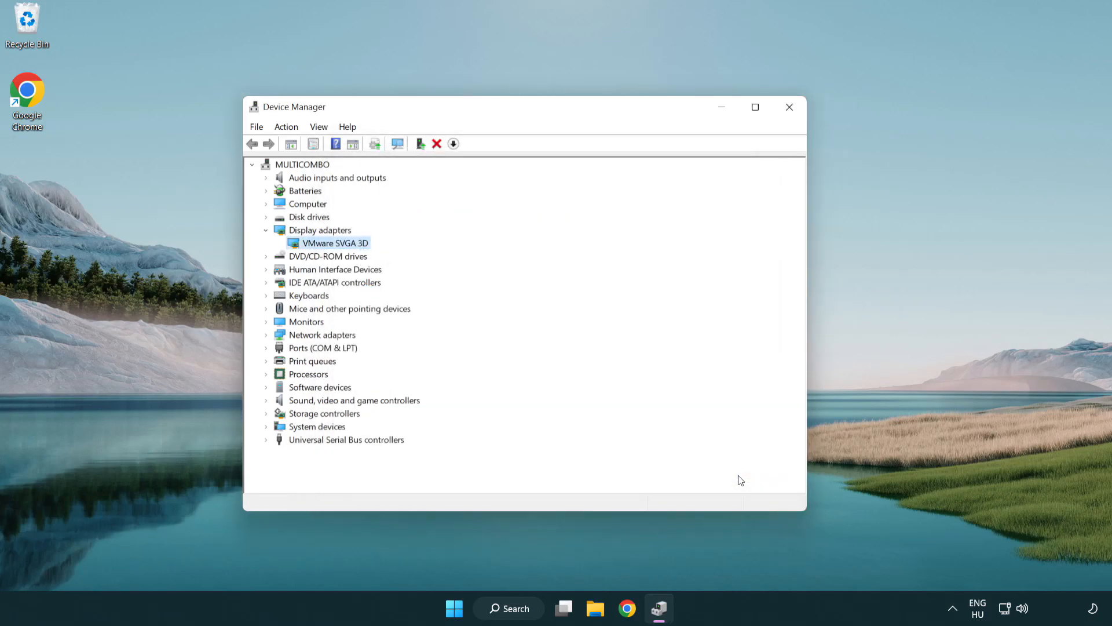
{"action": "mouse_move", "coordinate": [791, 109]}
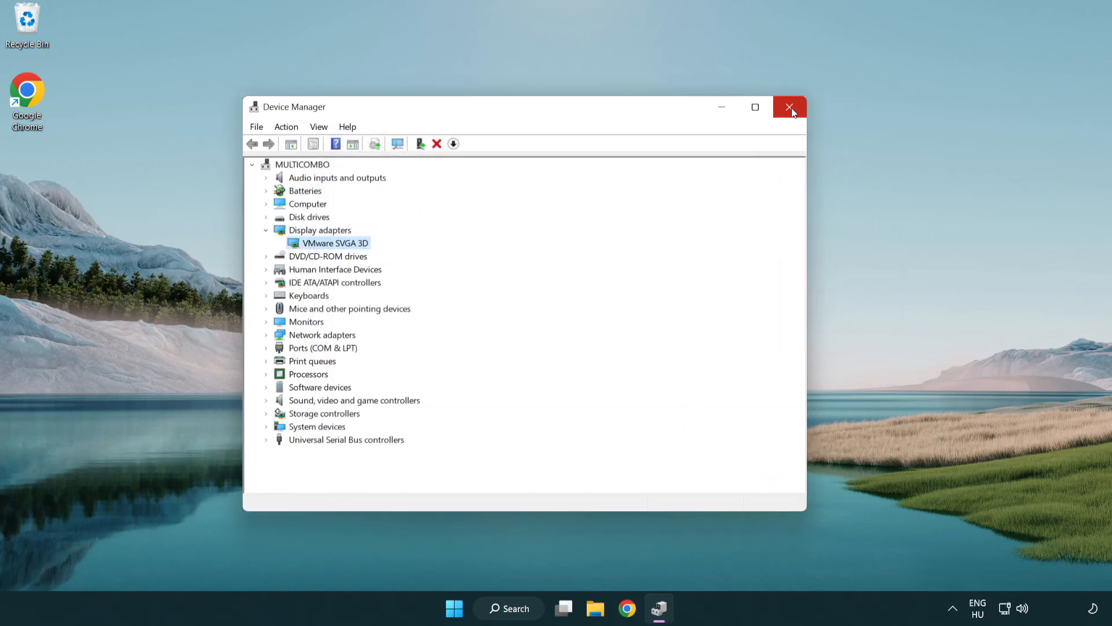
{"action": "left_click", "coordinate": [789, 106]}
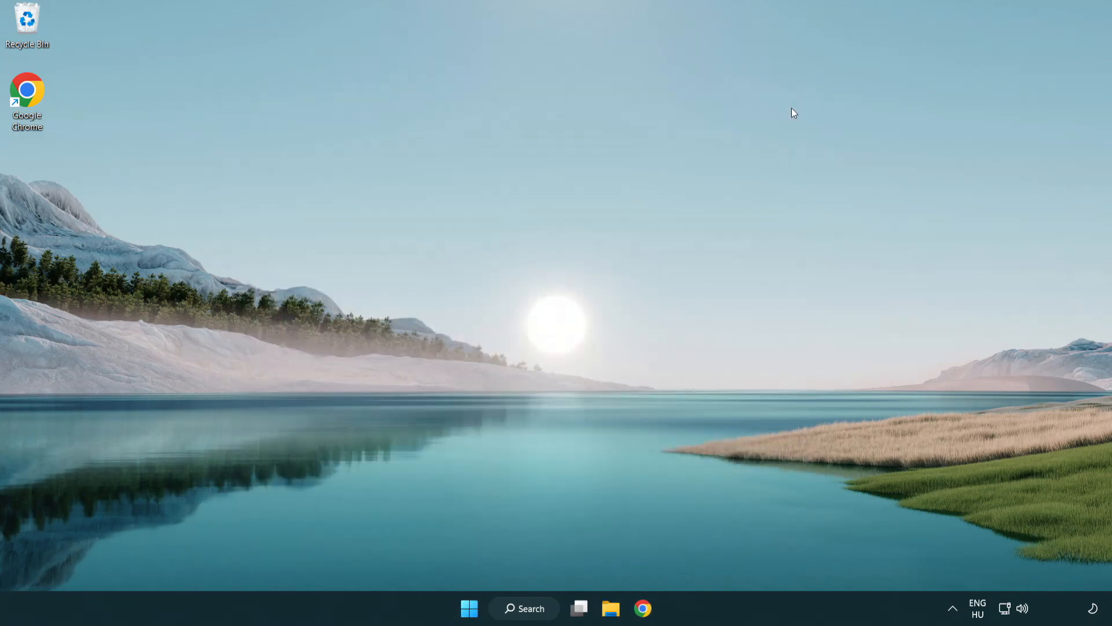
{"action": "mouse_move", "coordinate": [543, 408]}
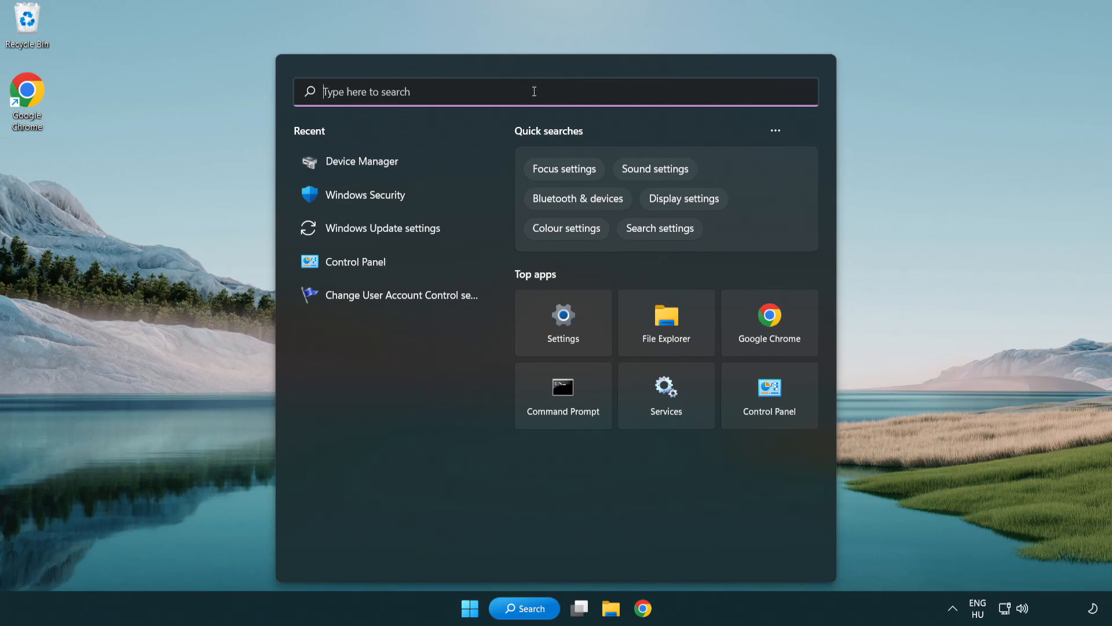
Search for 'update' so Windows Update settings shows as best match
{"action": "type", "text": "update"}
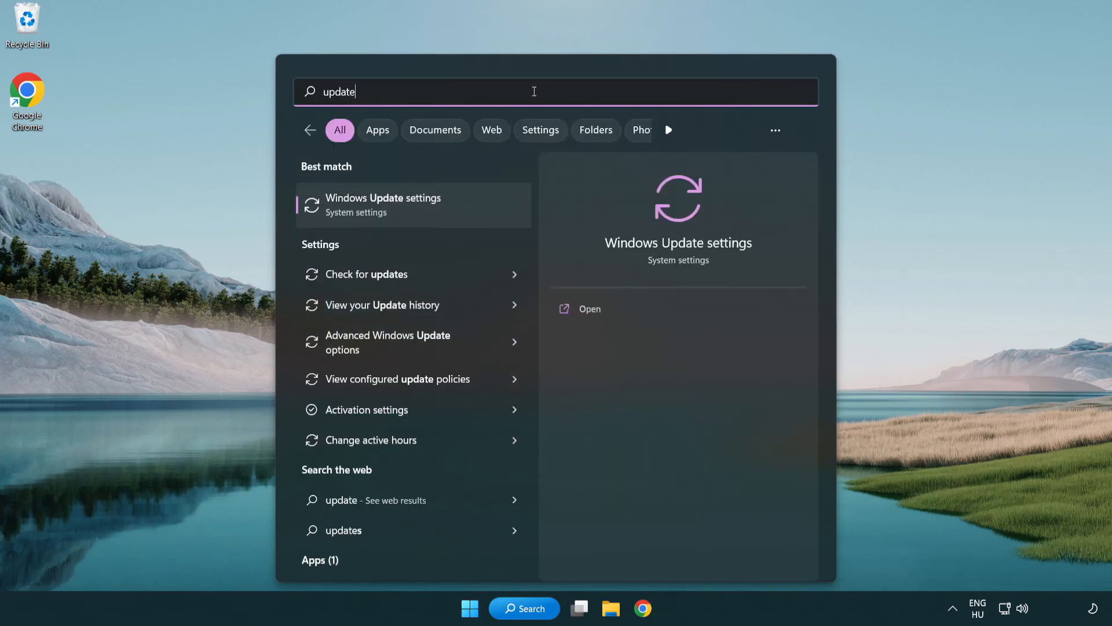
{"action": "mouse_move", "coordinate": [398, 215]}
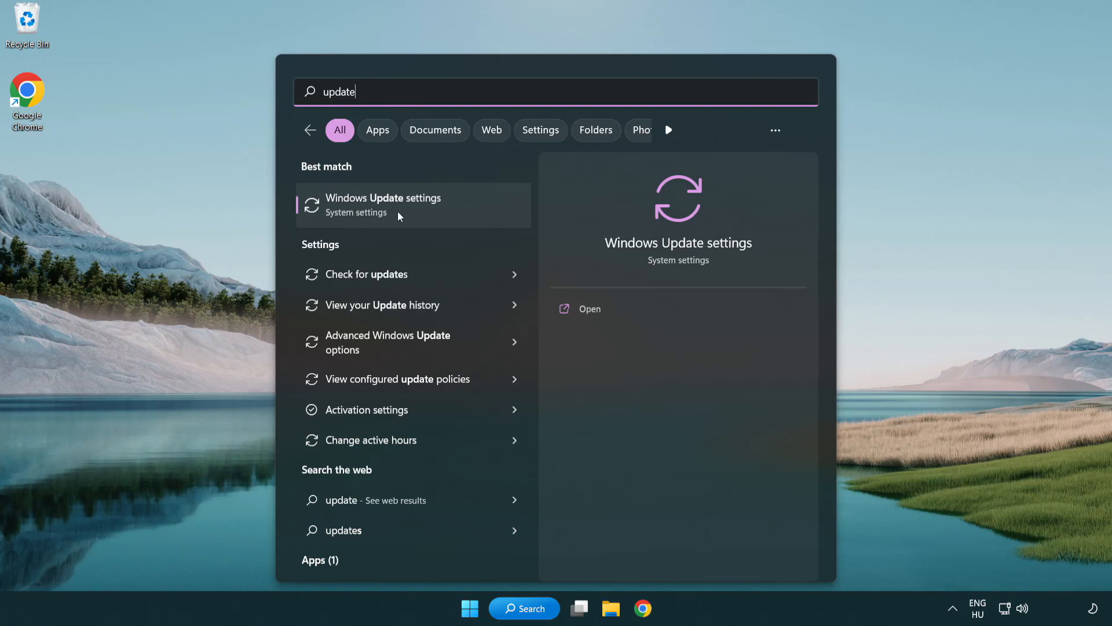
Open Windows Update settings and run a fresh check for updates
{"action": "left_click", "coordinate": [382, 205]}
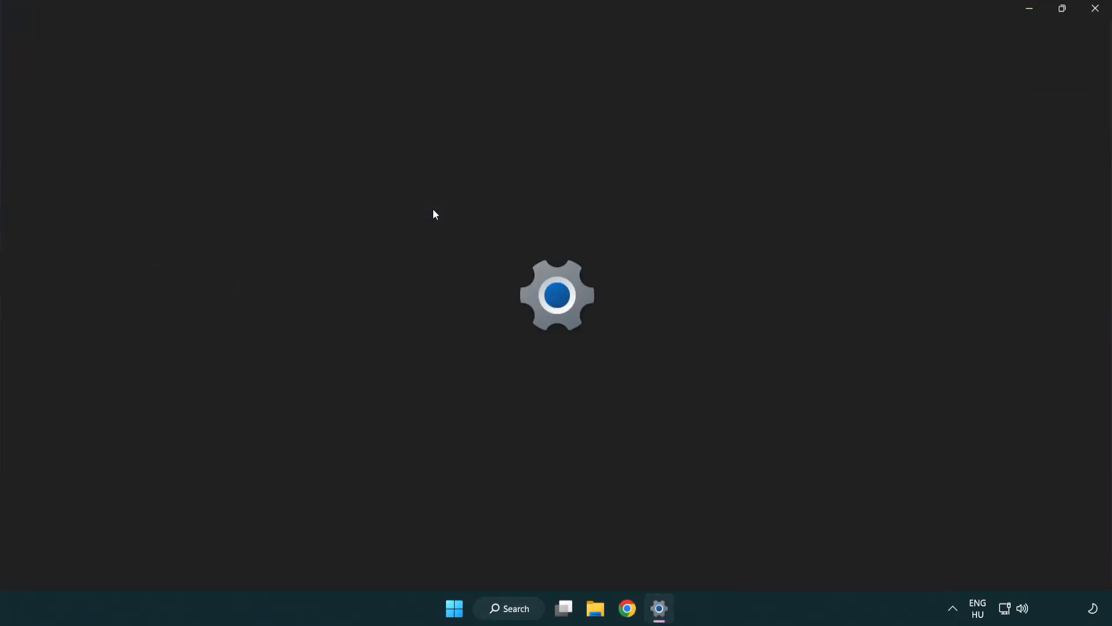
{"action": "left_click", "coordinate": [659, 609]}
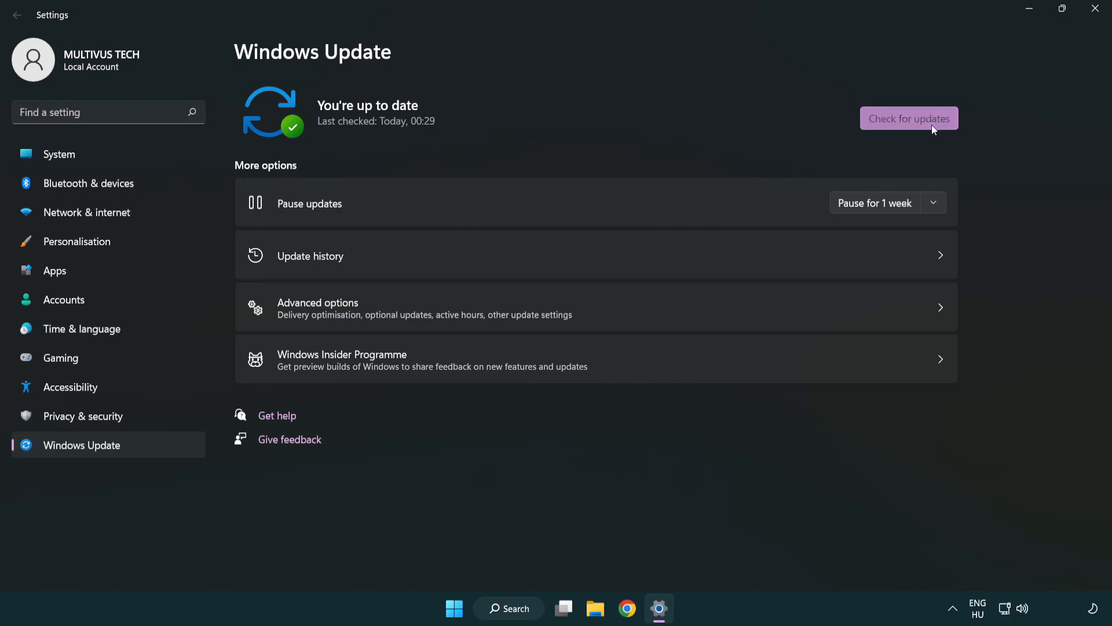
{"action": "left_click", "coordinate": [908, 118]}
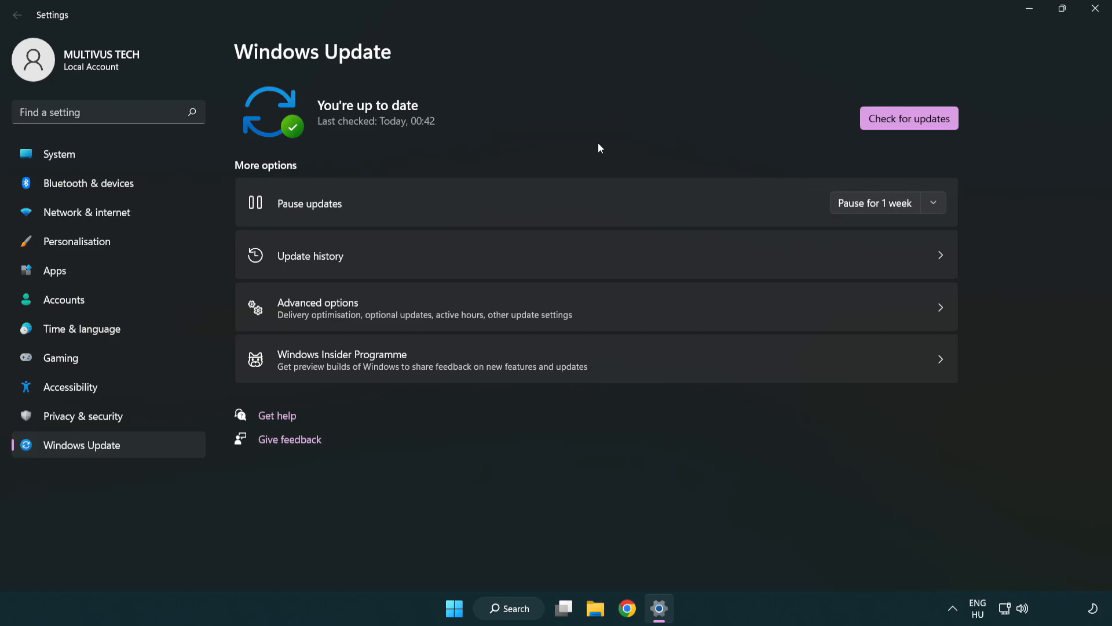
{"action": "mouse_move", "coordinate": [1094, 8]}
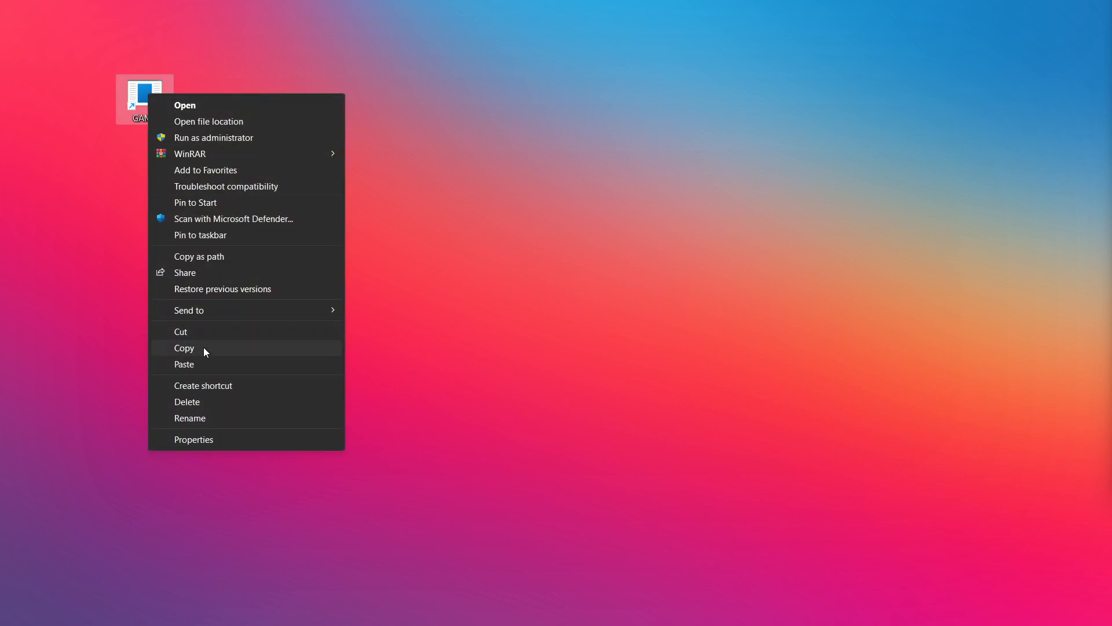
{"action": "mouse_move", "coordinate": [314, 442]}
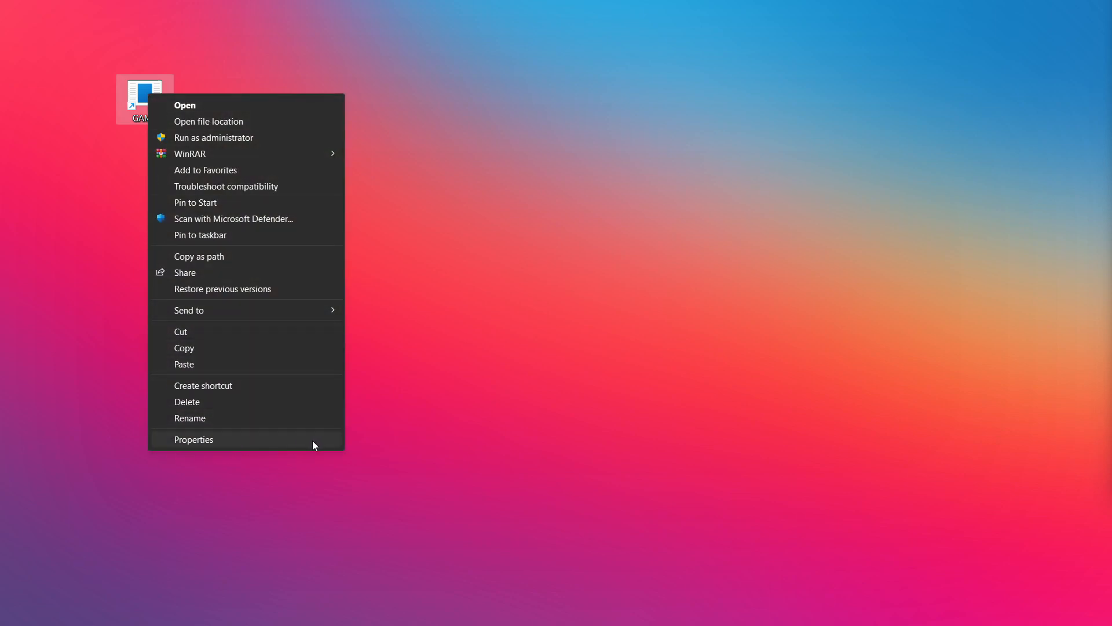
{"action": "mouse_move", "coordinate": [293, 441]}
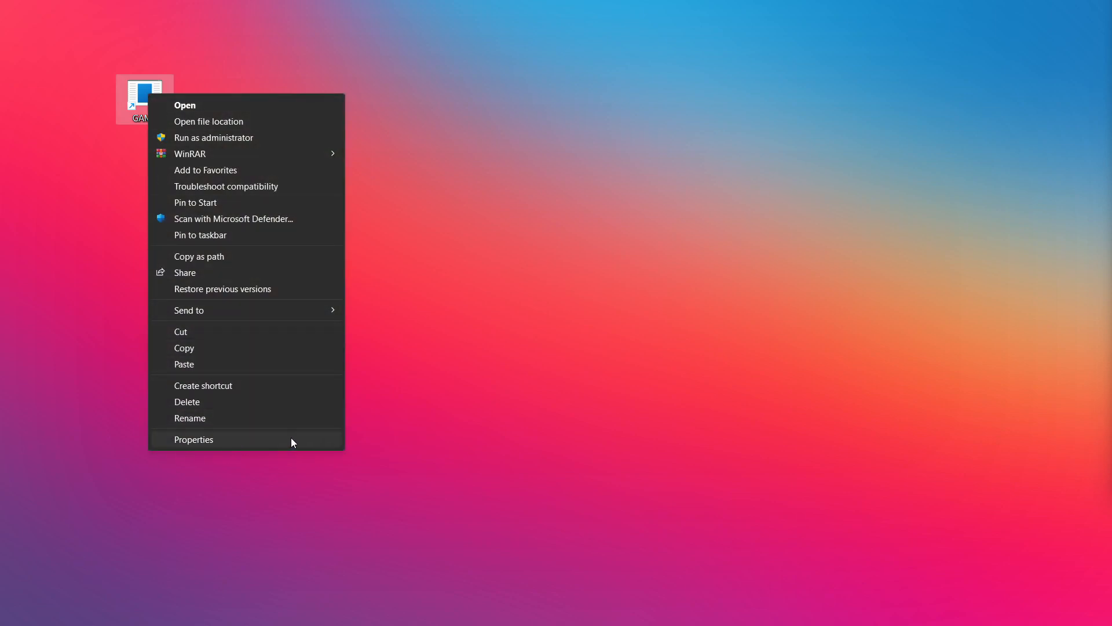
Open the Properties dialog of the GAME desktop shortcut
{"action": "left_click", "coordinate": [193, 439]}
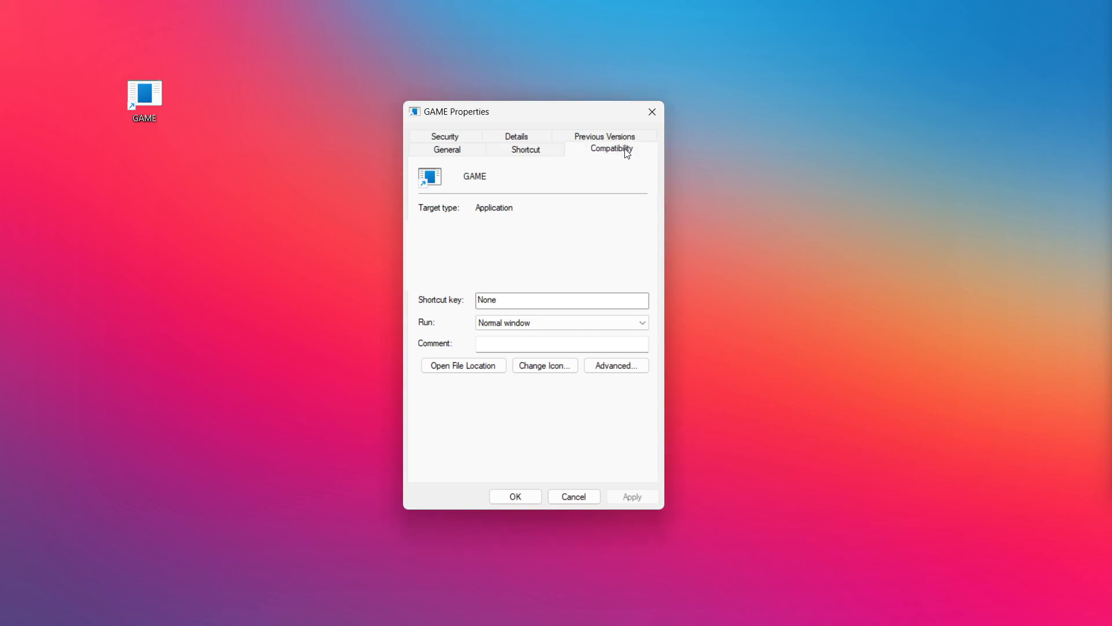
Apply Windows 8 compatibility mode, disabled fullscreen optimizations and run-as-administrator to the GAME shortcut
{"action": "left_click", "coordinate": [611, 149]}
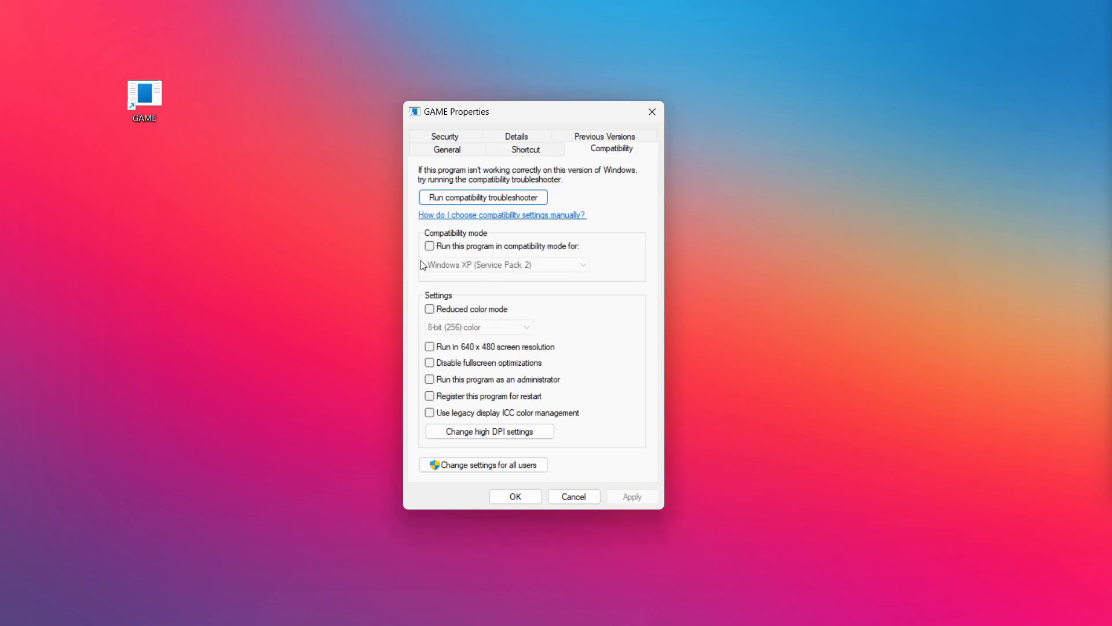
{"action": "mouse_move", "coordinate": [503, 250]}
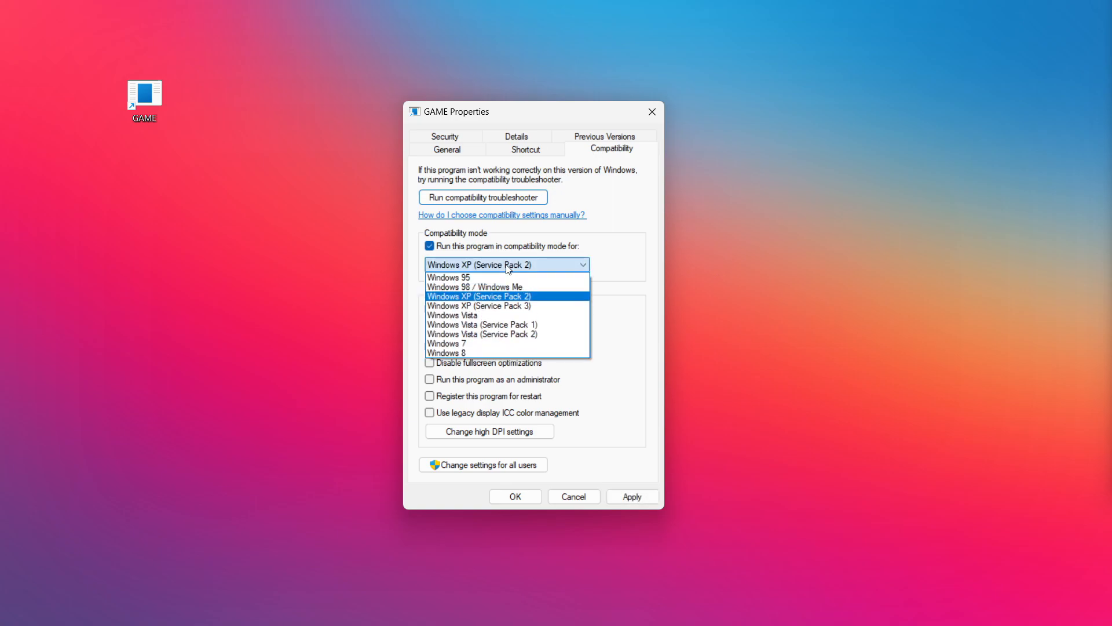
{"action": "mouse_move", "coordinate": [477, 348]}
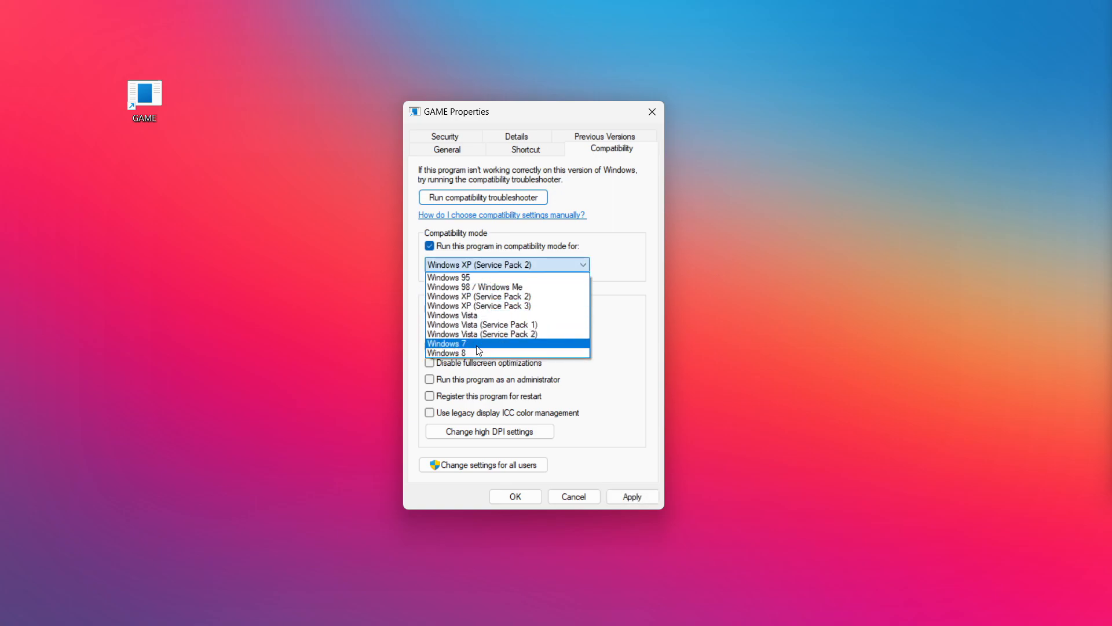
{"action": "left_click", "coordinate": [447, 352]}
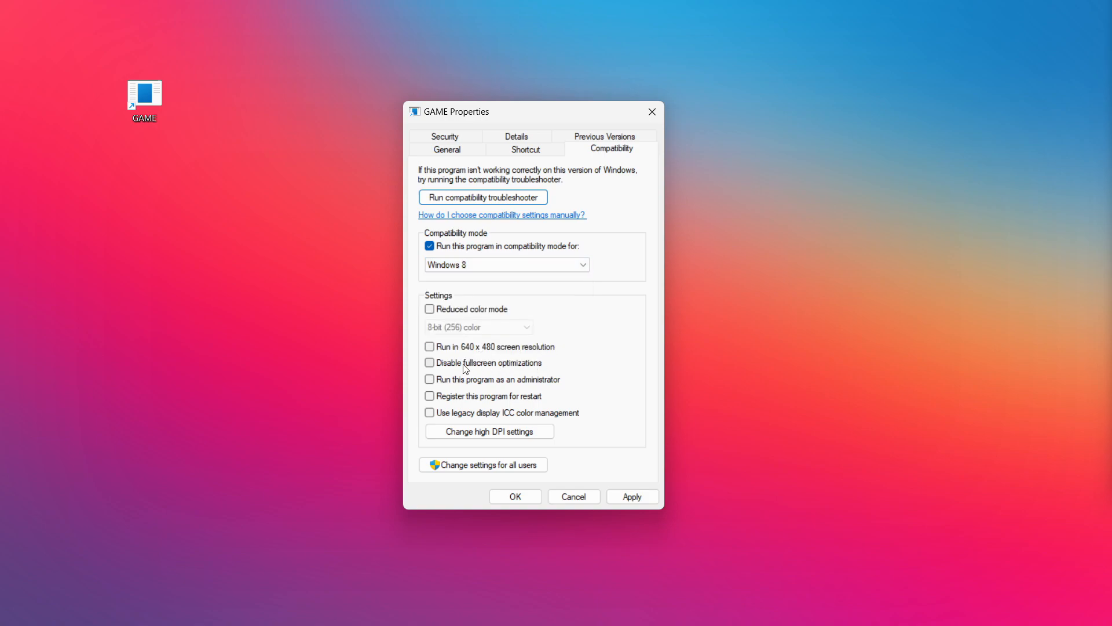
{"action": "left_click", "coordinate": [429, 363]}
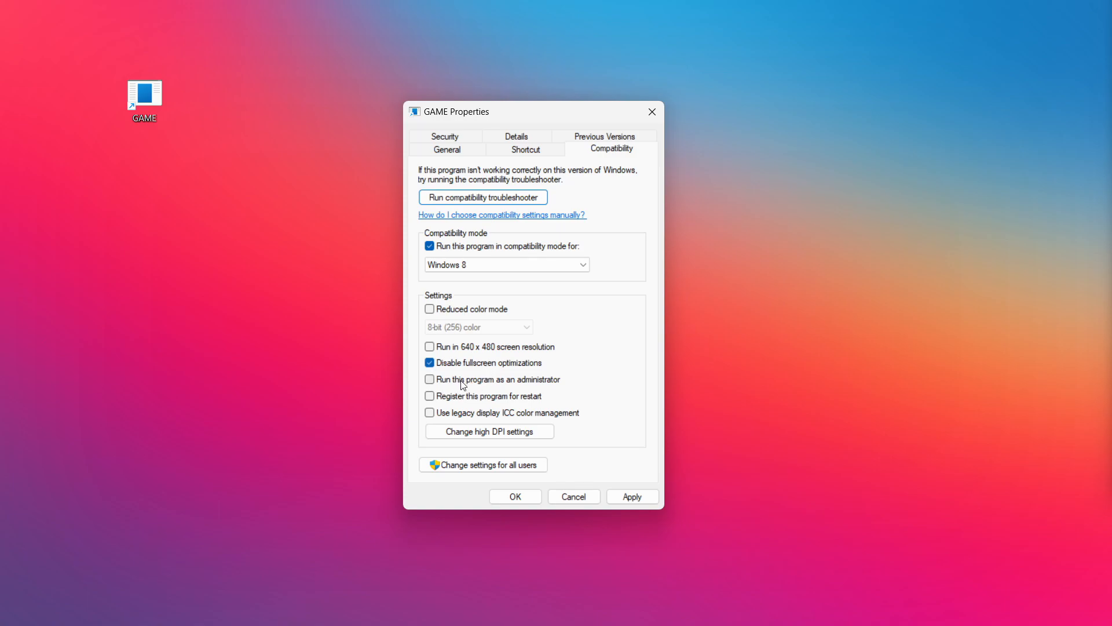
{"action": "left_click", "coordinate": [429, 379]}
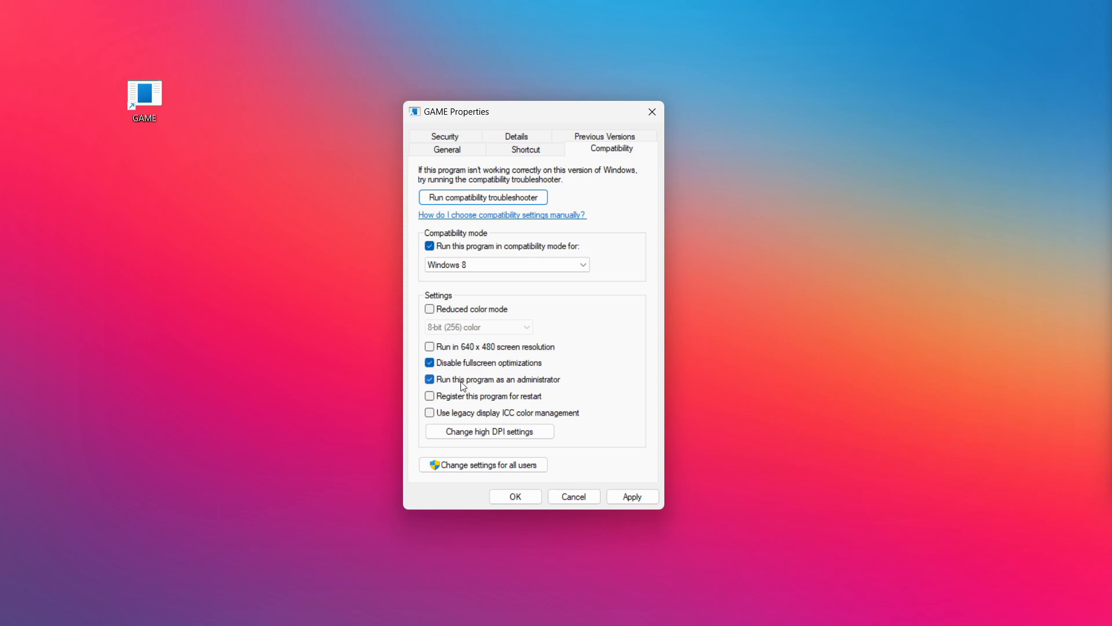
{"action": "mouse_move", "coordinate": [445, 387]}
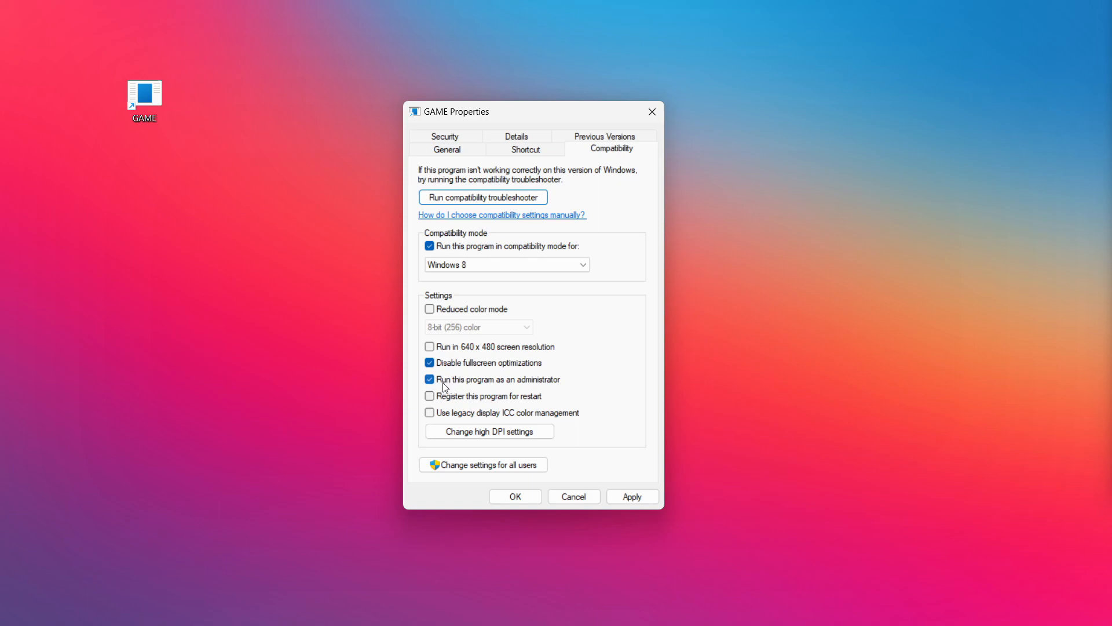
{"action": "left_click", "coordinate": [633, 496]}
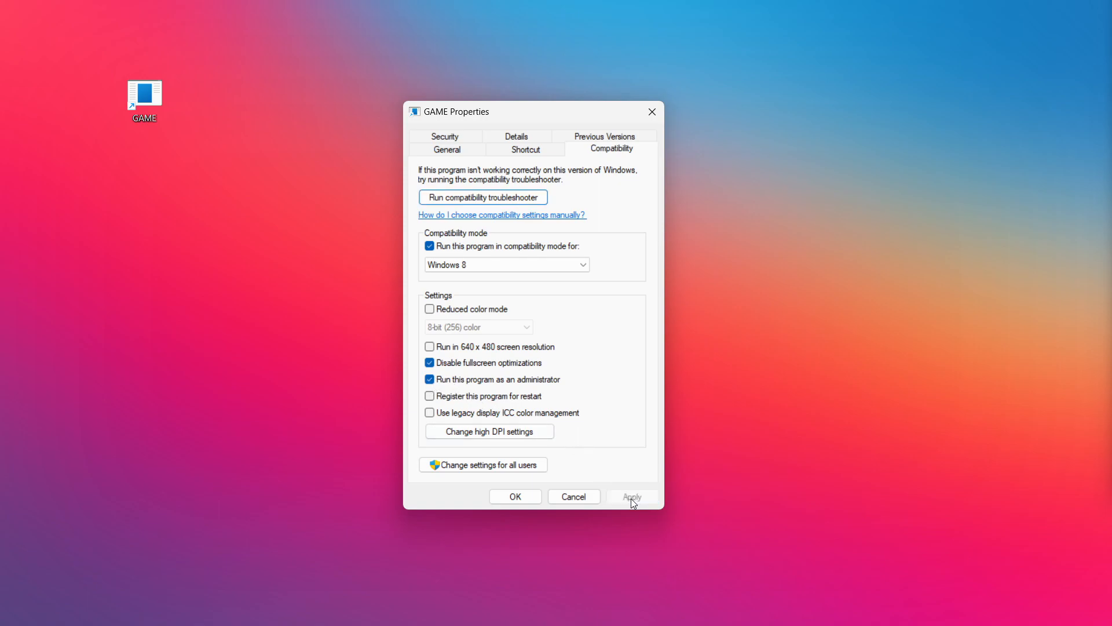
{"action": "left_click", "coordinate": [515, 496]}
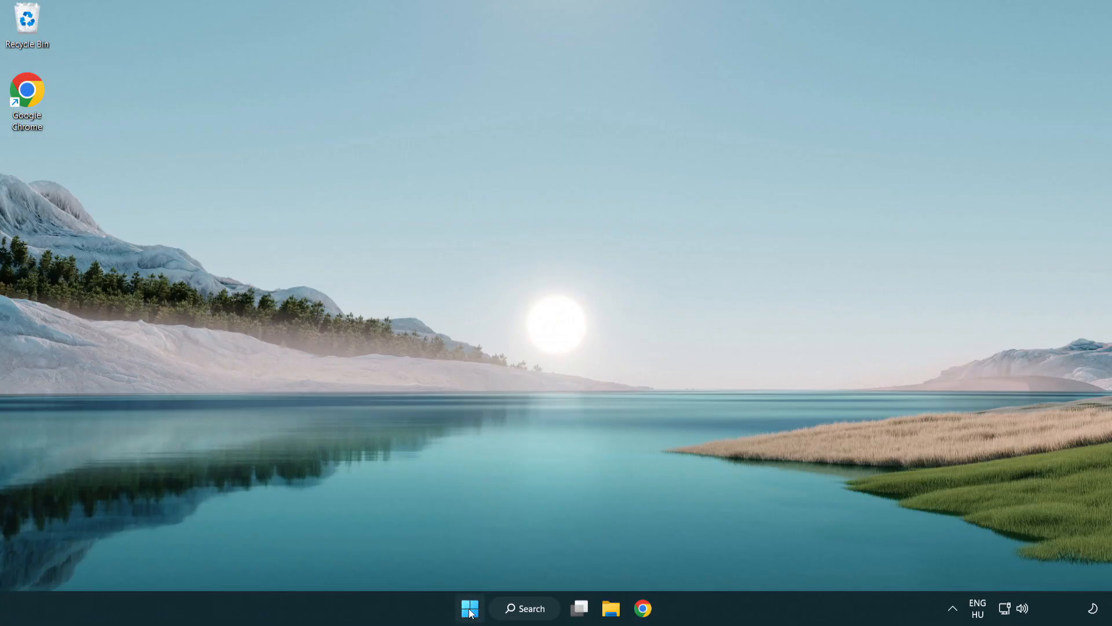
Launch Task Manager from the Start button's quick link menu
{"action": "right_click", "coordinate": [468, 608]}
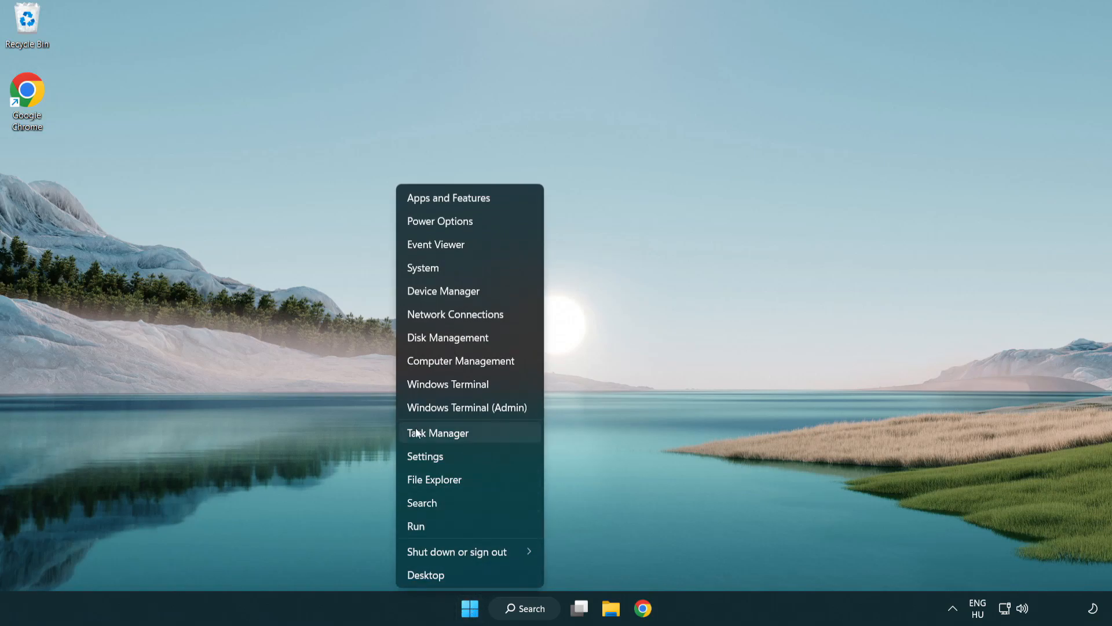
{"action": "mouse_move", "coordinate": [494, 439]}
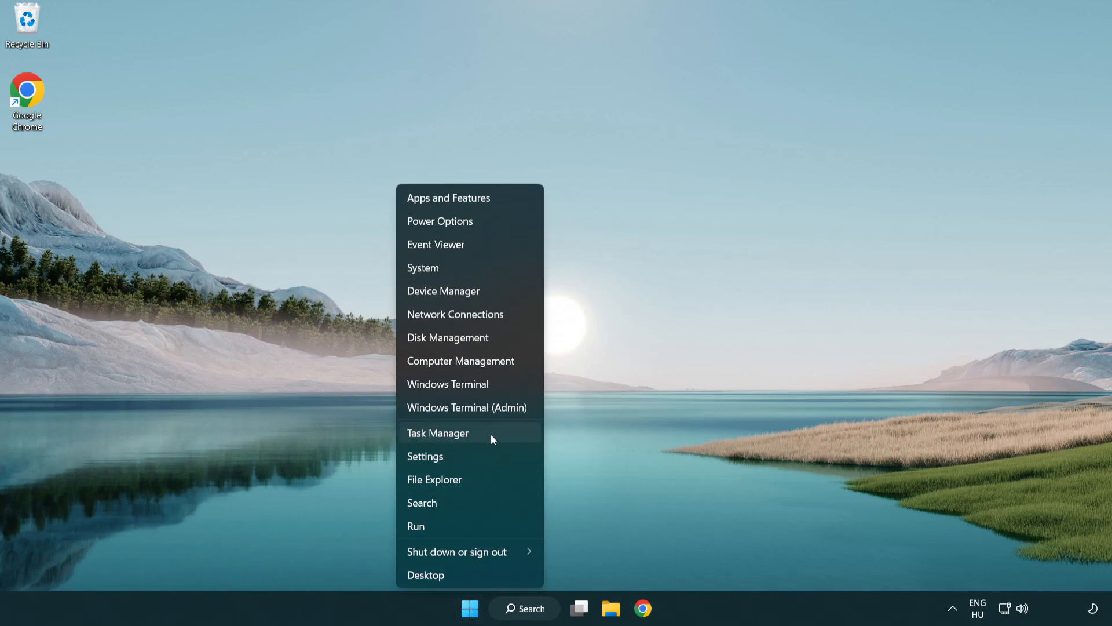
{"action": "left_click", "coordinate": [438, 434]}
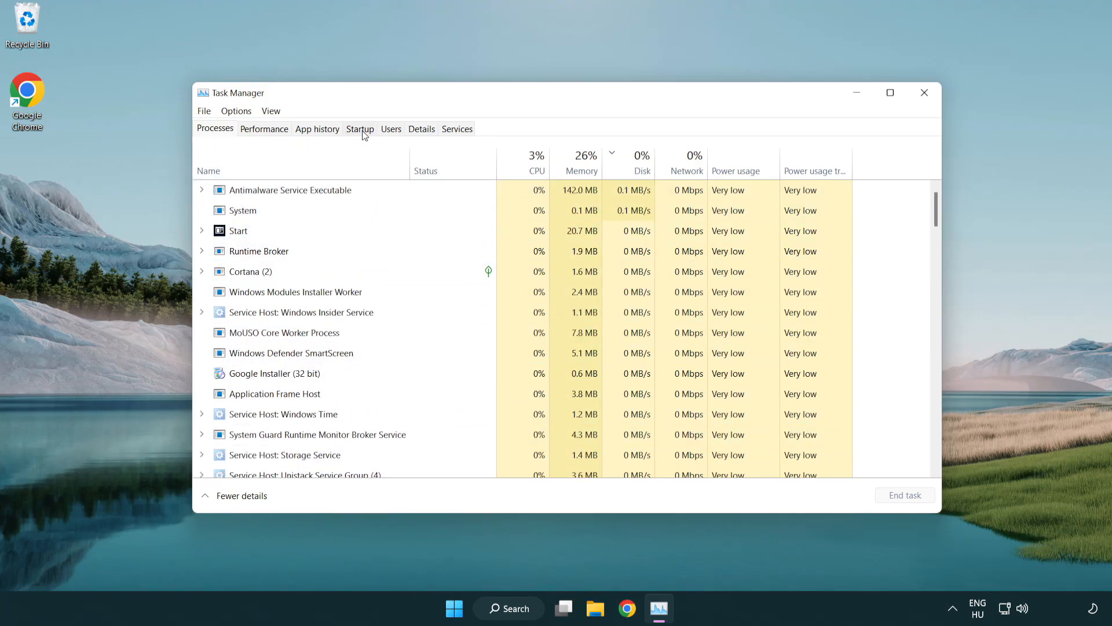
Disable Terminal, Phone Link, Cortana and Windows Security notifications at startup, then close Task Manager
{"action": "left_click", "coordinate": [360, 129]}
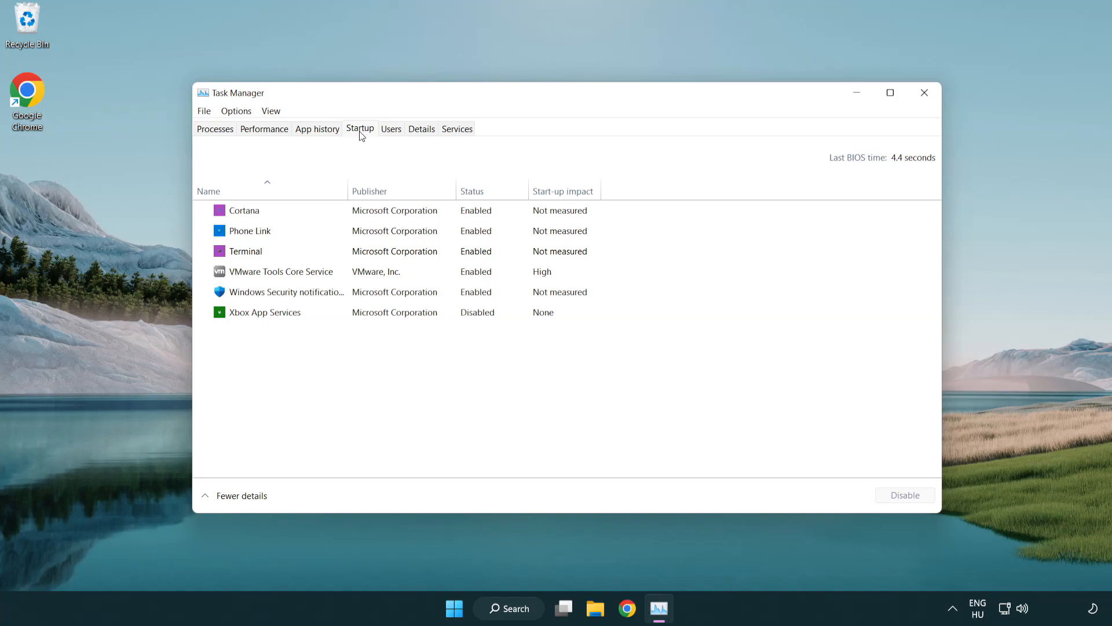
{"action": "left_click", "coordinate": [246, 250]}
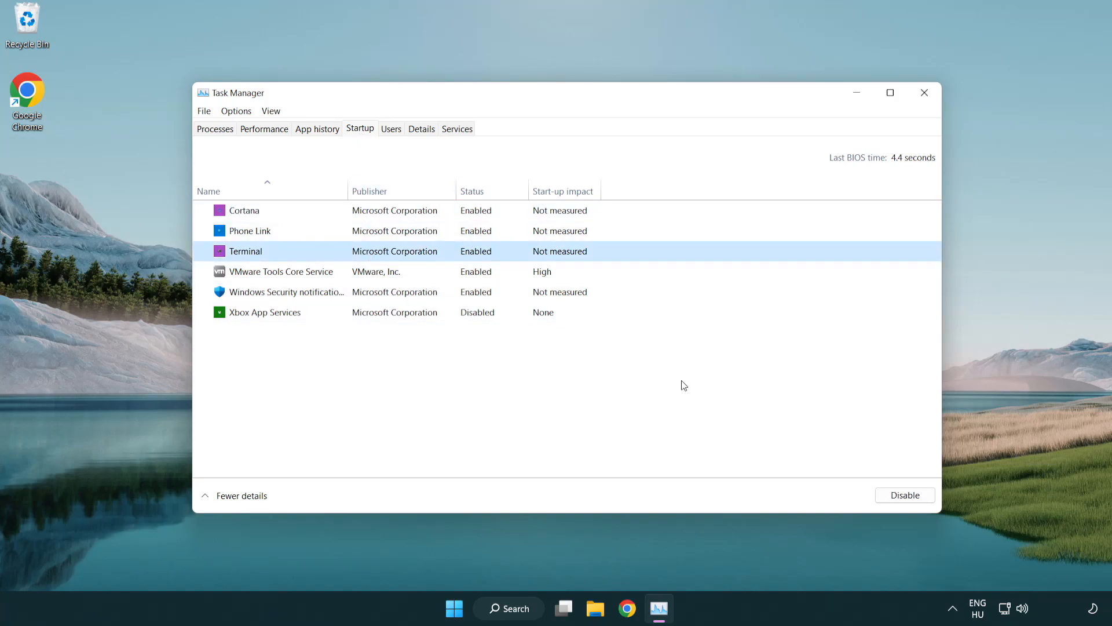
{"action": "left_click", "coordinate": [905, 495]}
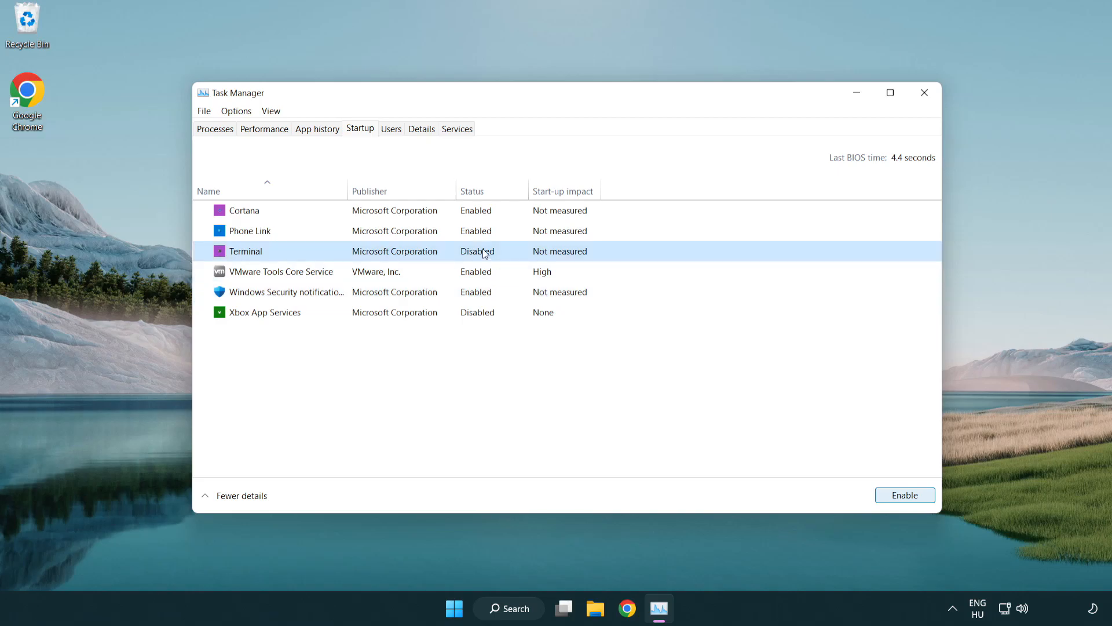
{"action": "left_click", "coordinate": [250, 231]}
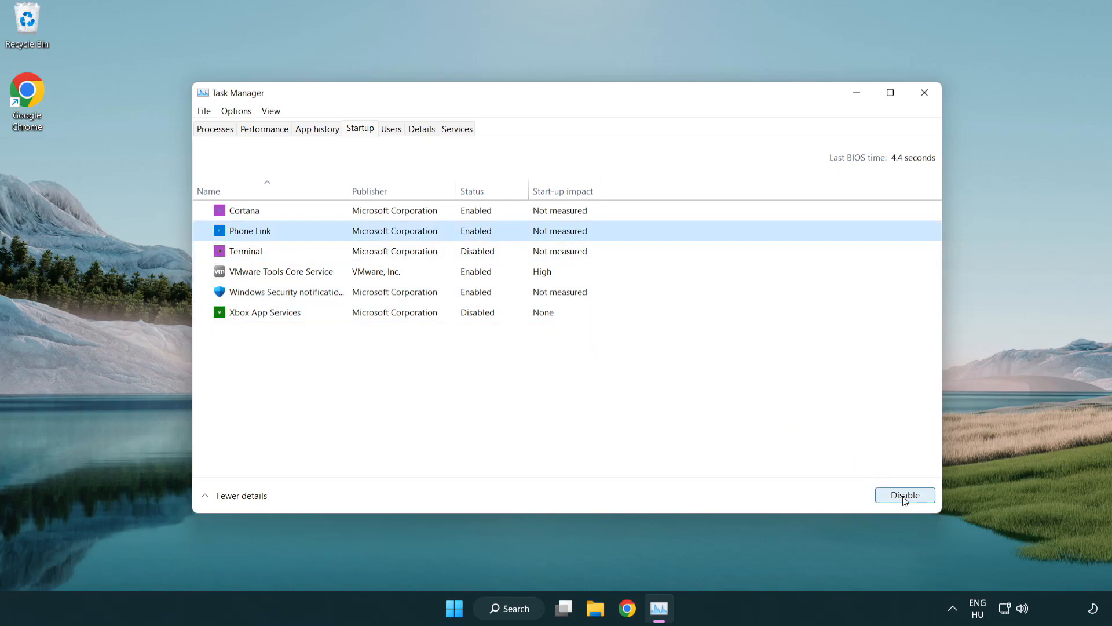
{"action": "left_click", "coordinate": [905, 494]}
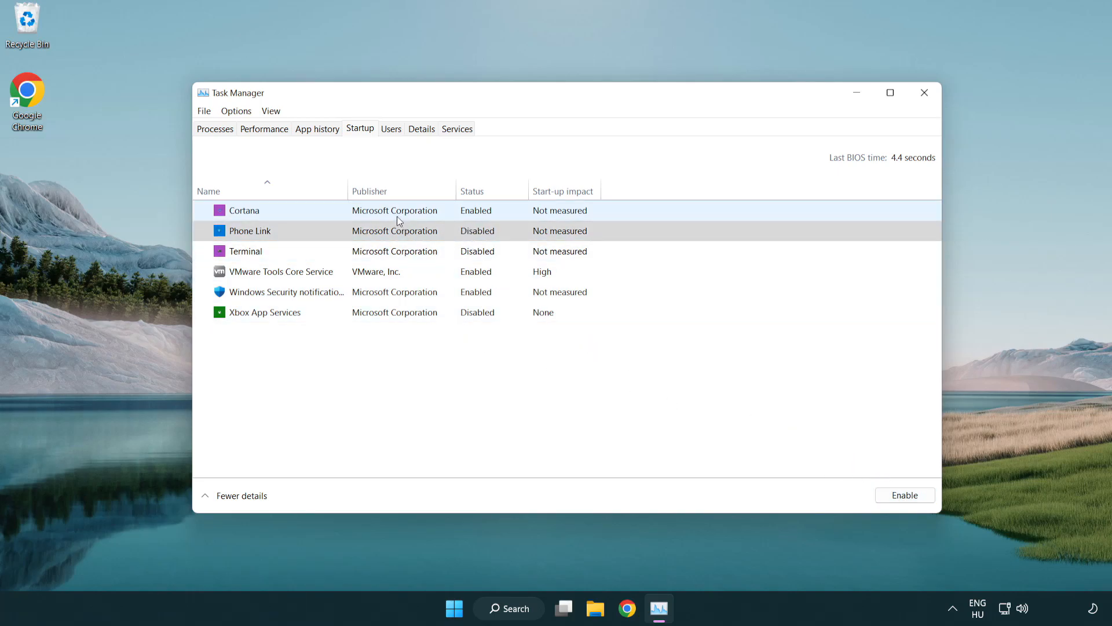
{"action": "left_click", "coordinate": [243, 210]}
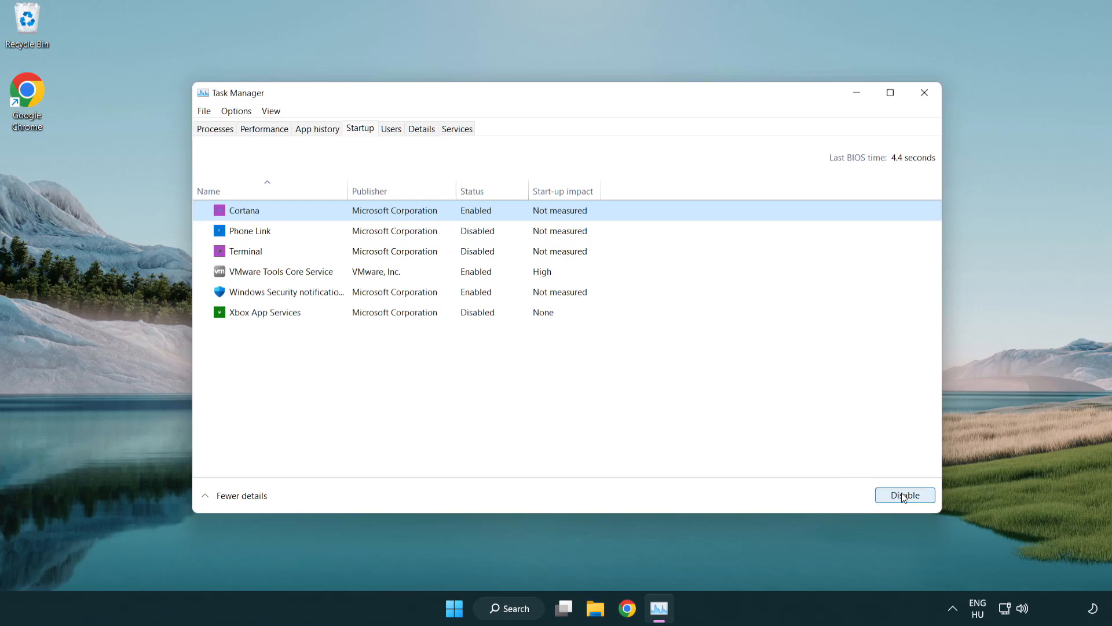
{"action": "left_click", "coordinate": [905, 495]}
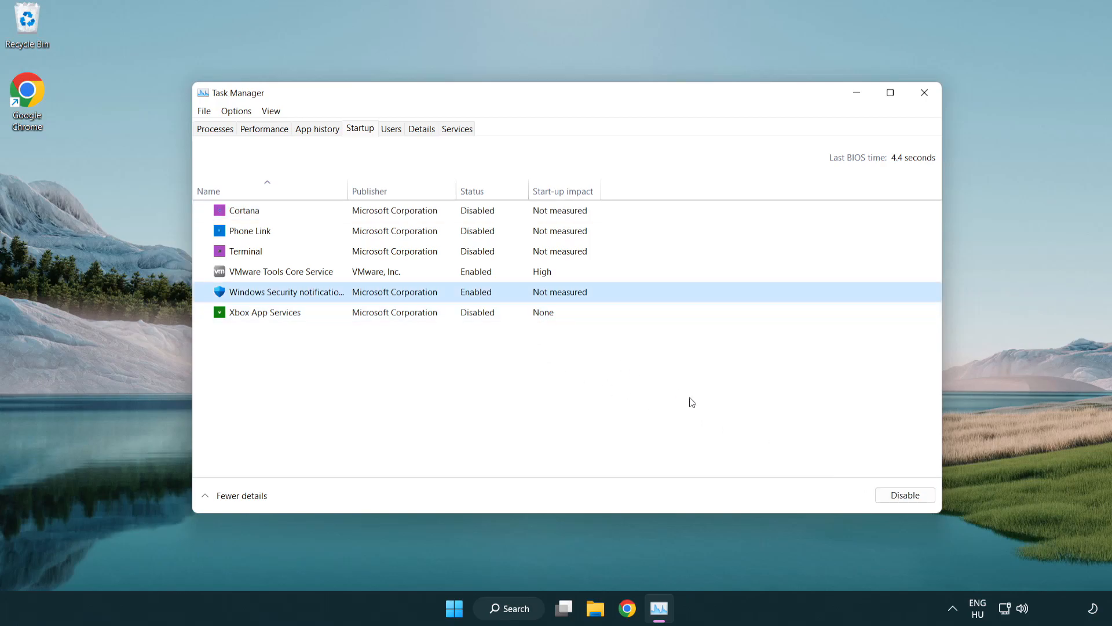
{"action": "left_click", "coordinate": [905, 495]}
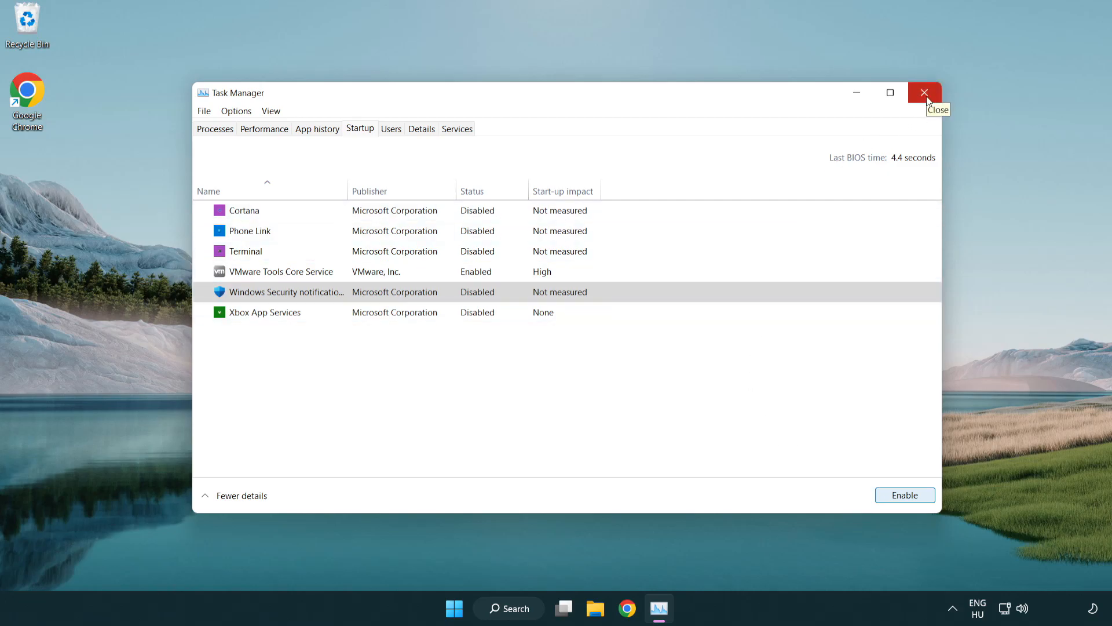
{"action": "left_click", "coordinate": [925, 92]}
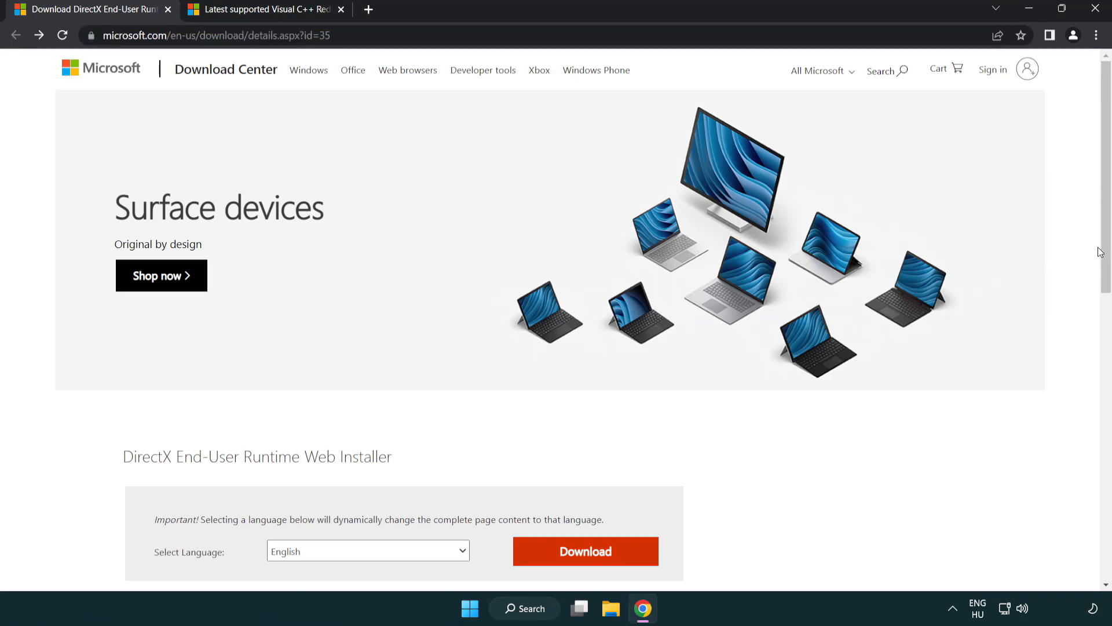
Download the DirectX End-User Runtime Web Installer and run dxwebsetup.exe from Chrome's download bar
{"action": "scroll", "scroll_direction": "down", "scroll_amount": 3}
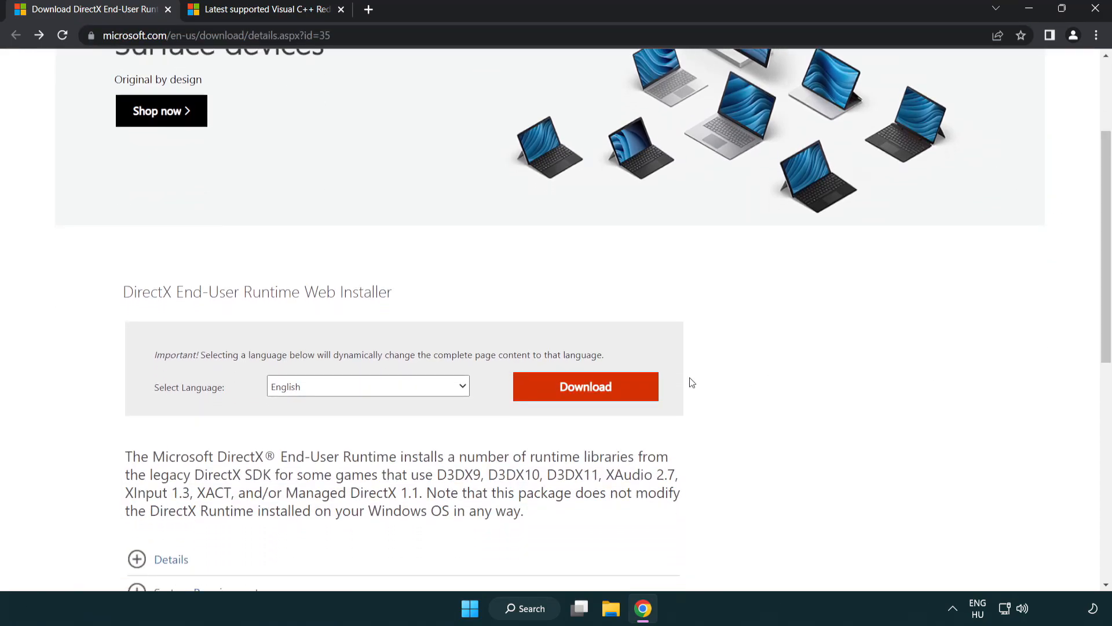
{"action": "mouse_move", "coordinate": [607, 394]}
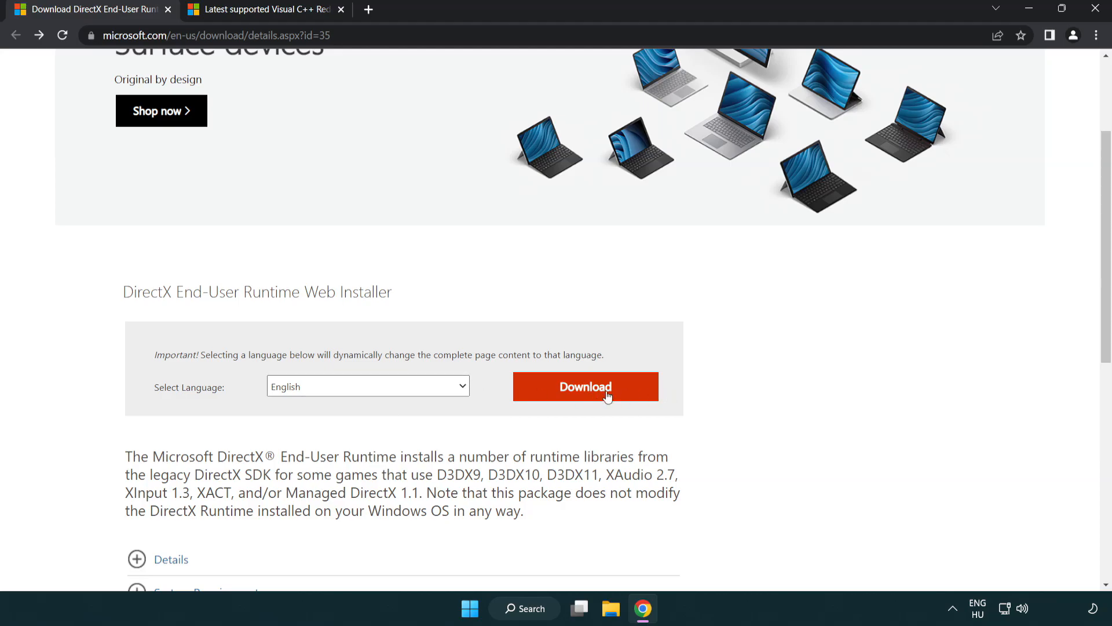
{"action": "left_click", "coordinate": [589, 398]}
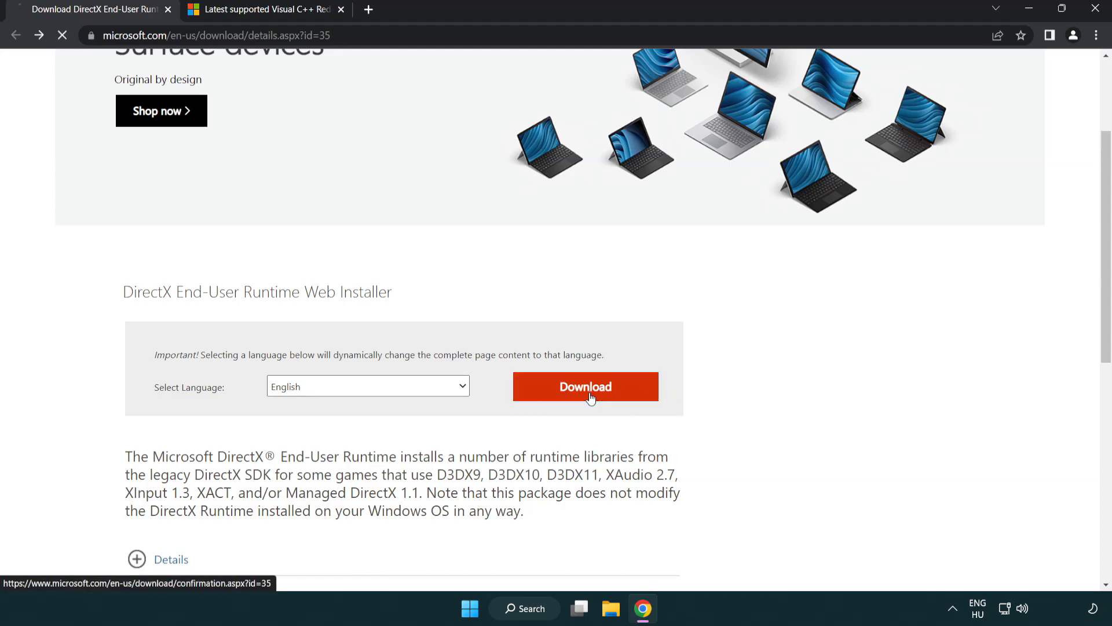
{"action": "left_click", "coordinate": [586, 387]}
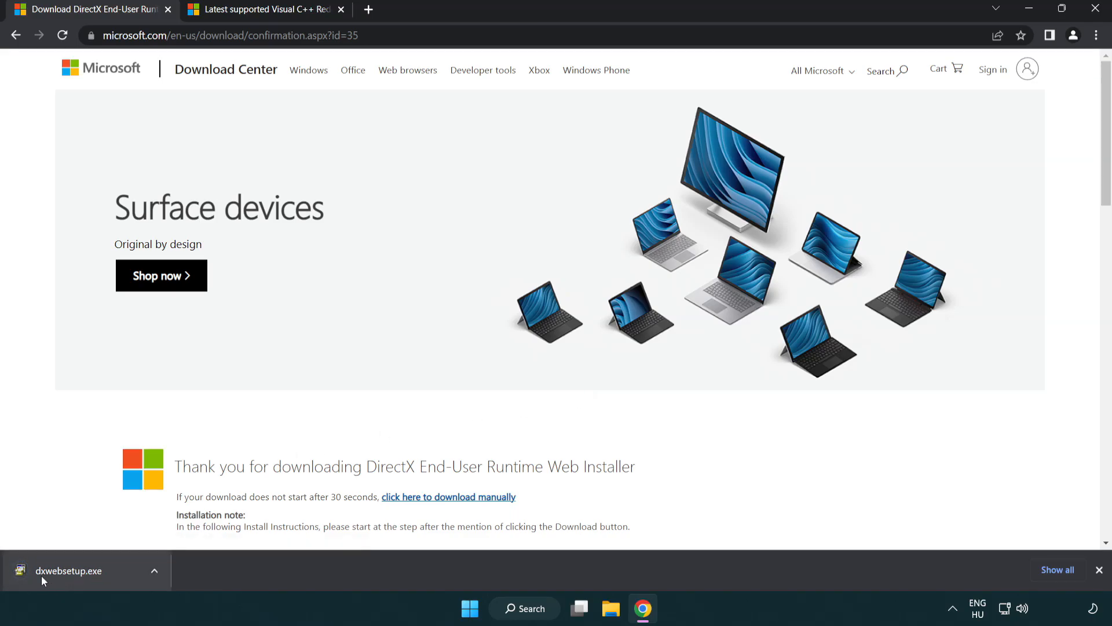
{"action": "left_click", "coordinate": [69, 570]}
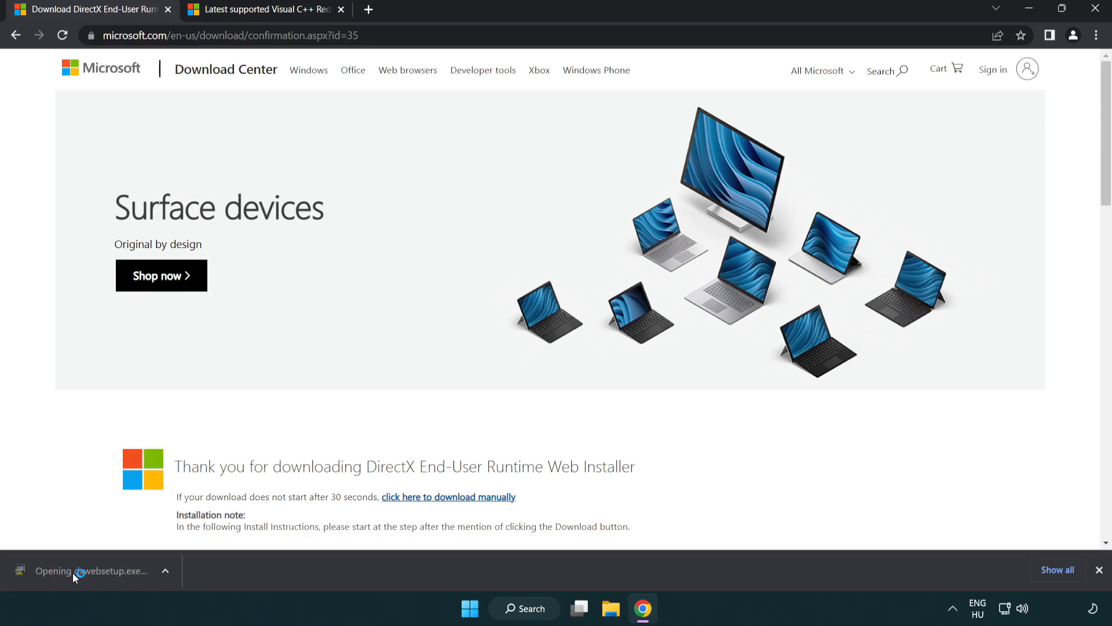
Launch the DirectX setup, accept its license agreement and continue to the next page
{"action": "left_click", "coordinate": [79, 570]}
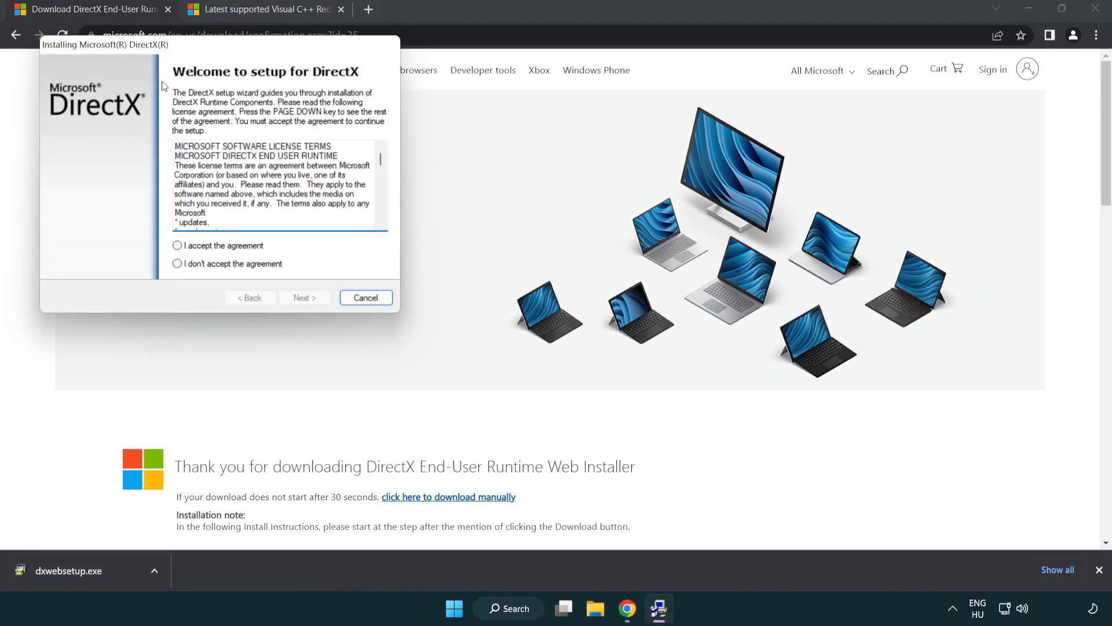
{"action": "left_click_drag", "start_coordinate": [106, 44], "coordinate": [425, 167]}
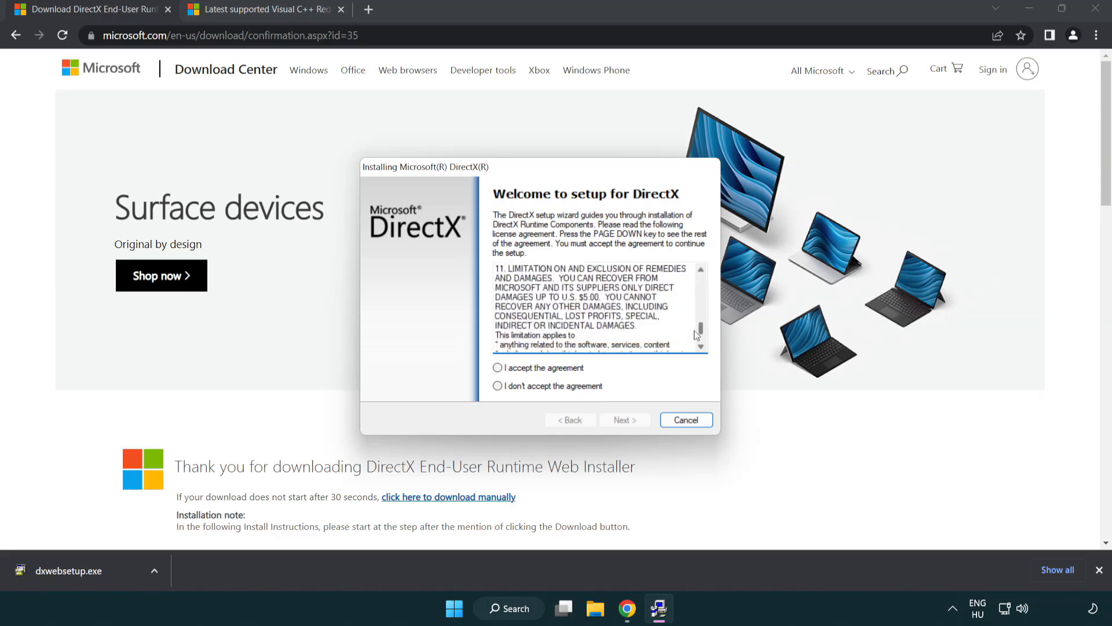
{"action": "left_click", "coordinate": [498, 367]}
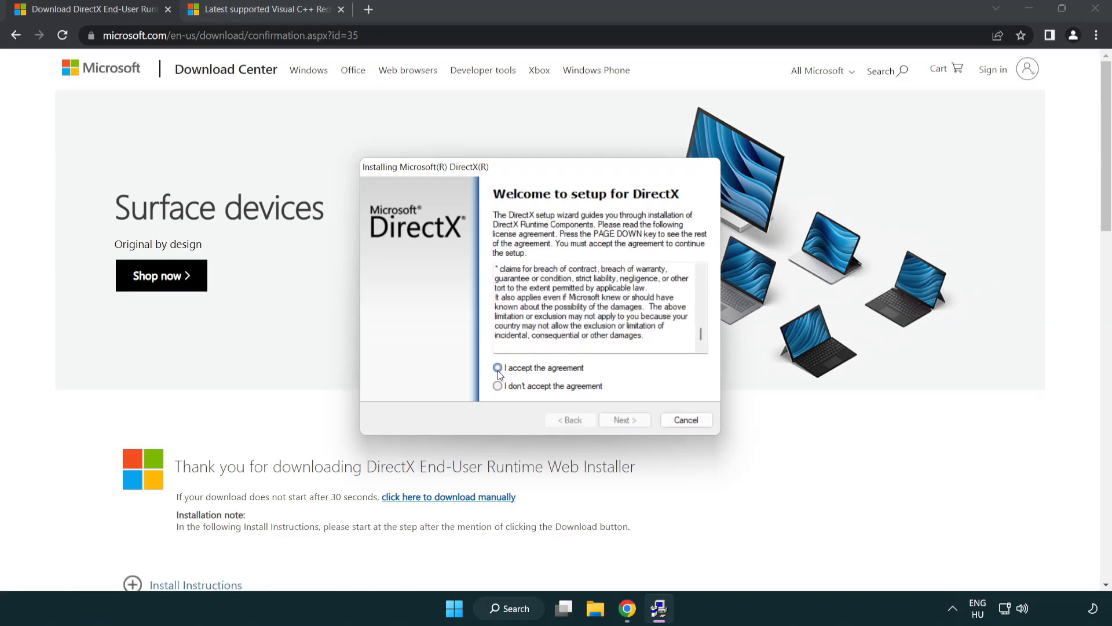
{"action": "left_click", "coordinate": [498, 368]}
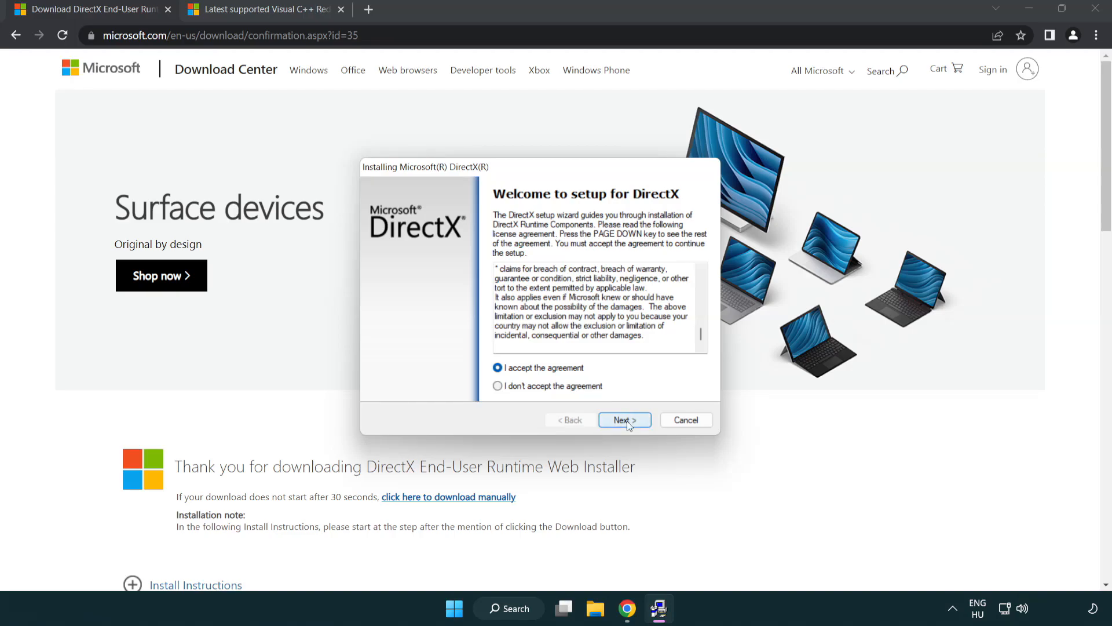
{"action": "left_click", "coordinate": [624, 419]}
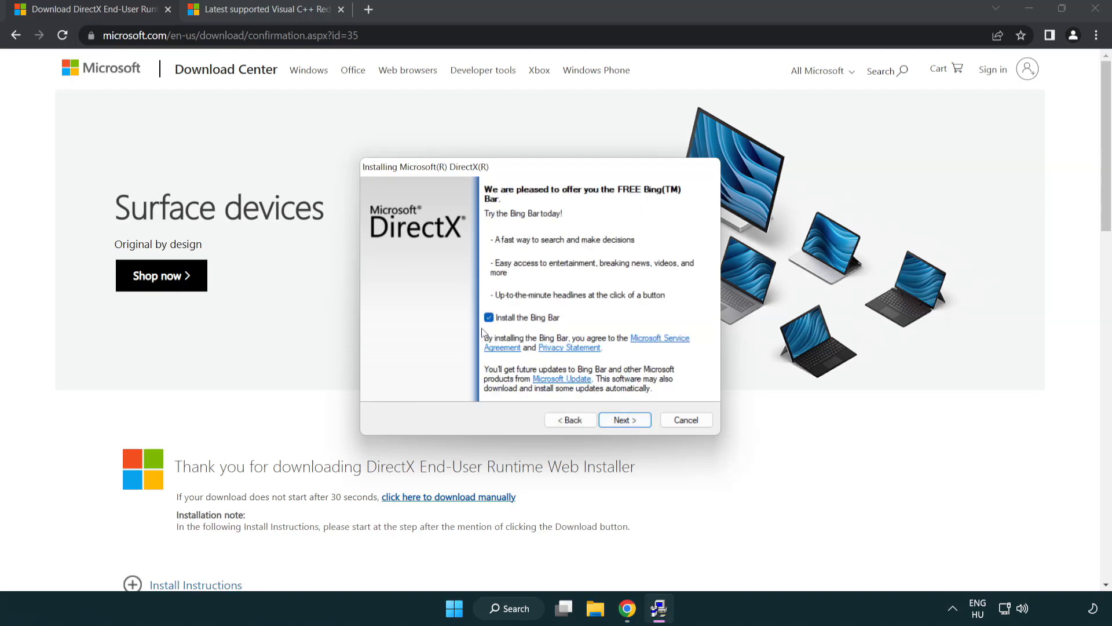
Decline the Bing Bar, finish the DirectX installation and close the completed installer
{"action": "left_click", "coordinate": [489, 318]}
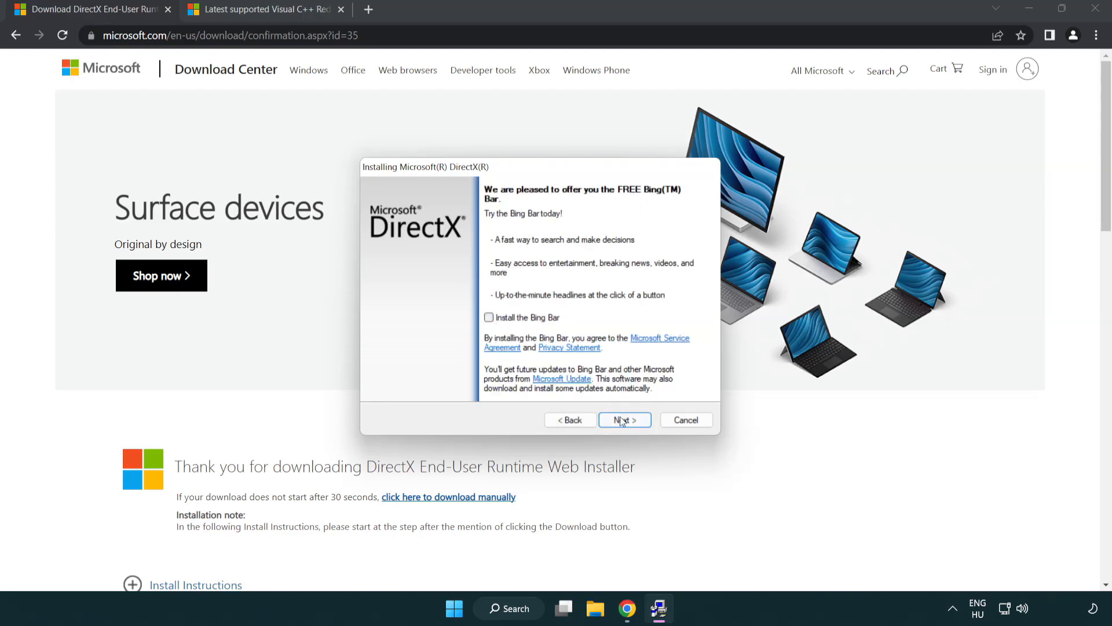
{"action": "left_click", "coordinate": [623, 420]}
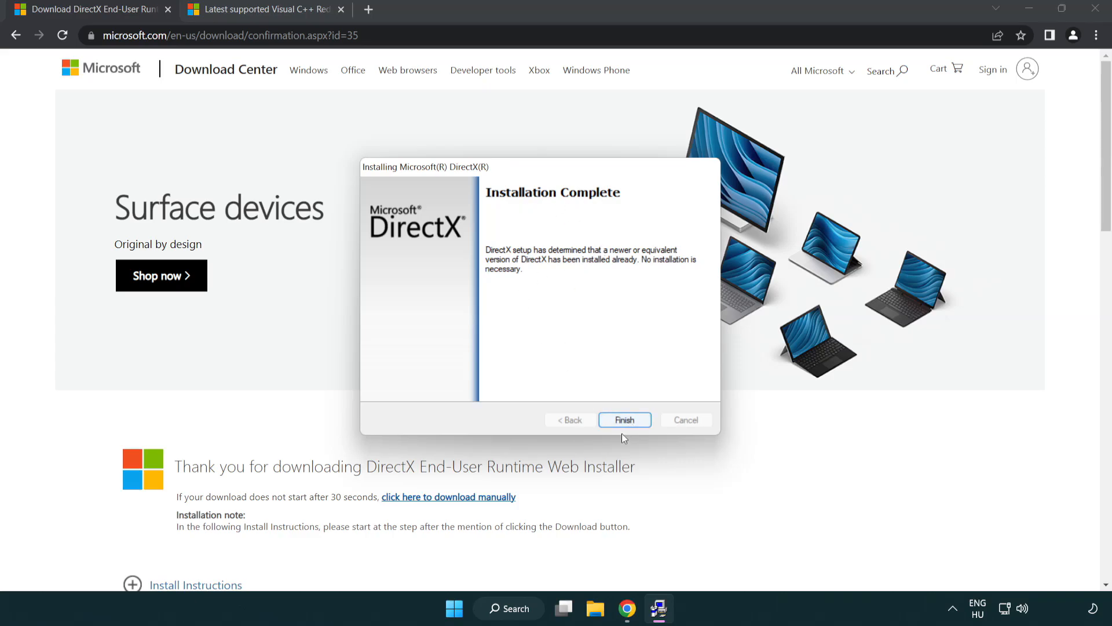
{"action": "left_click", "coordinate": [624, 420]}
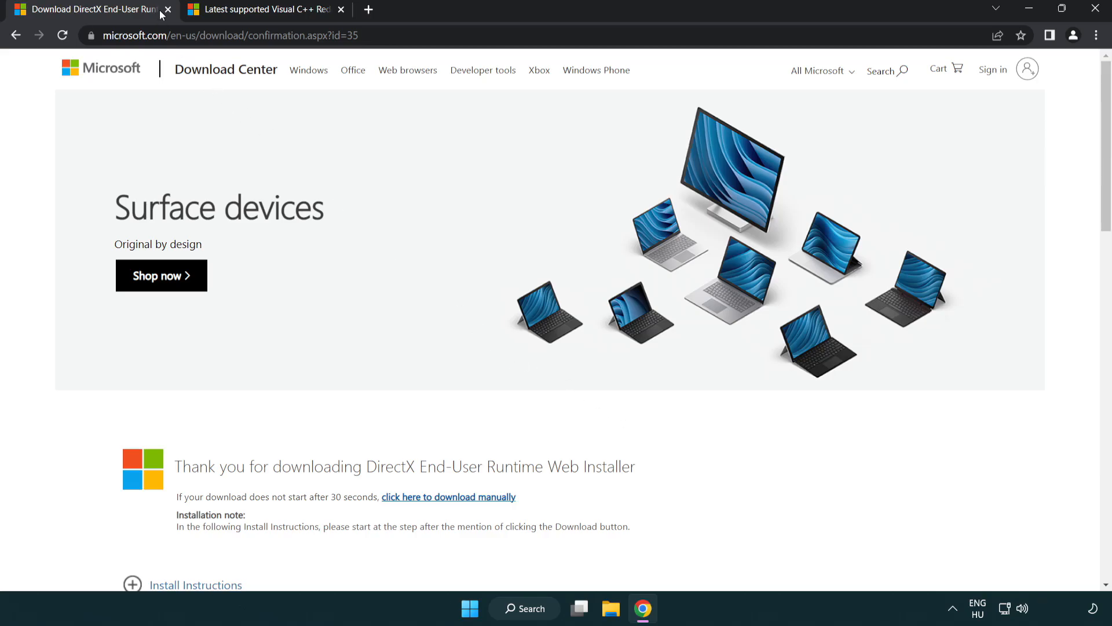
Close the DirectX download tab and download the Visual C++ 2015–2022 x86 and ARM64 redistributables
{"action": "left_click", "coordinate": [169, 9]}
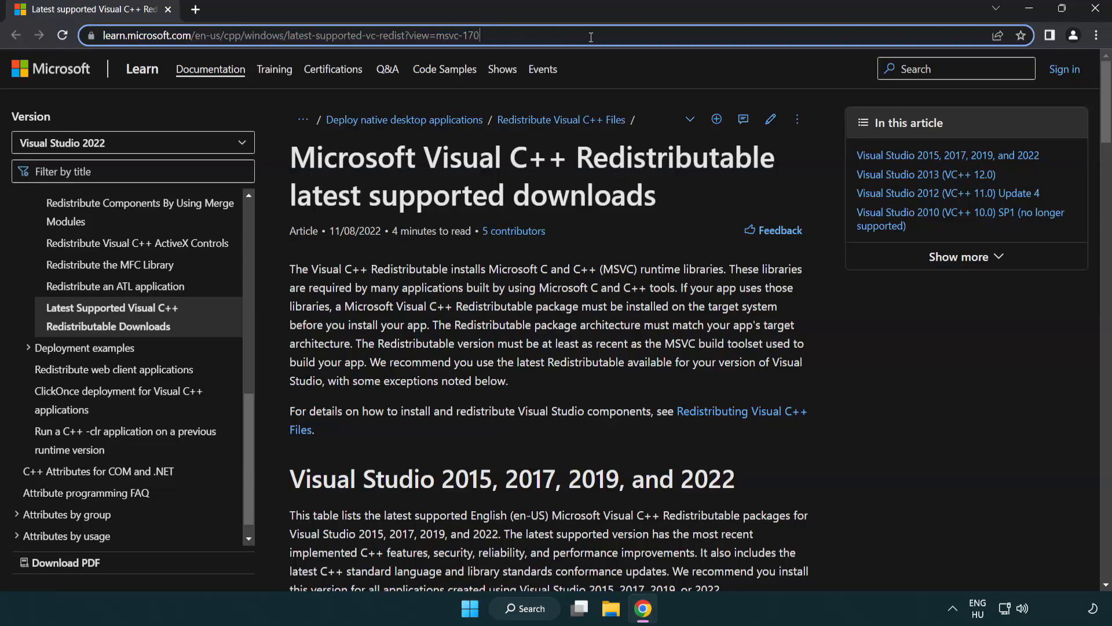
{"action": "scroll", "scroll_direction": "down", "scroll_amount": 3}
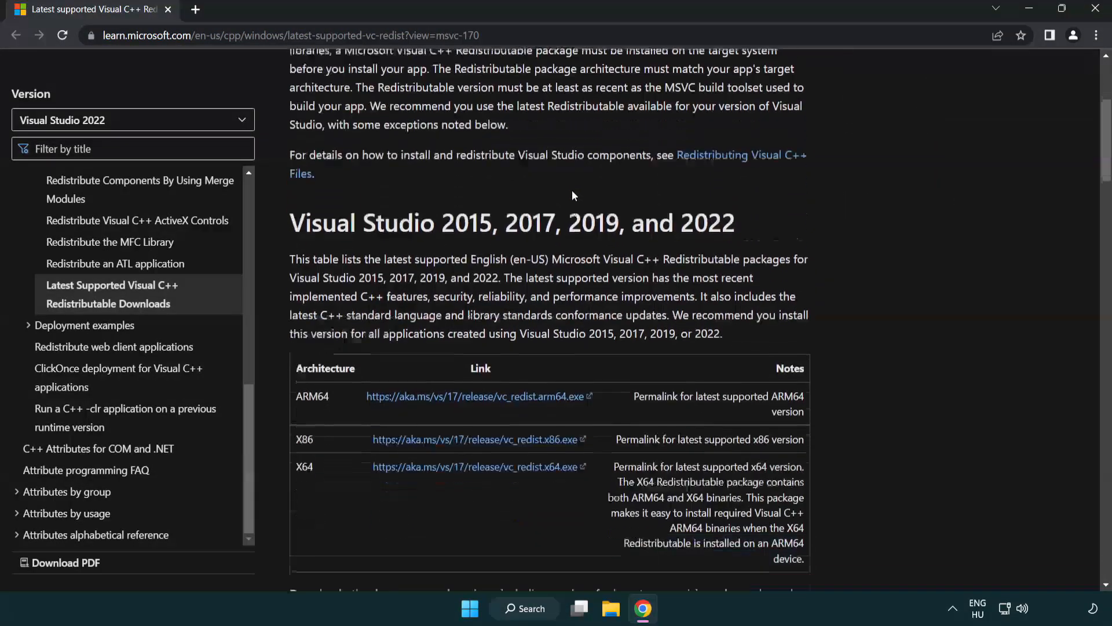
{"action": "scroll", "scroll_direction": "down", "scroll_amount": 3}
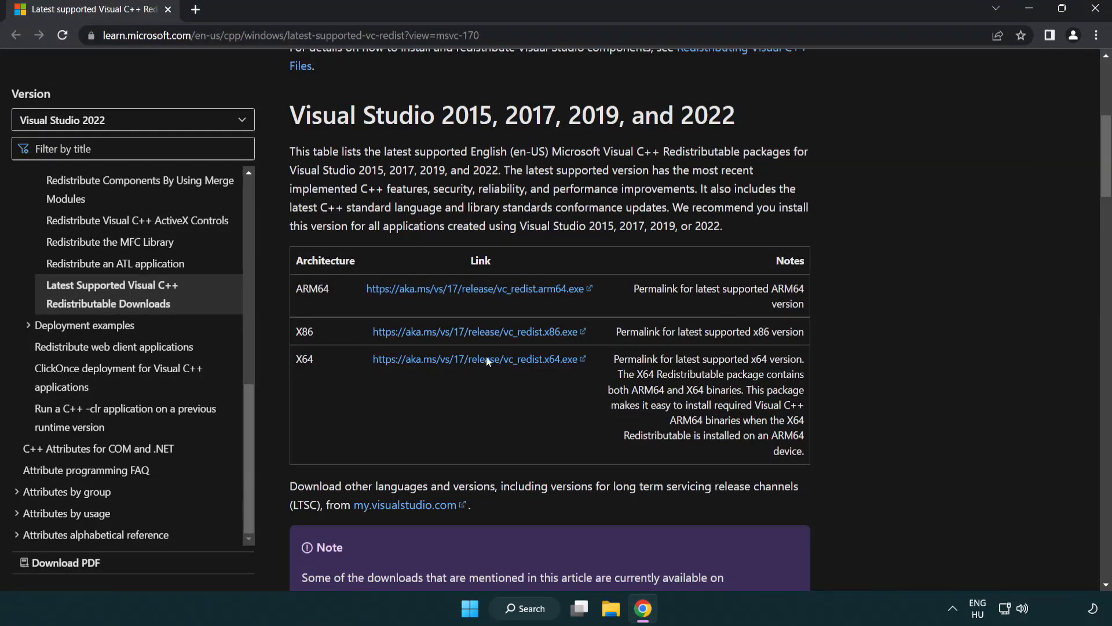
{"action": "left_click", "coordinate": [461, 331]}
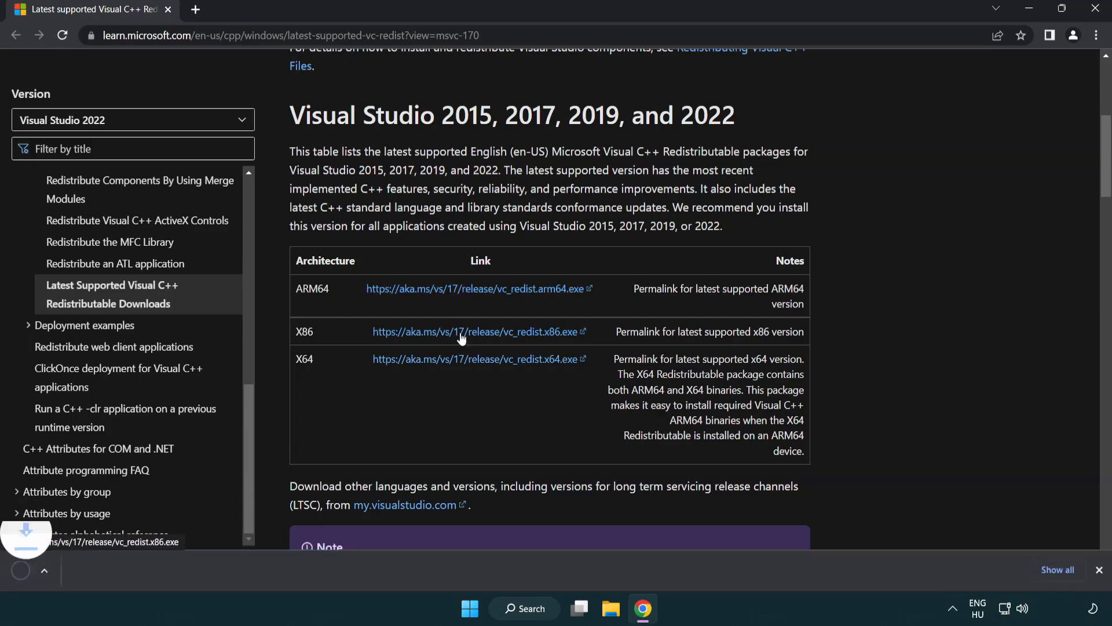
{"action": "left_click", "coordinate": [466, 359]}
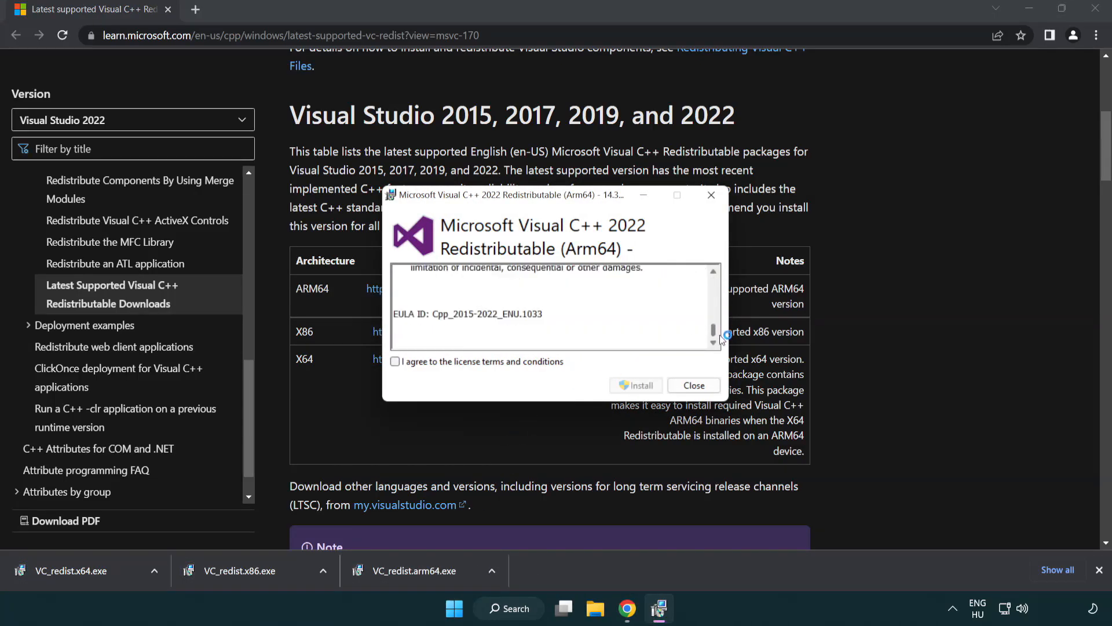
Accept the ARM64 redistributable license, attempt the install and dismiss the Setup Failed screen
{"action": "left_click", "coordinate": [394, 362]}
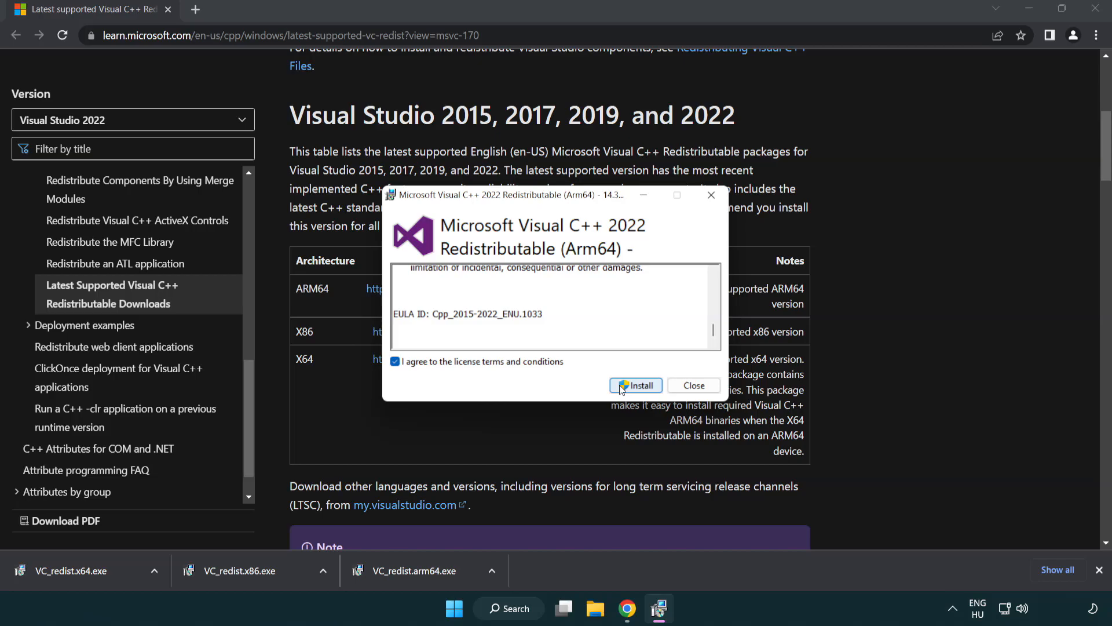
{"action": "left_click", "coordinate": [636, 385]}
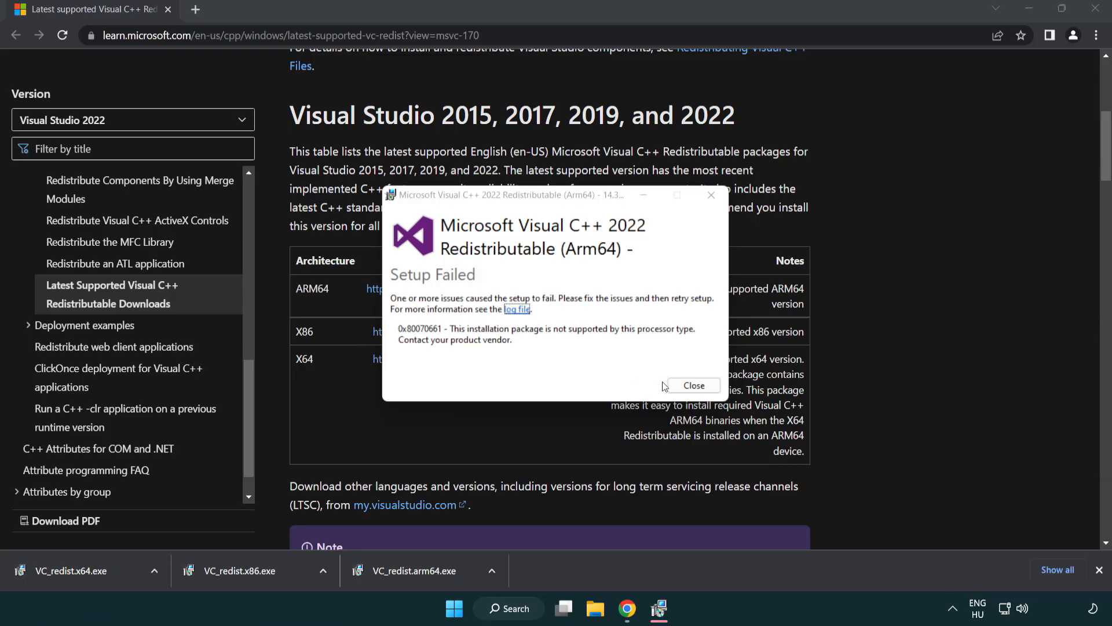
{"action": "left_click", "coordinate": [693, 386]}
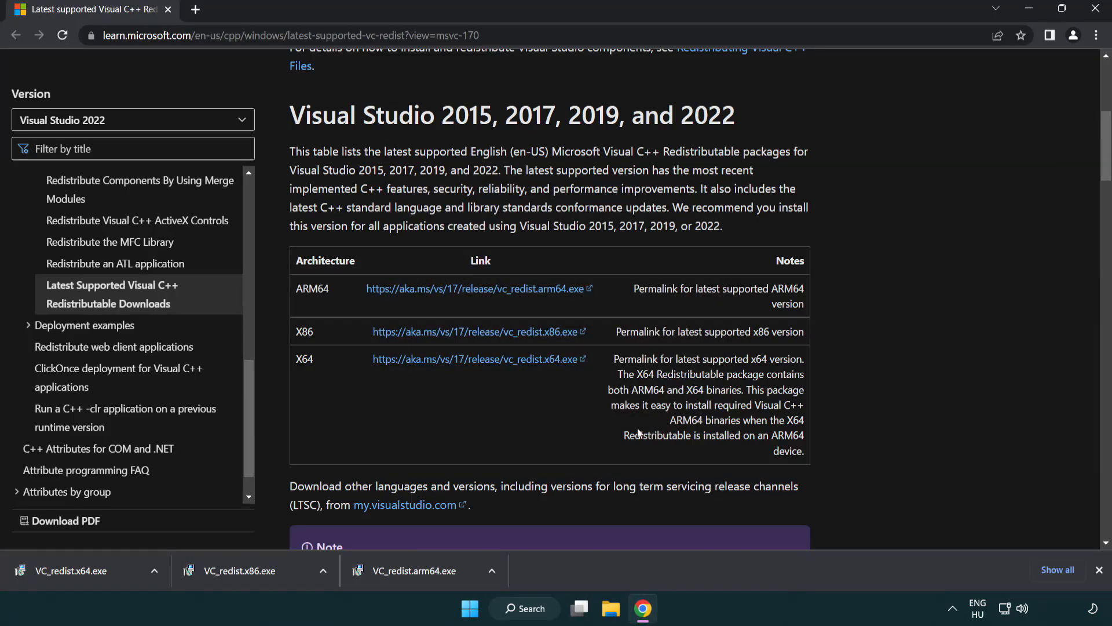
{"action": "mouse_move", "coordinate": [249, 583]}
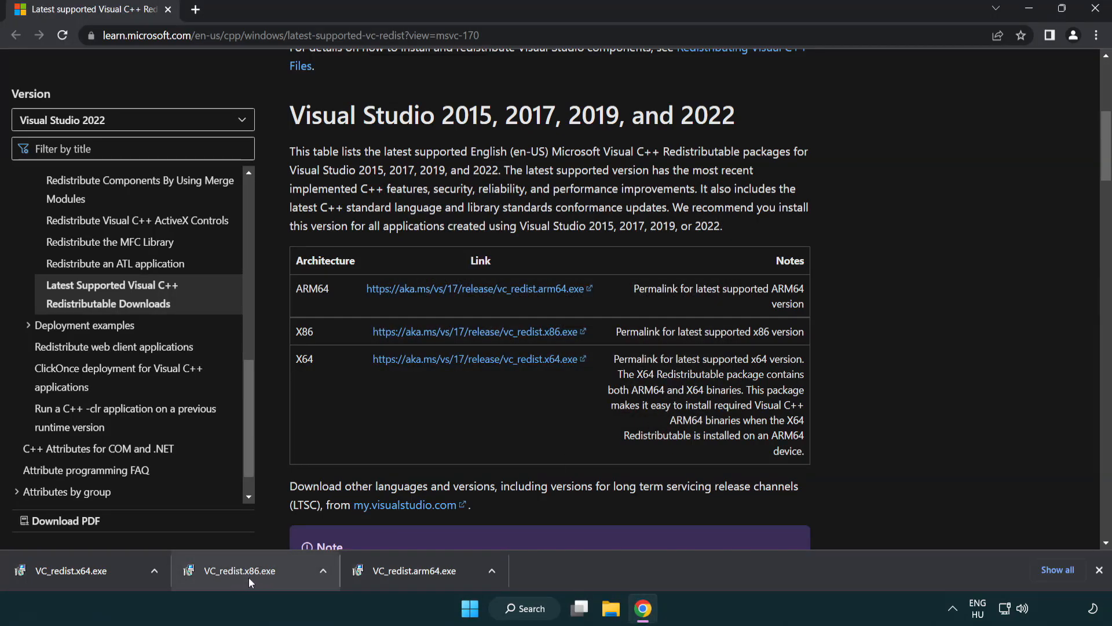
Run the downloaded x86 and x64 redistributable installers and finish the x64 setup without restarting
{"action": "left_click", "coordinate": [249, 571]}
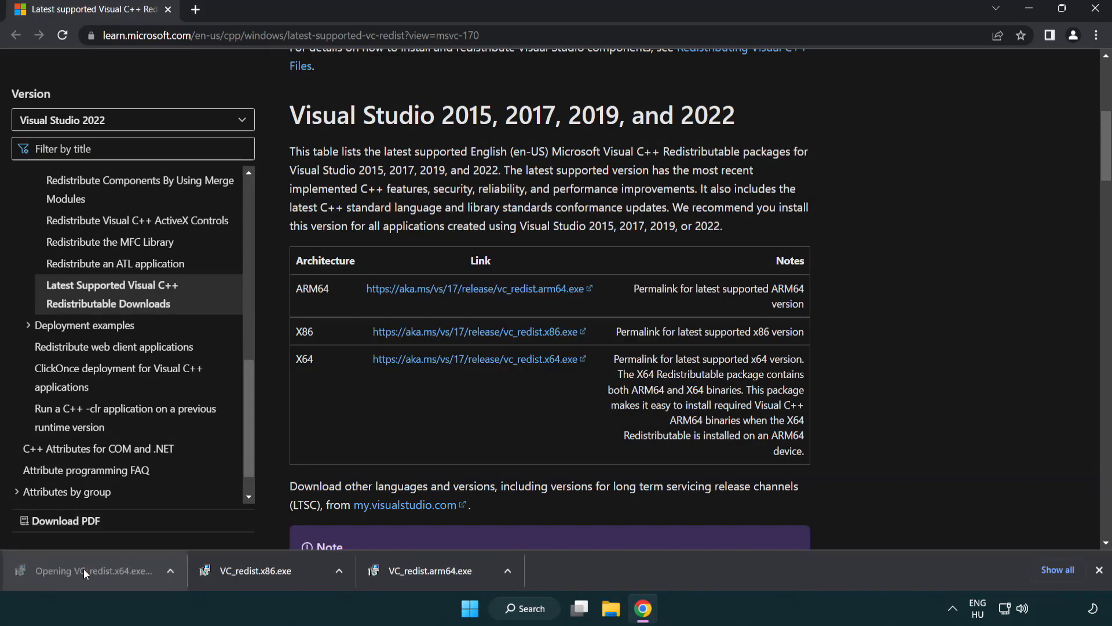
{"action": "left_click", "coordinate": [87, 571]}
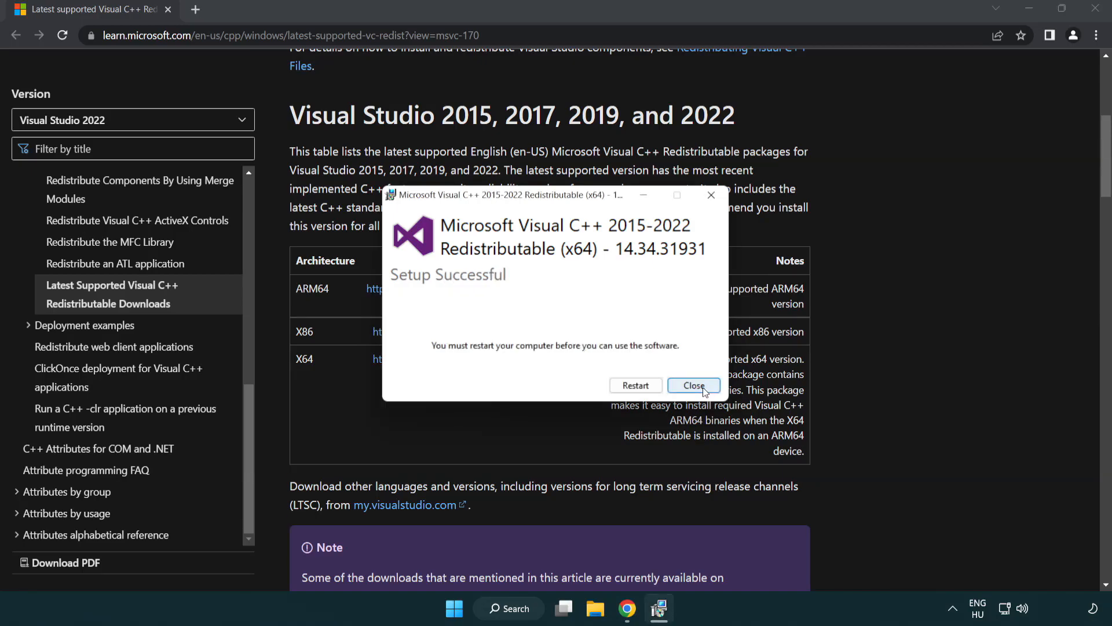
{"action": "left_click", "coordinate": [694, 386]}
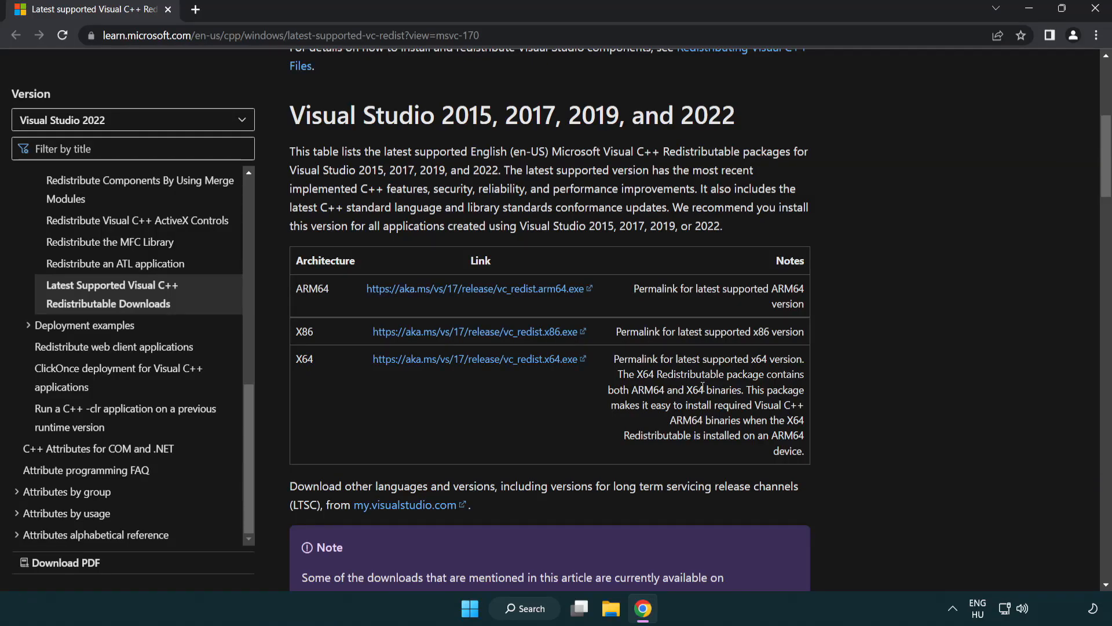
{"action": "mouse_move", "coordinate": [1054, 58]}
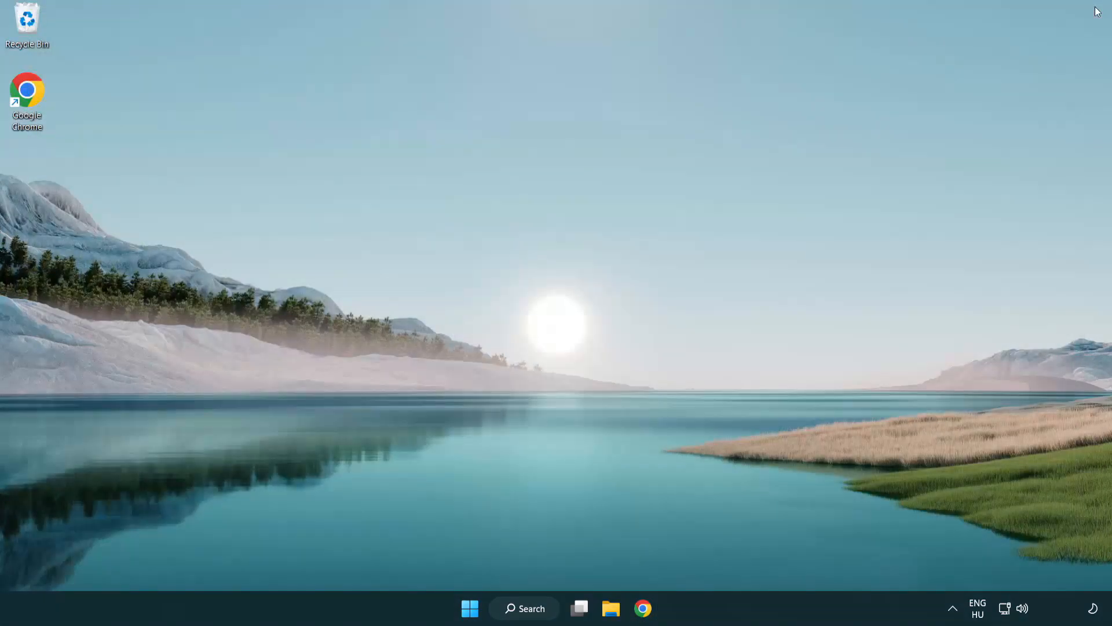
{"action": "mouse_move", "coordinate": [616, 261]}
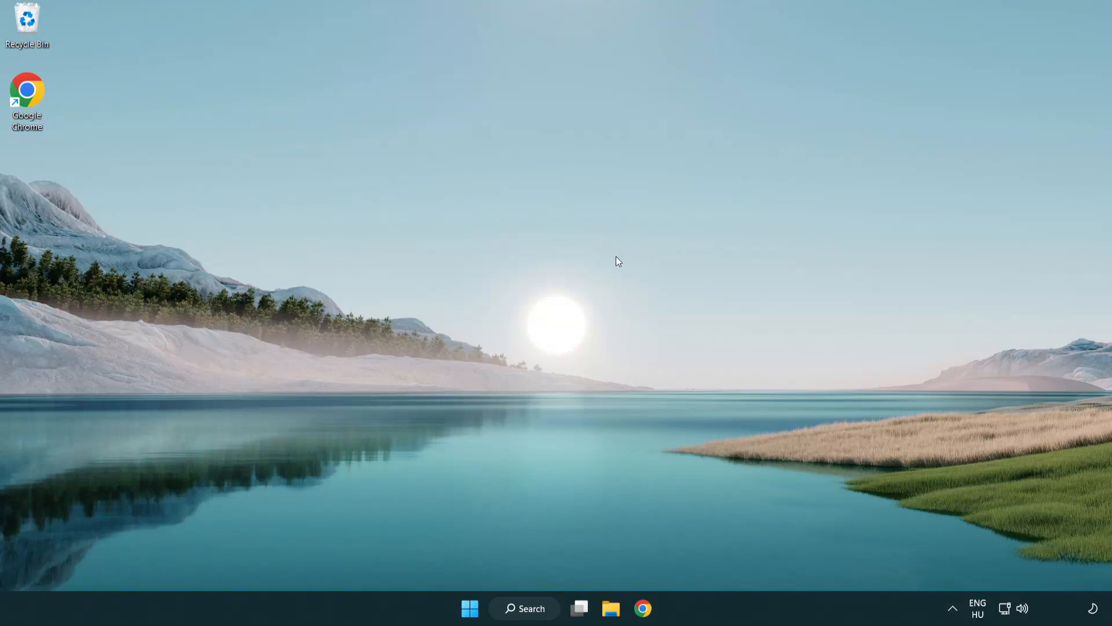
{"action": "mouse_move", "coordinate": [507, 612]}
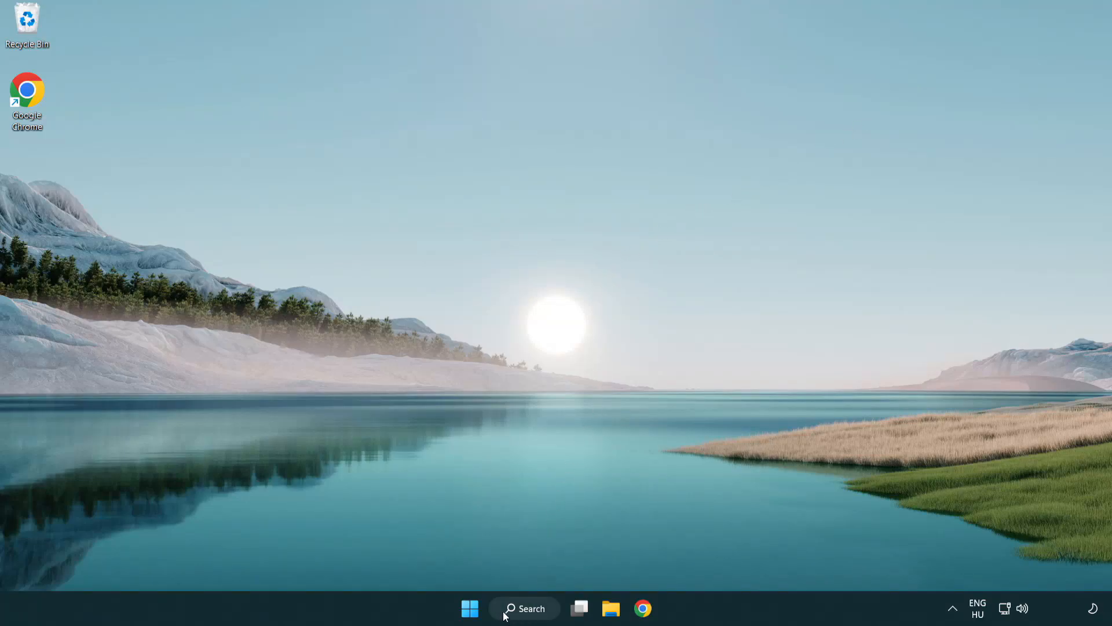
Search for 'cmd' and launch Command Prompt as administrator
{"action": "left_click", "coordinate": [524, 608]}
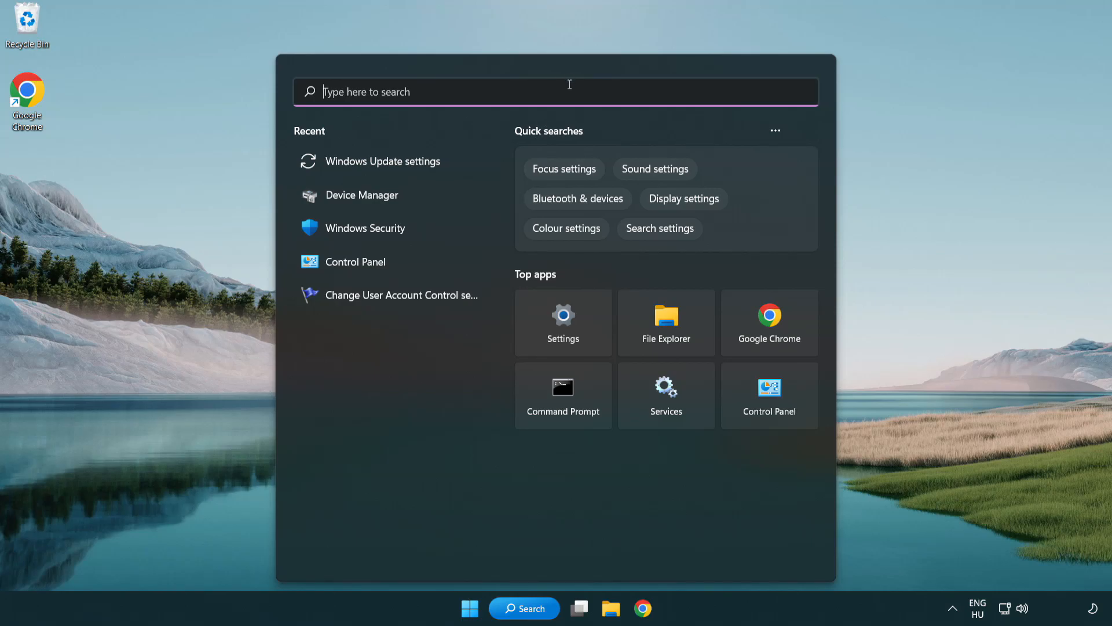
{"action": "type", "text": "cmd"}
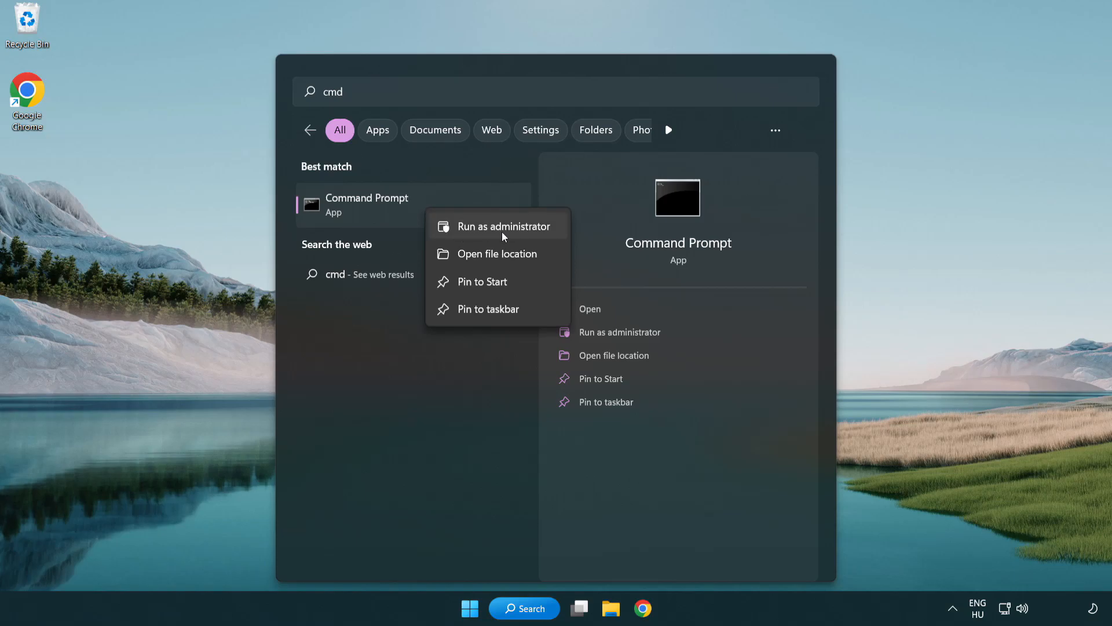
{"action": "left_click", "coordinate": [504, 226]}
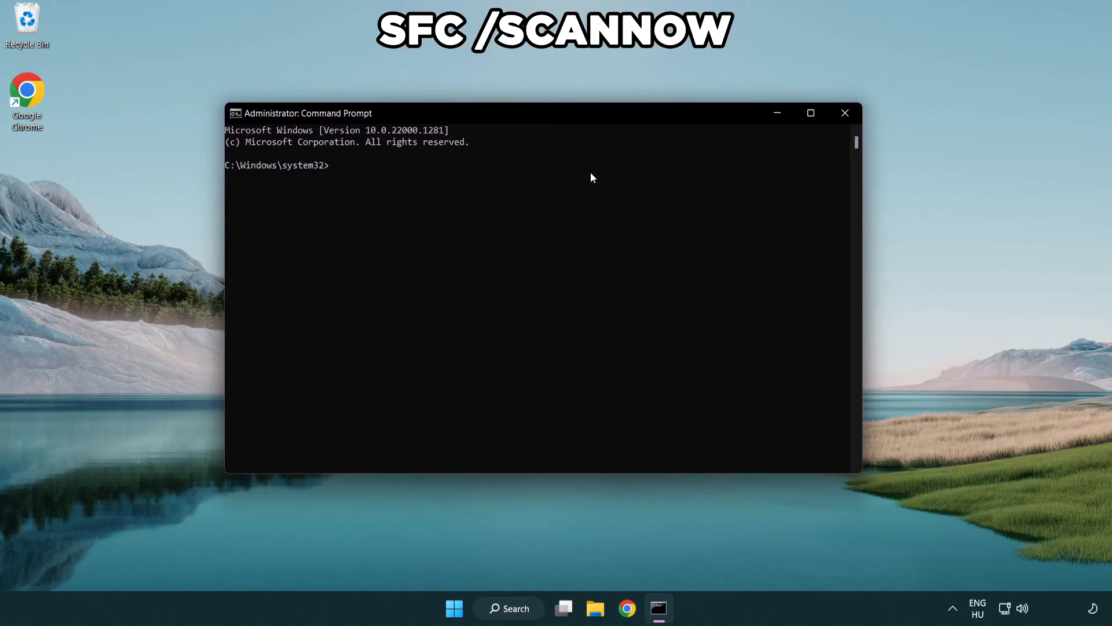
Run sfc /scannow to completion with no violations found, then close the command window
{"action": "type", "text": "sfc /s"}
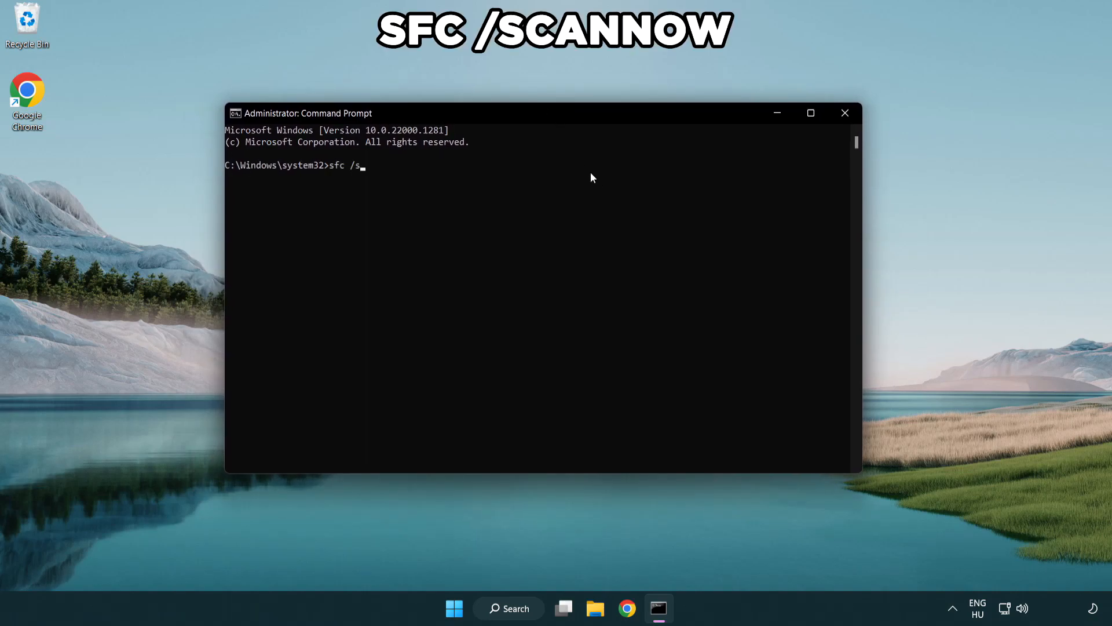
{"action": "type", "text": "cannow"}
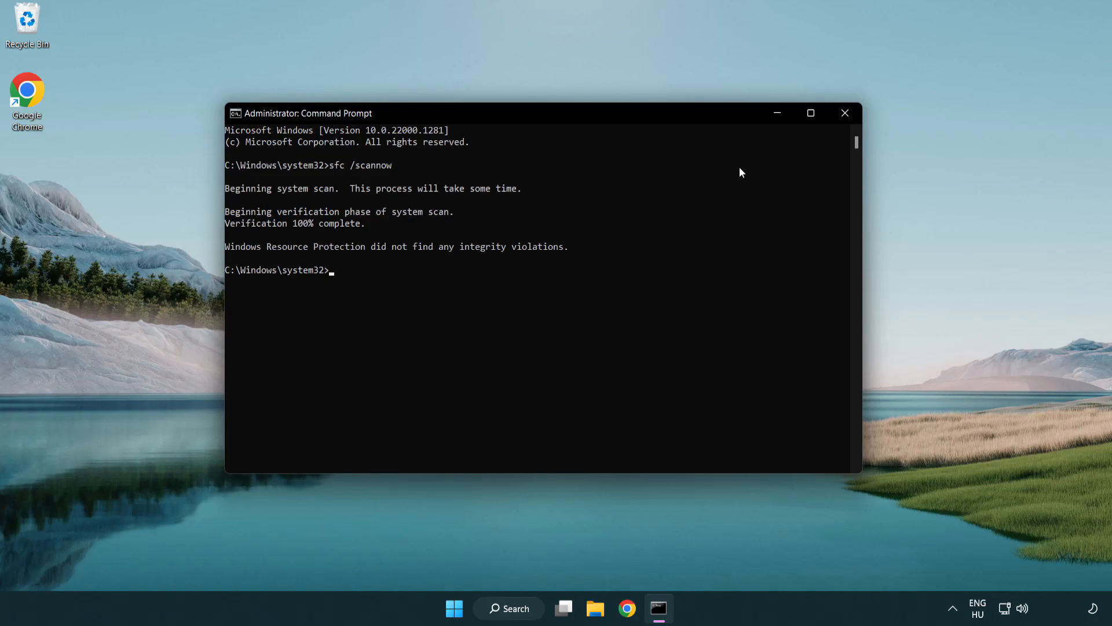
{"action": "mouse_move", "coordinate": [846, 113]}
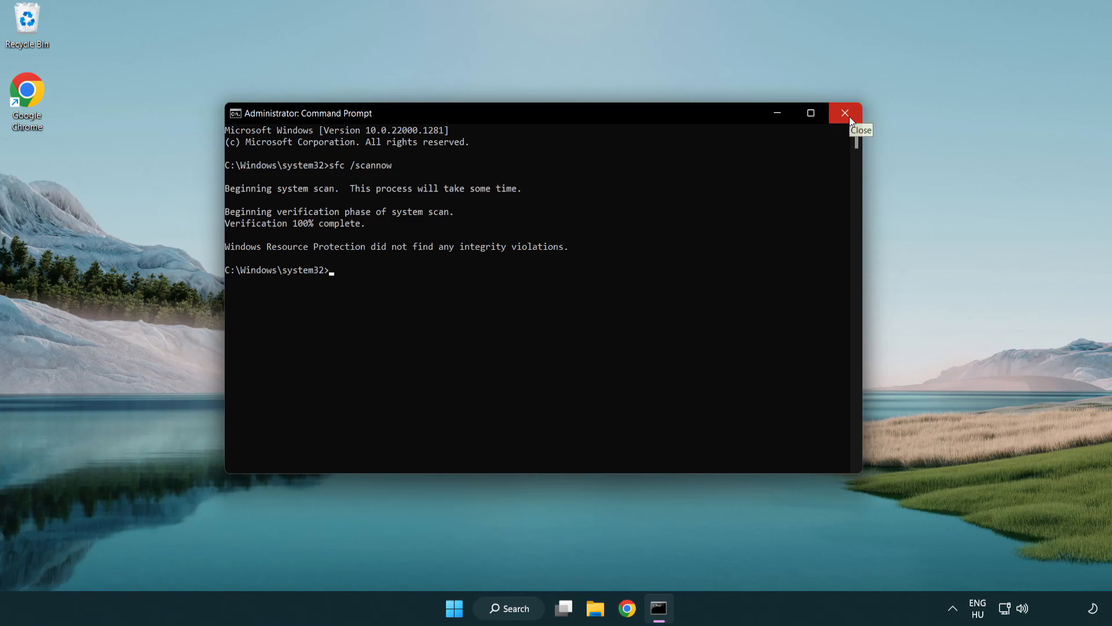
{"action": "left_click", "coordinate": [845, 113]}
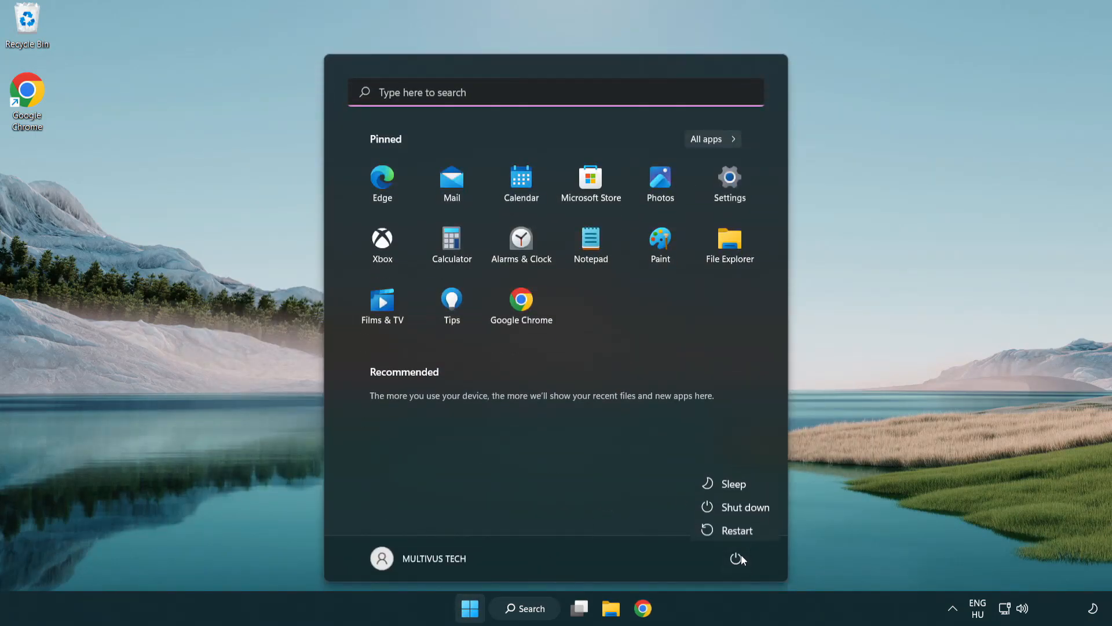
{"action": "mouse_move", "coordinate": [737, 531]}
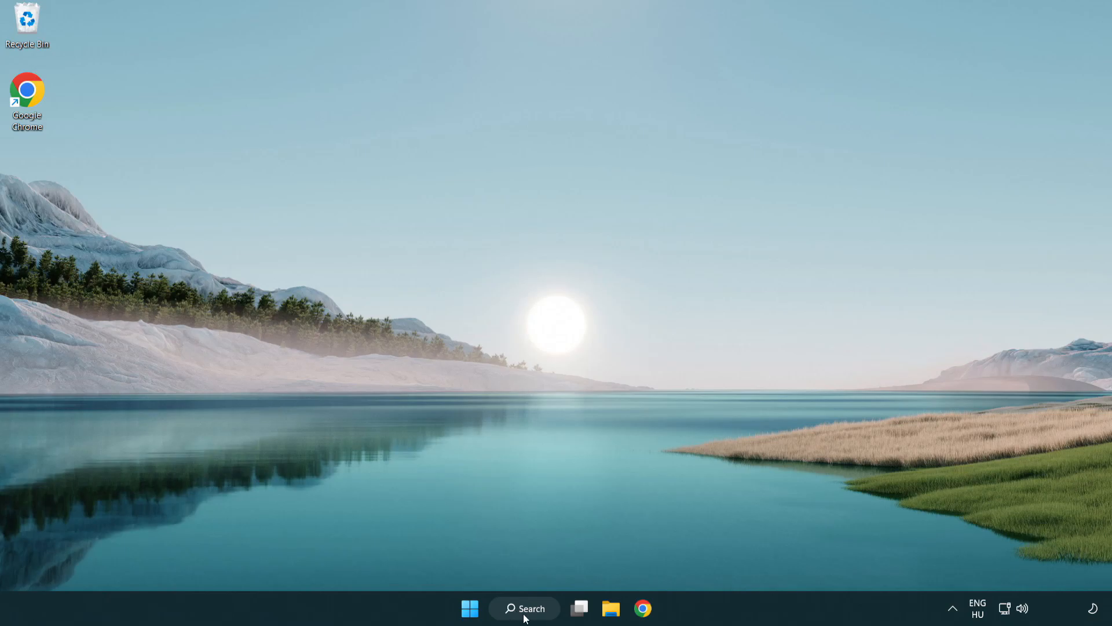
Search for 'security' and launch the Windows Security app
{"action": "left_click", "coordinate": [525, 608]}
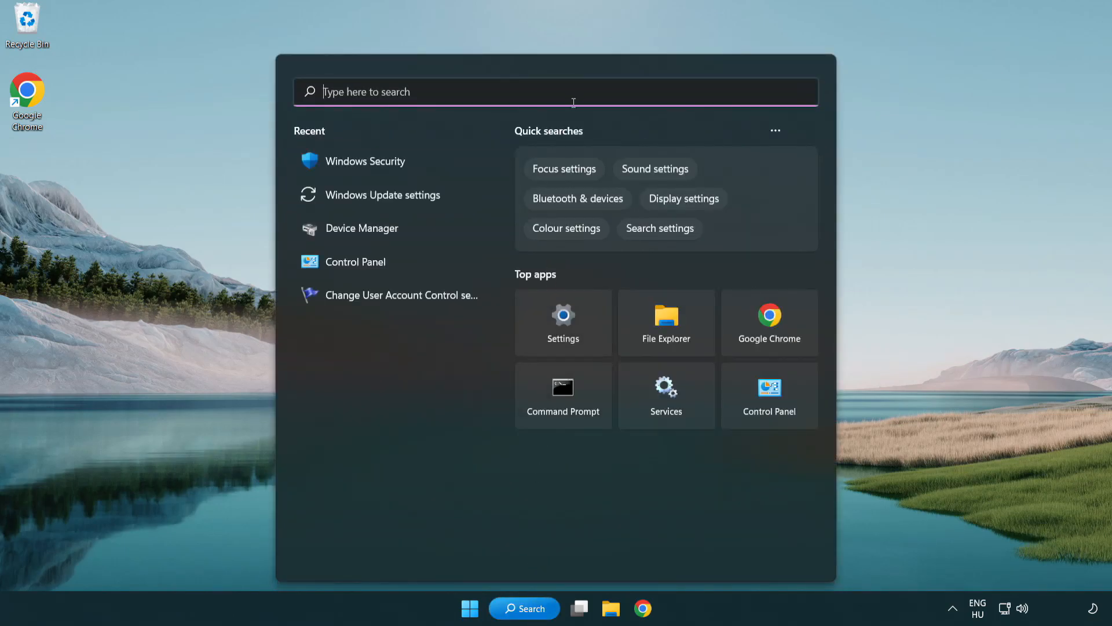
{"action": "type", "text": "securi"}
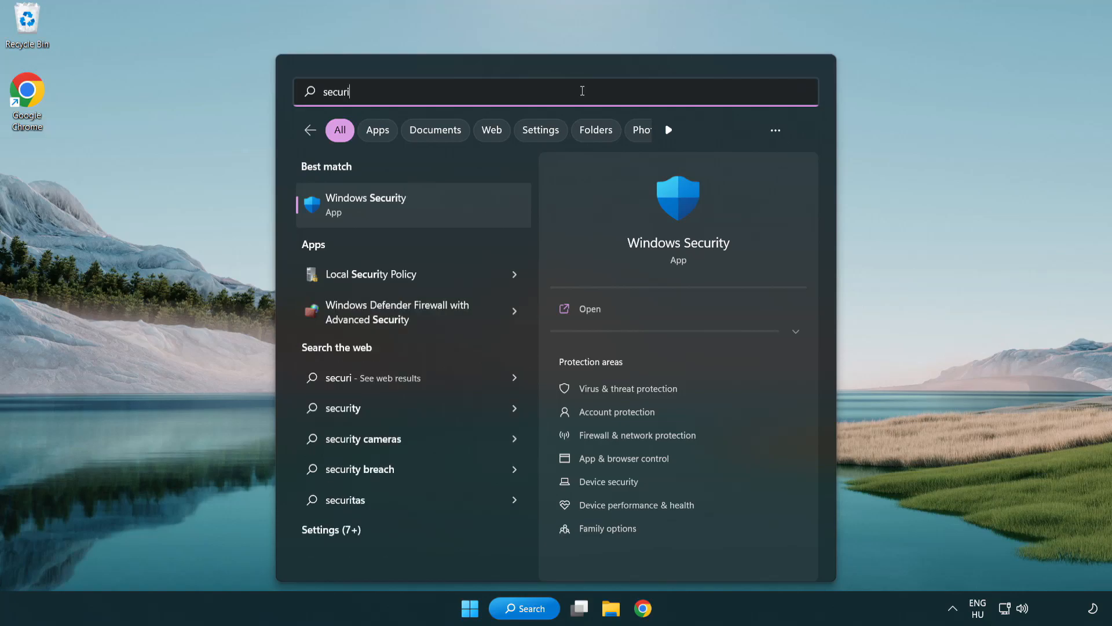
{"action": "type", "text": "ty"}
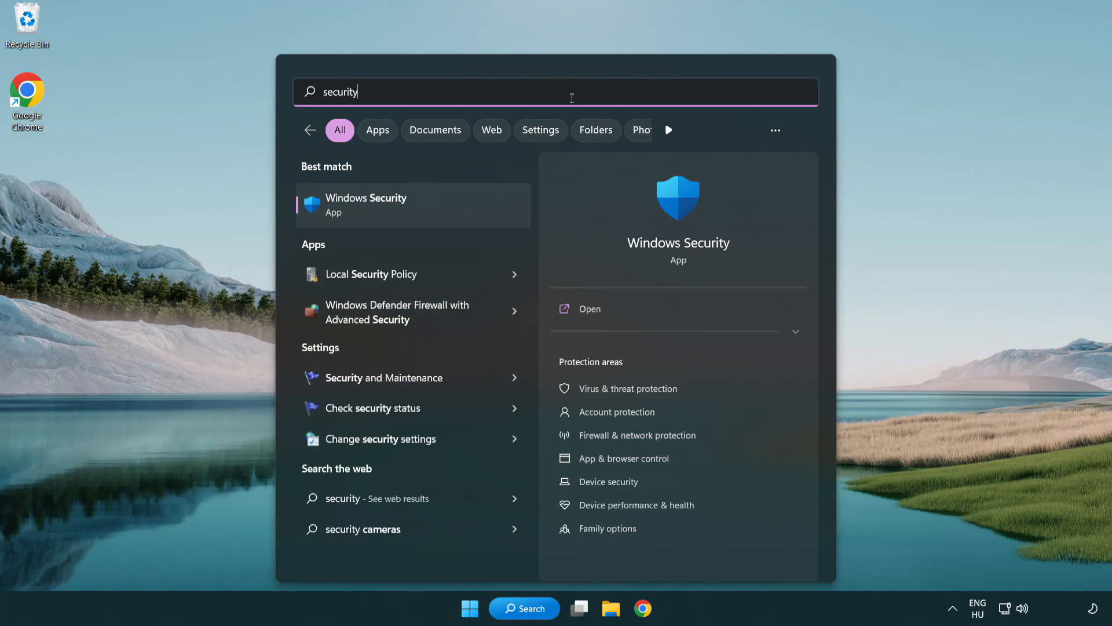
{"action": "mouse_move", "coordinate": [456, 216]}
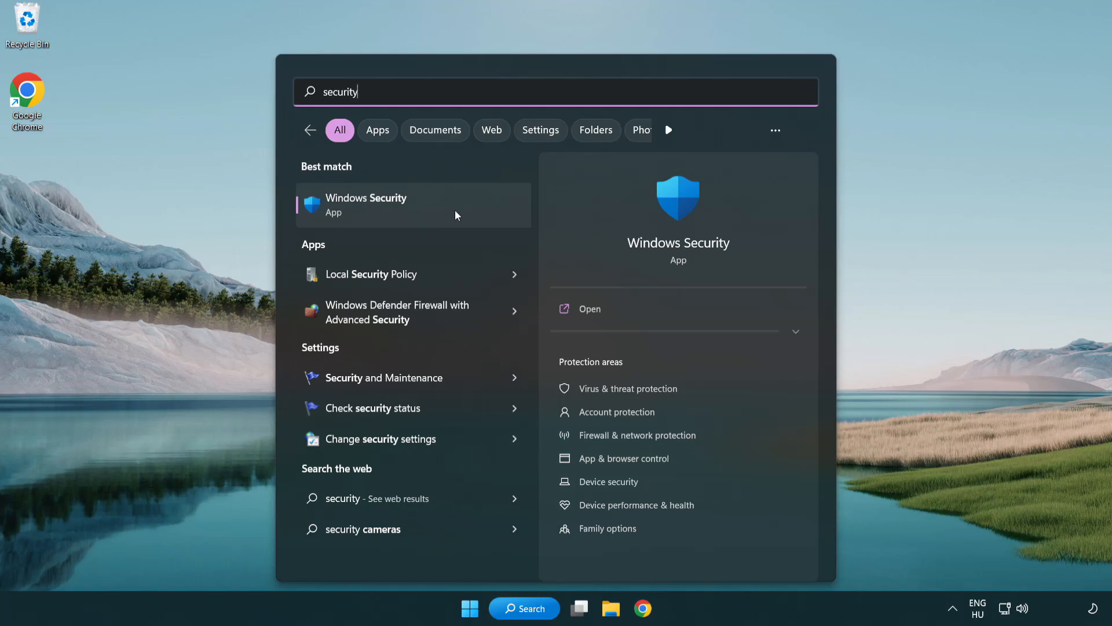
{"action": "left_click", "coordinate": [366, 206]}
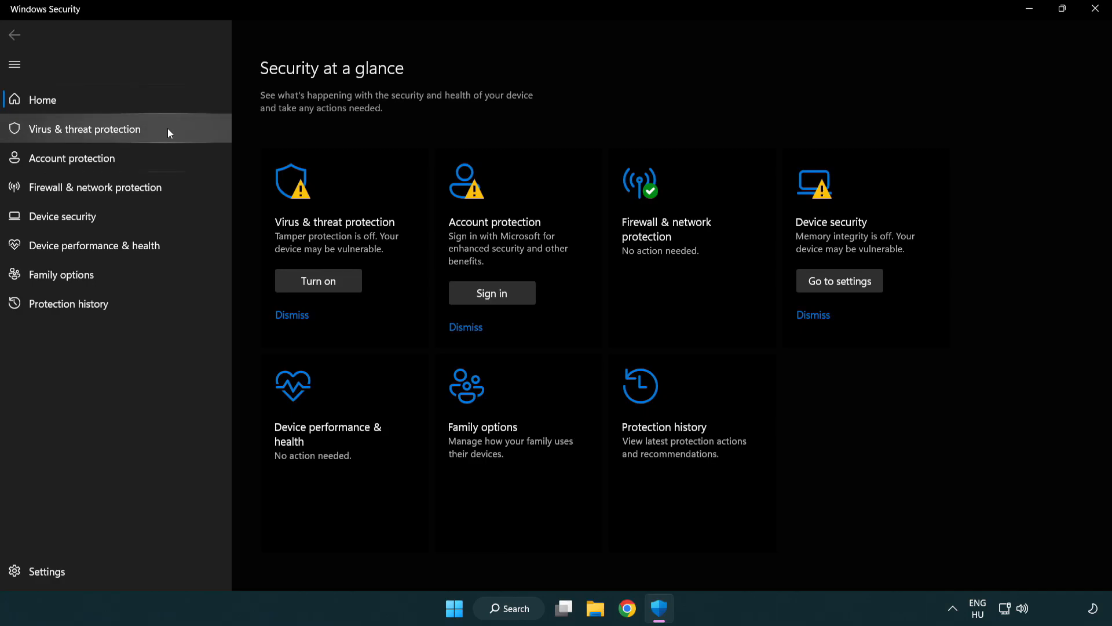
Go through Virus & threat protection settings to the Defender Antivirus exclusions list
{"action": "left_click", "coordinate": [83, 129]}
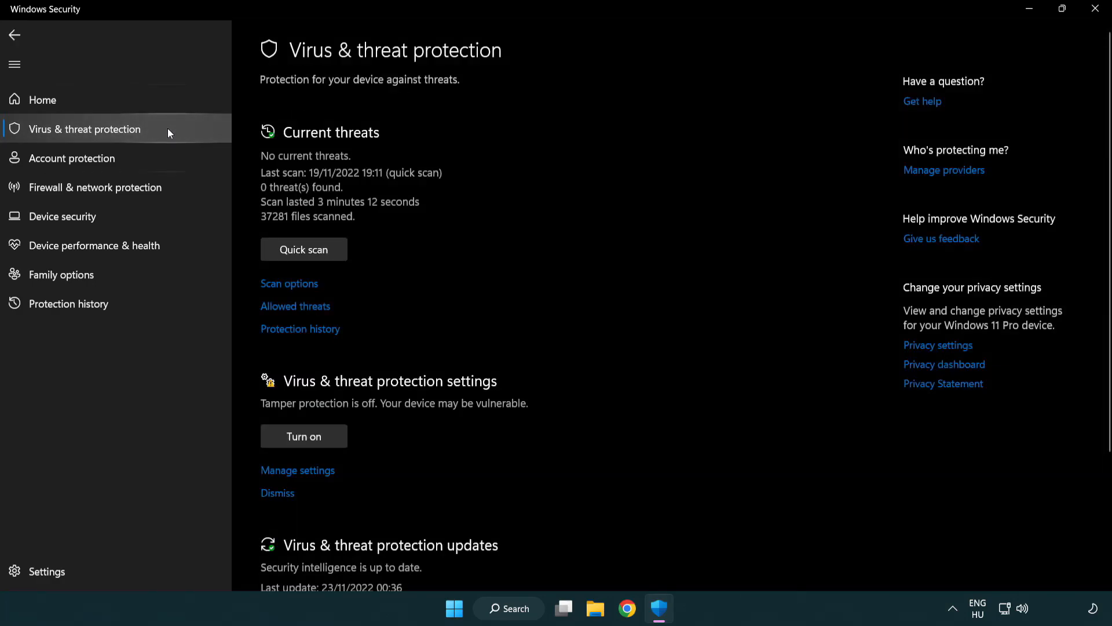
{"action": "scroll", "scroll_direction": "down", "scroll_amount": 3}
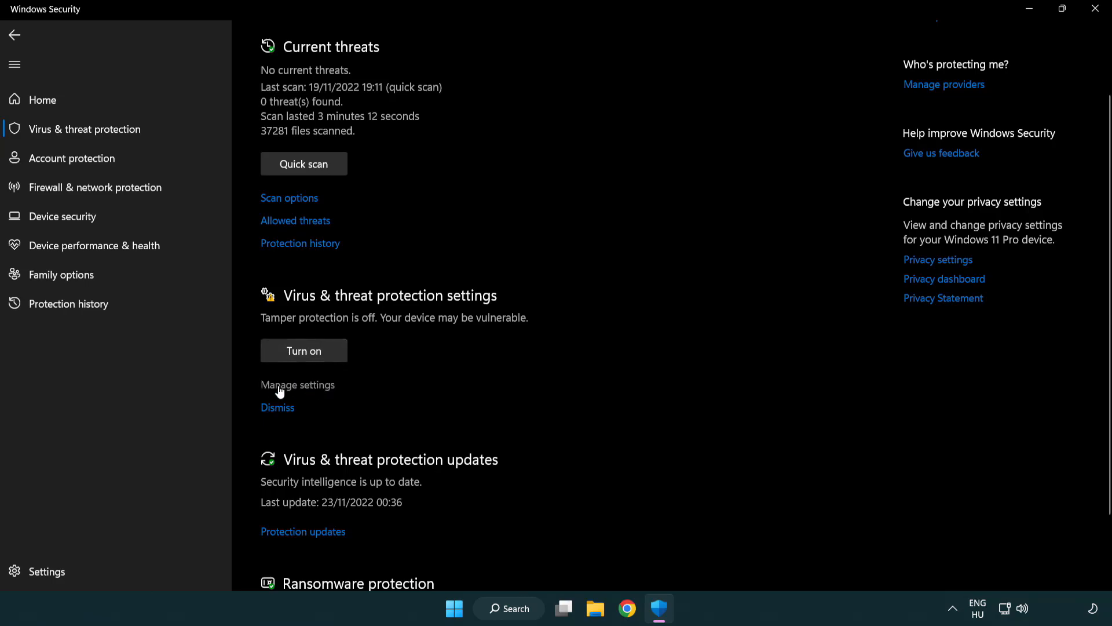
{"action": "mouse_move", "coordinate": [296, 390]}
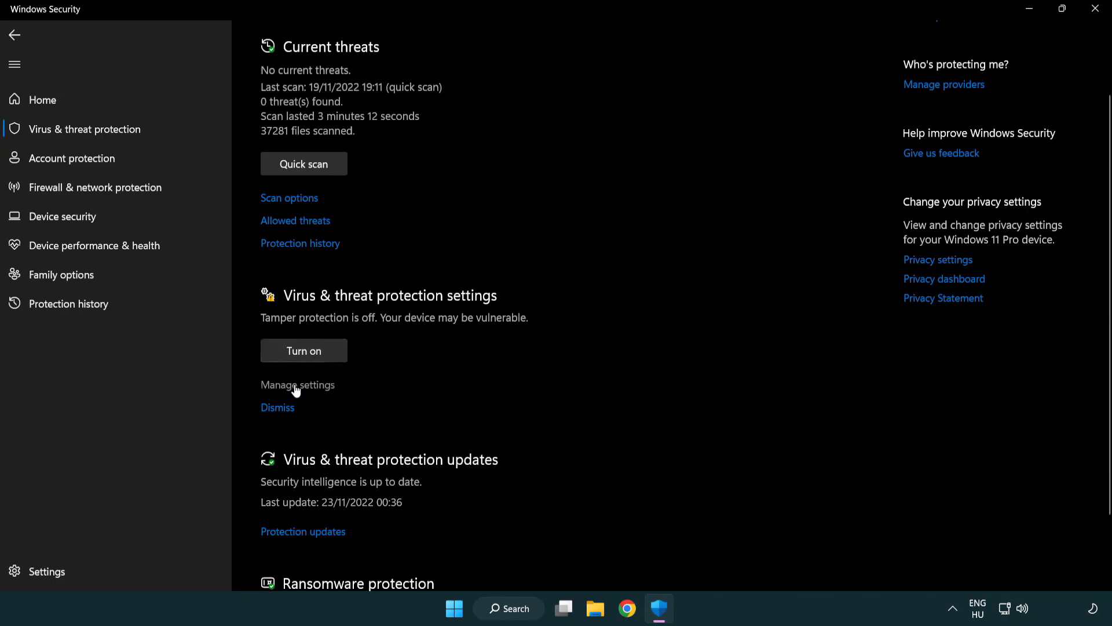
{"action": "left_click", "coordinate": [297, 385]}
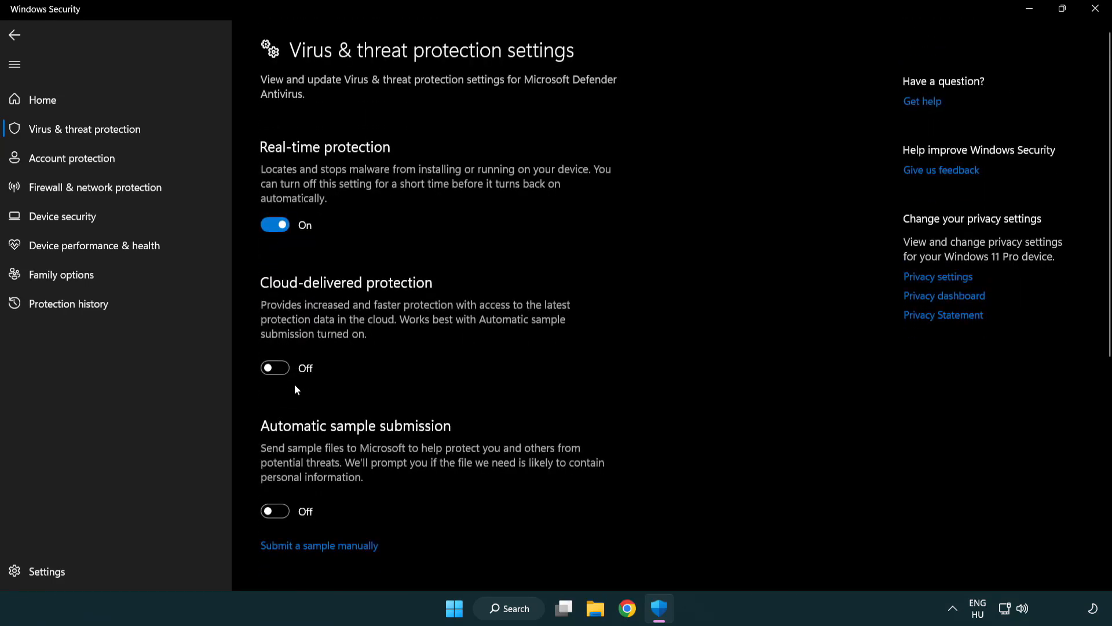
{"action": "scroll", "scroll_direction": "down", "scroll_amount": 3}
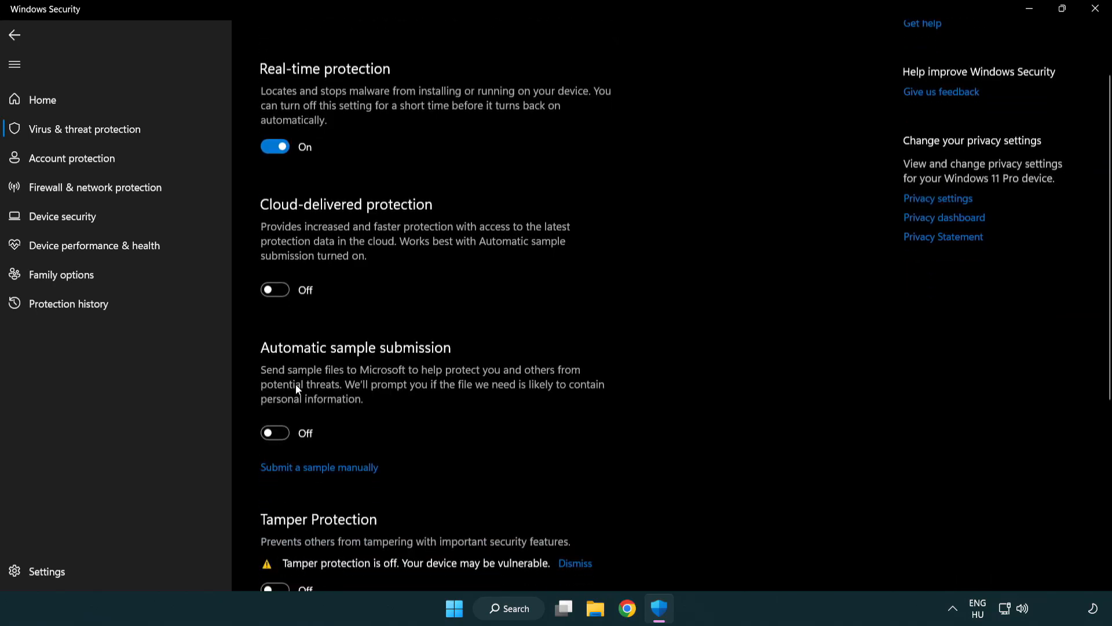
{"action": "scroll", "scroll_direction": "down", "scroll_amount": 3}
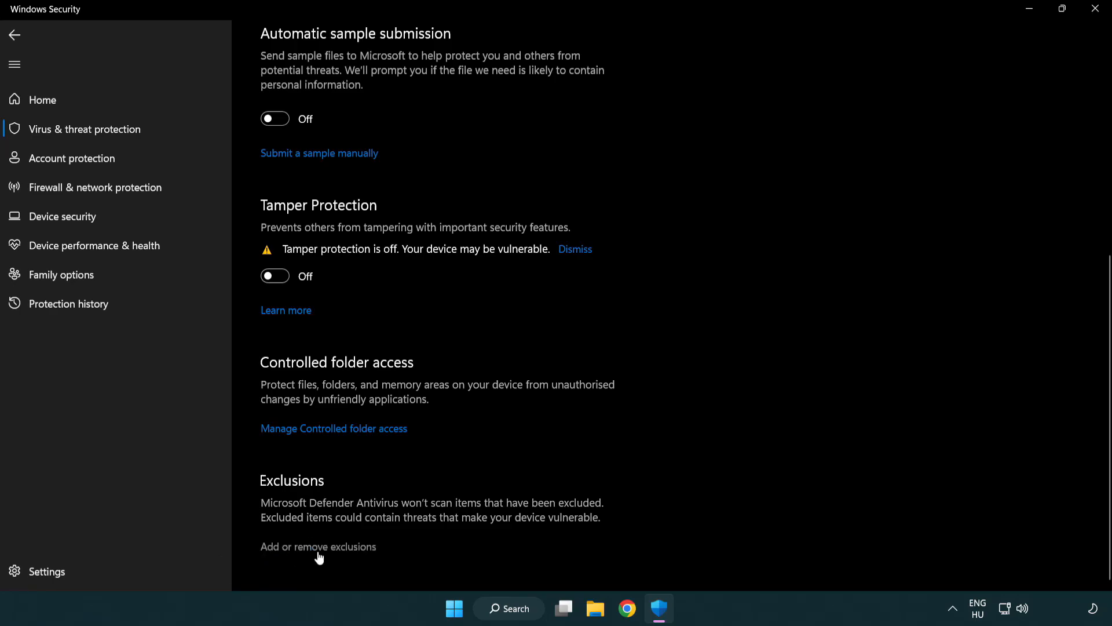
{"action": "mouse_move", "coordinate": [322, 556]}
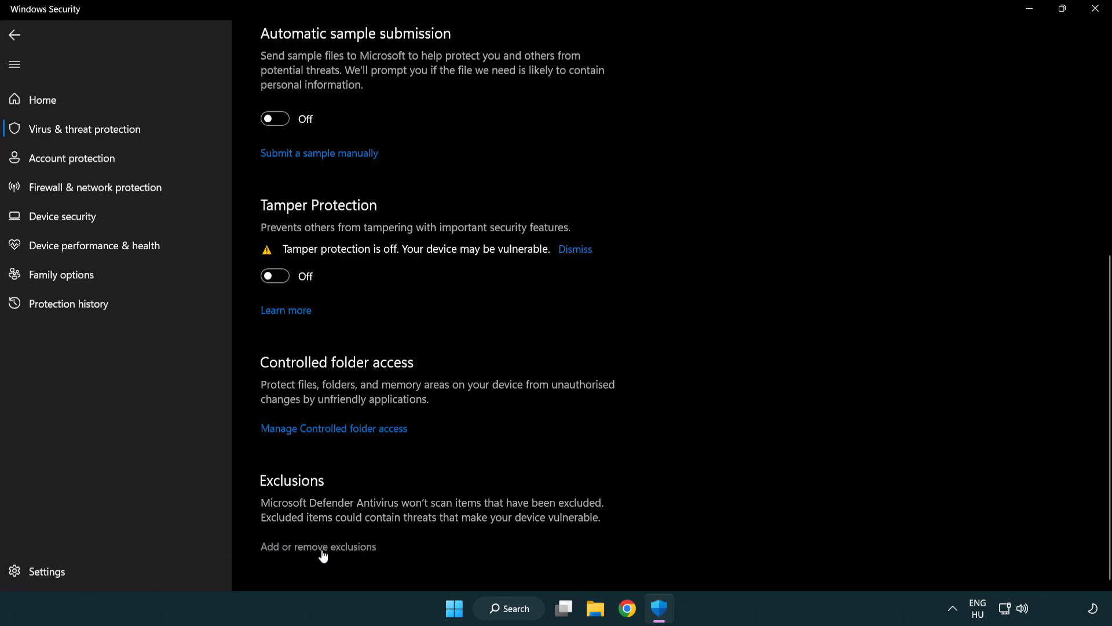
{"action": "left_click", "coordinate": [318, 547]}
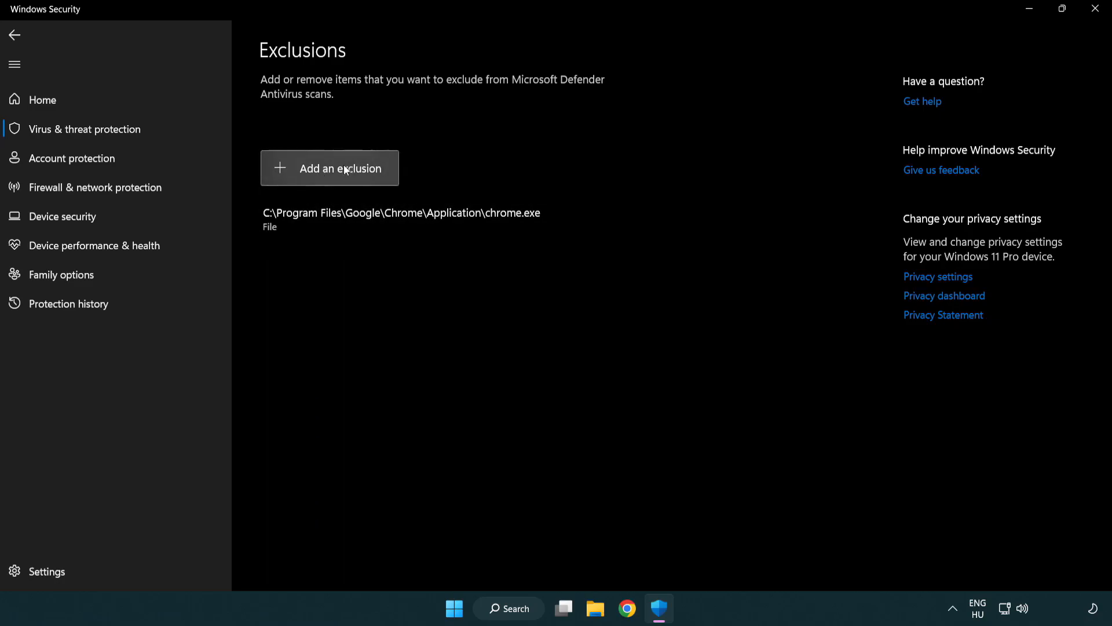
Start a new exclusion and choose the item type, bringing up the picker dialog
{"action": "left_click", "coordinate": [340, 168]}
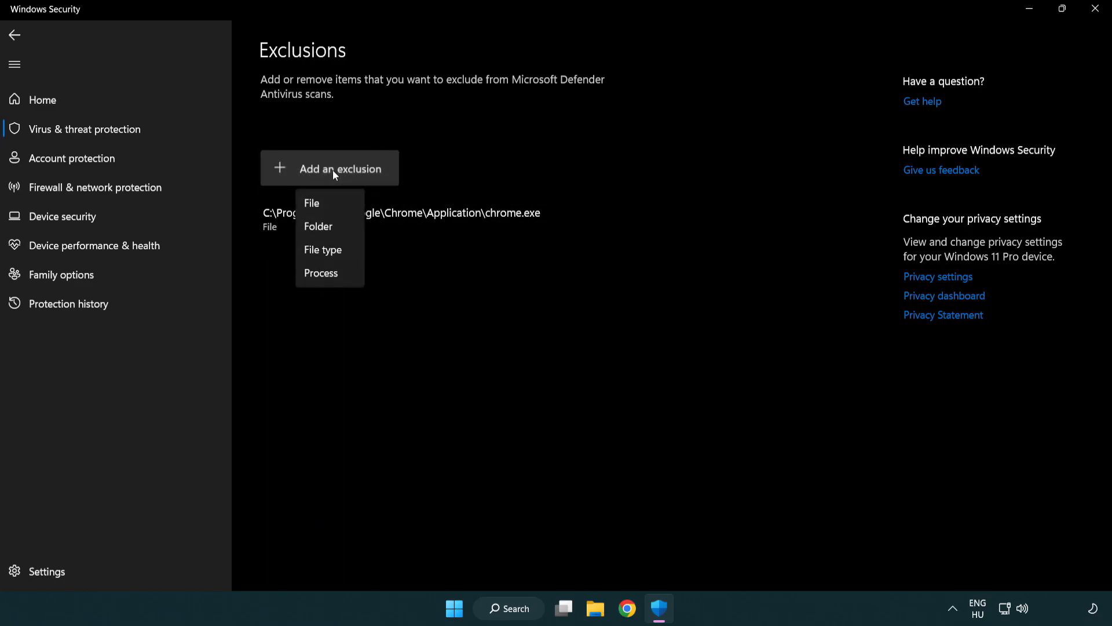
{"action": "mouse_move", "coordinate": [338, 227]}
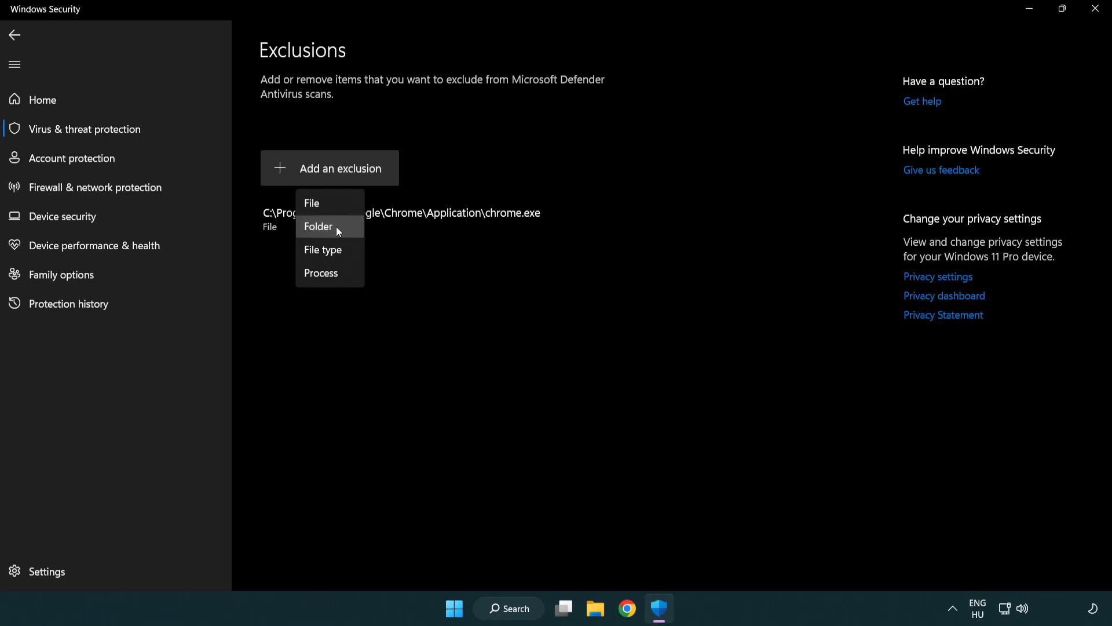
{"action": "mouse_move", "coordinate": [333, 204]}
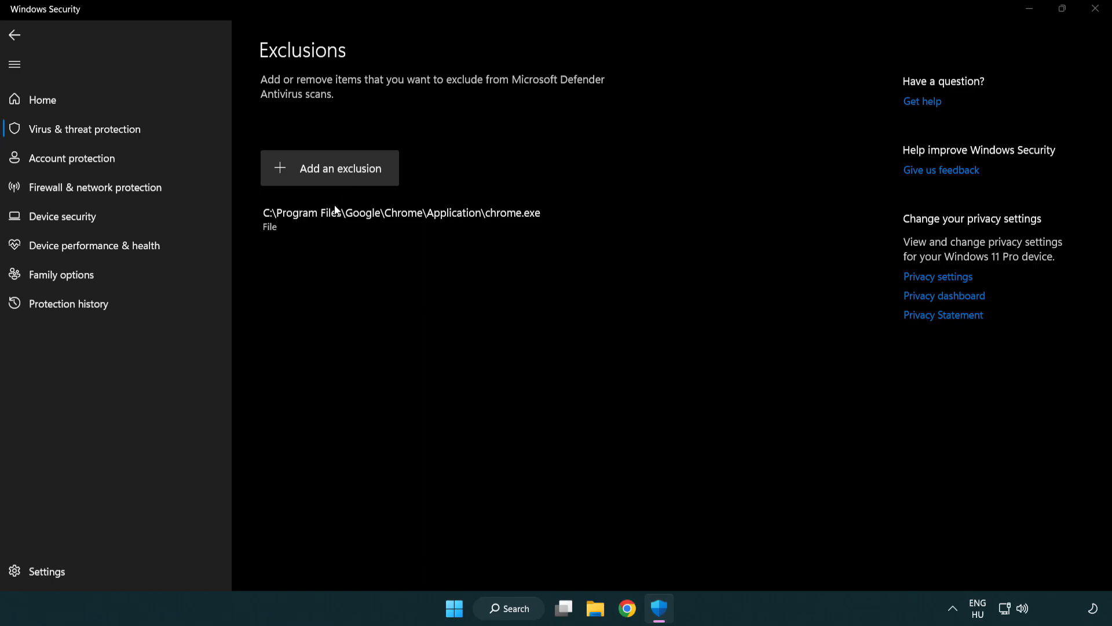
{"action": "left_click", "coordinate": [329, 168]}
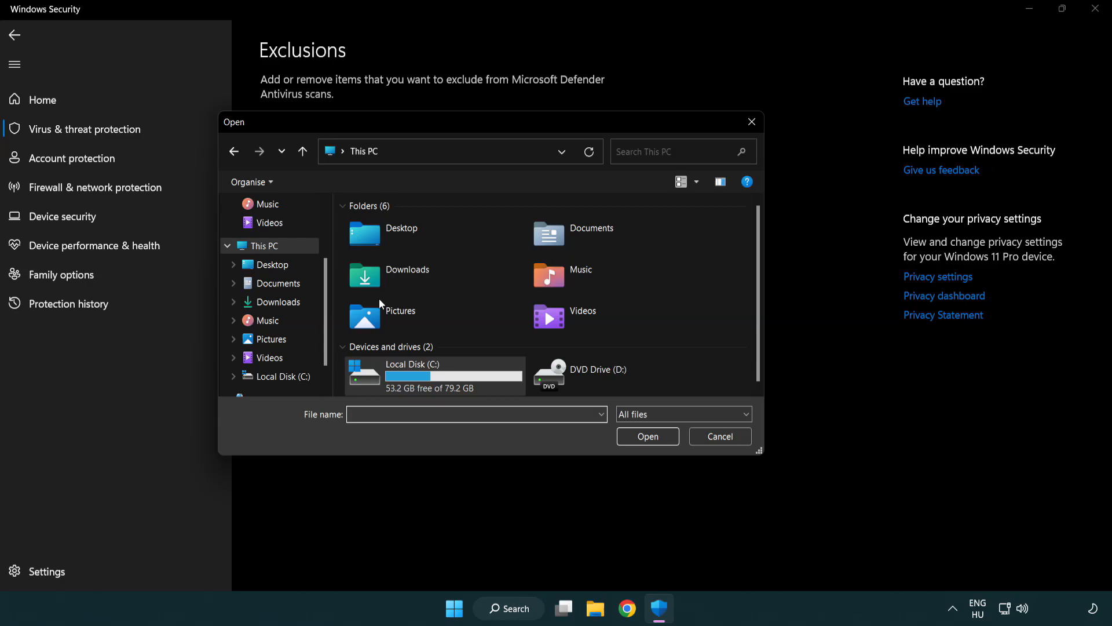
Select the NOT WORKING APP shortcut under C:\Program Files (x86) as the exclusion, then close Windows Security
{"action": "double_click", "coordinate": [413, 375]}
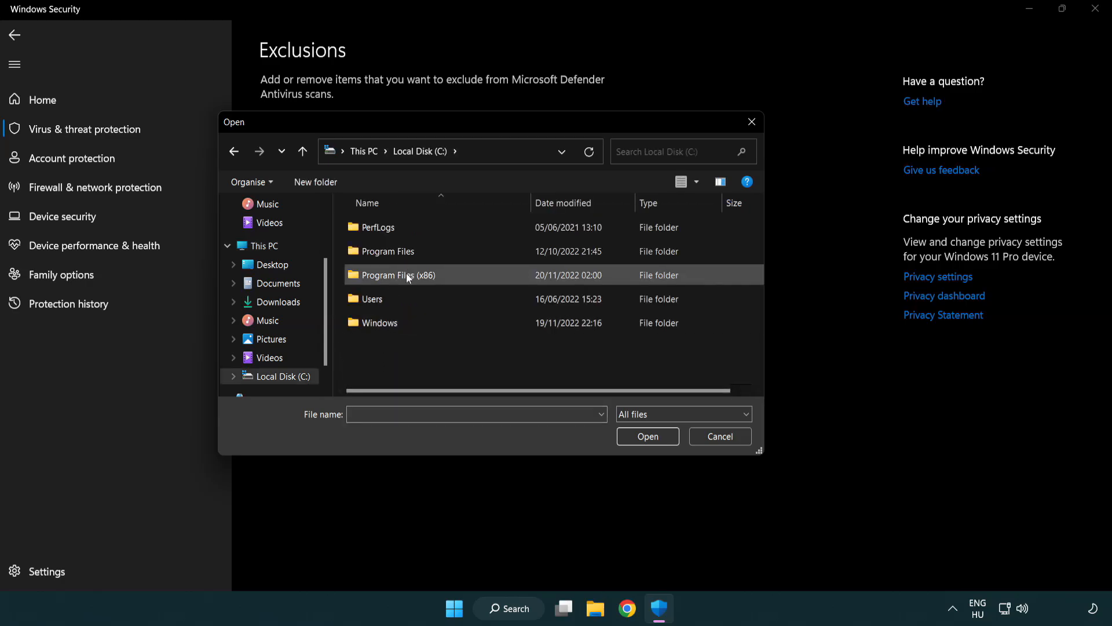
{"action": "double_click", "coordinate": [398, 276]}
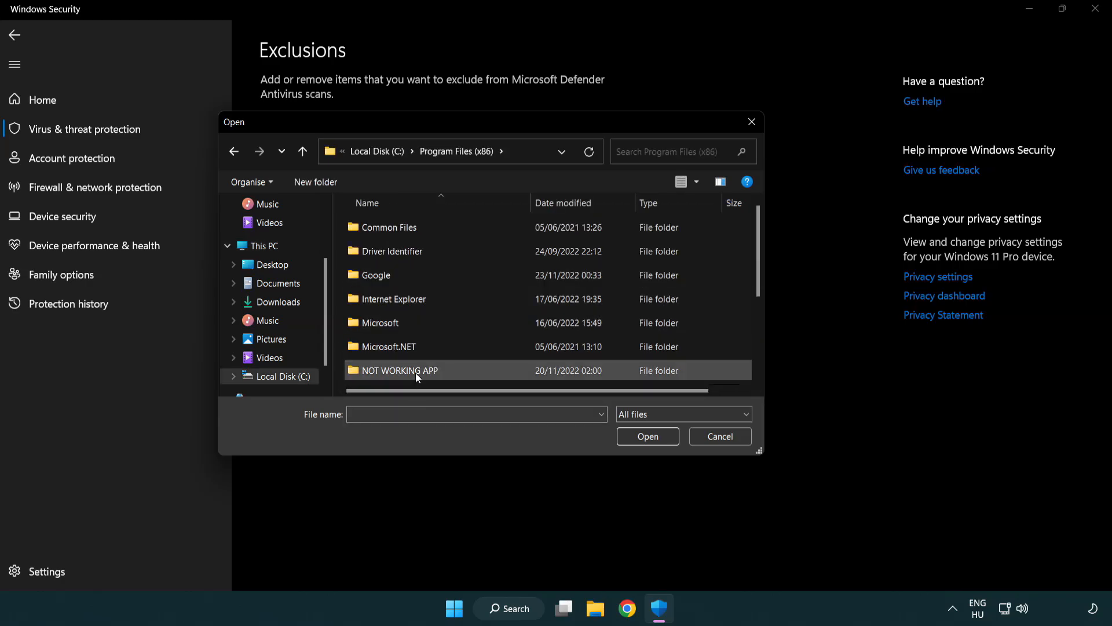
{"action": "double_click", "coordinate": [398, 371]}
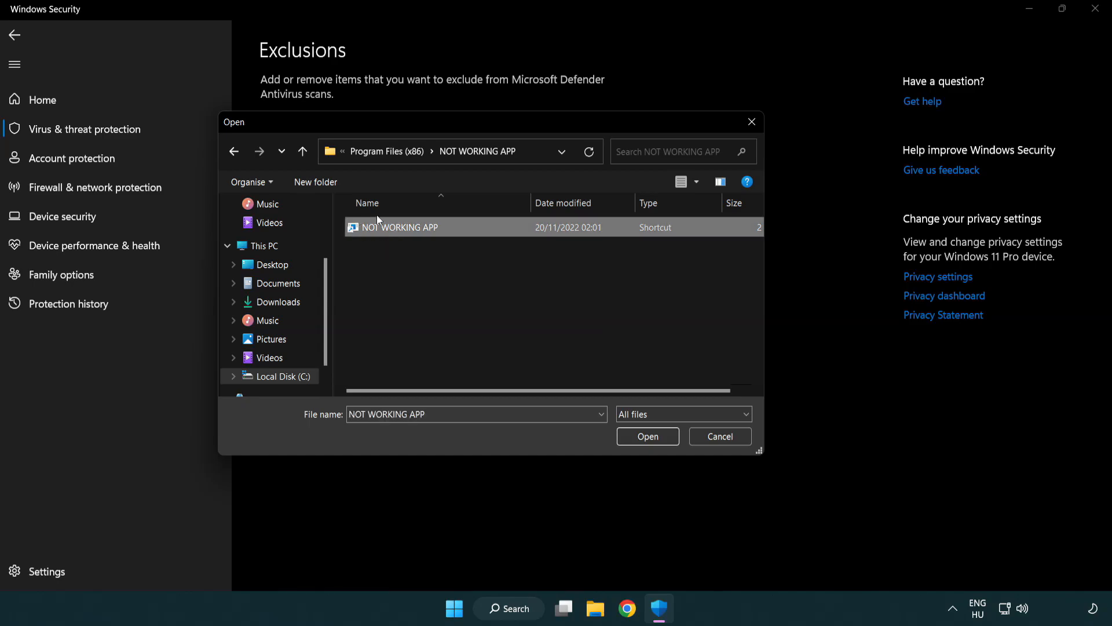
{"action": "mouse_move", "coordinate": [646, 445]}
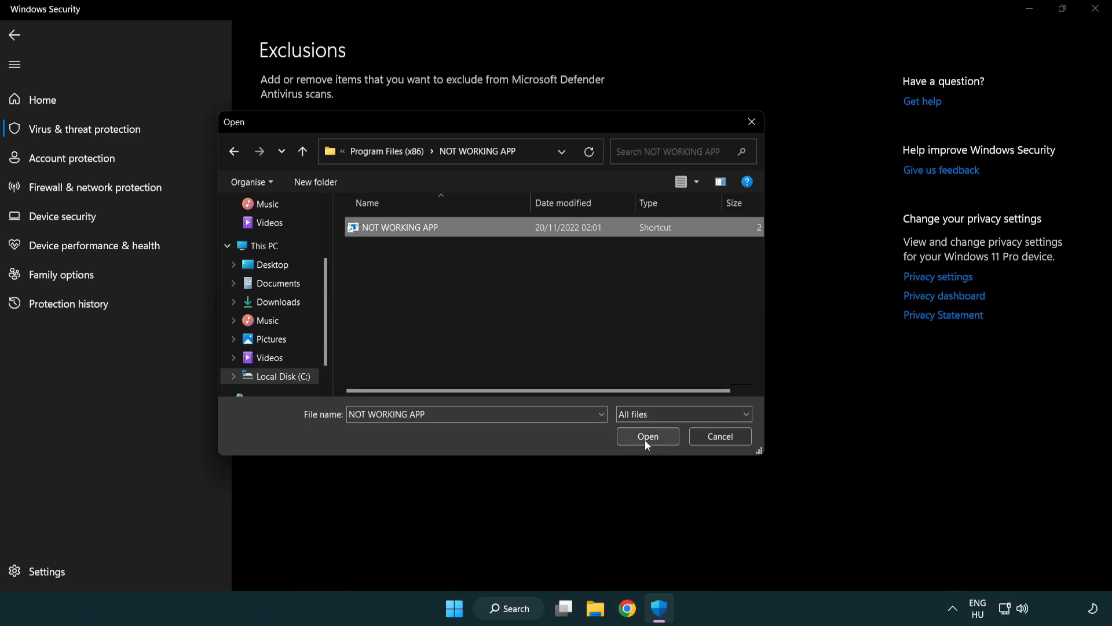
{"action": "left_click", "coordinate": [648, 436]}
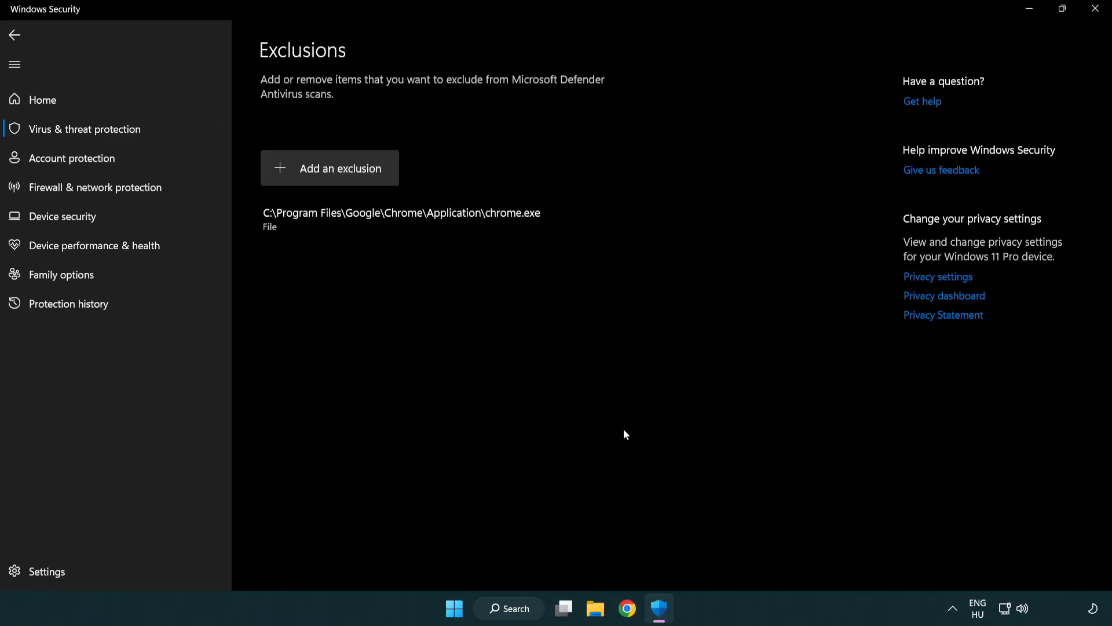
{"action": "mouse_move", "coordinate": [475, 338]}
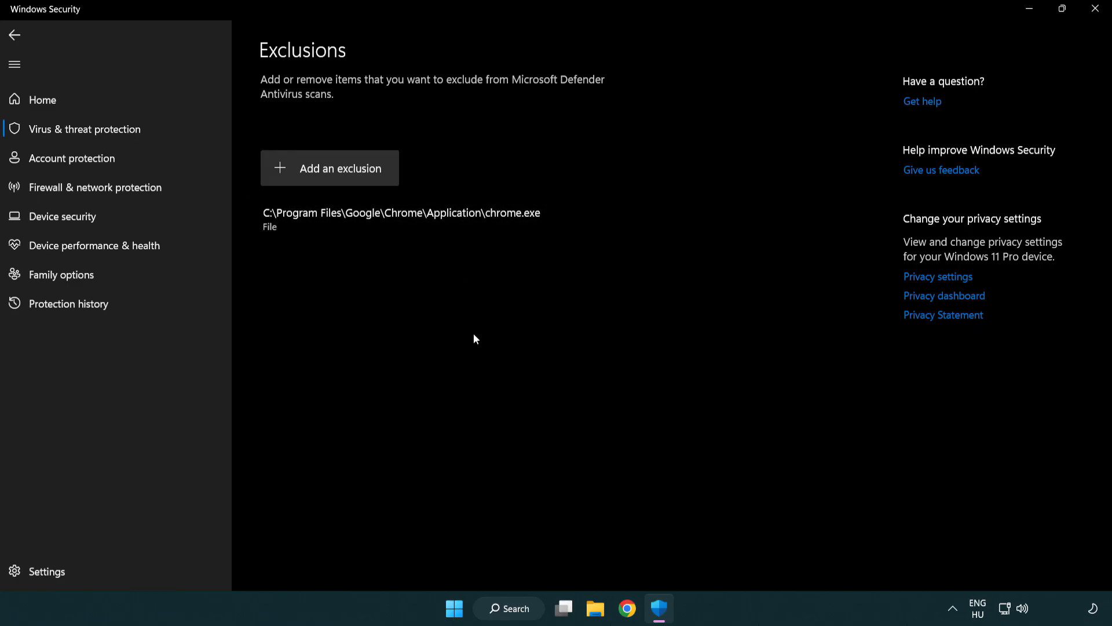
{"action": "mouse_move", "coordinate": [1096, 8]}
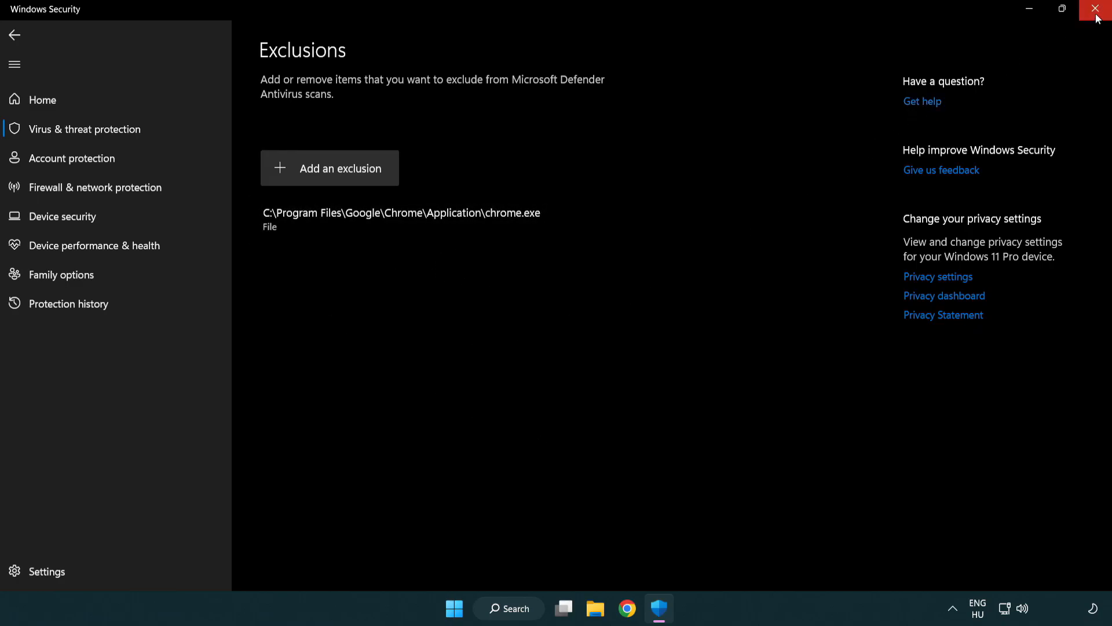
{"action": "left_click", "coordinate": [1096, 8]}
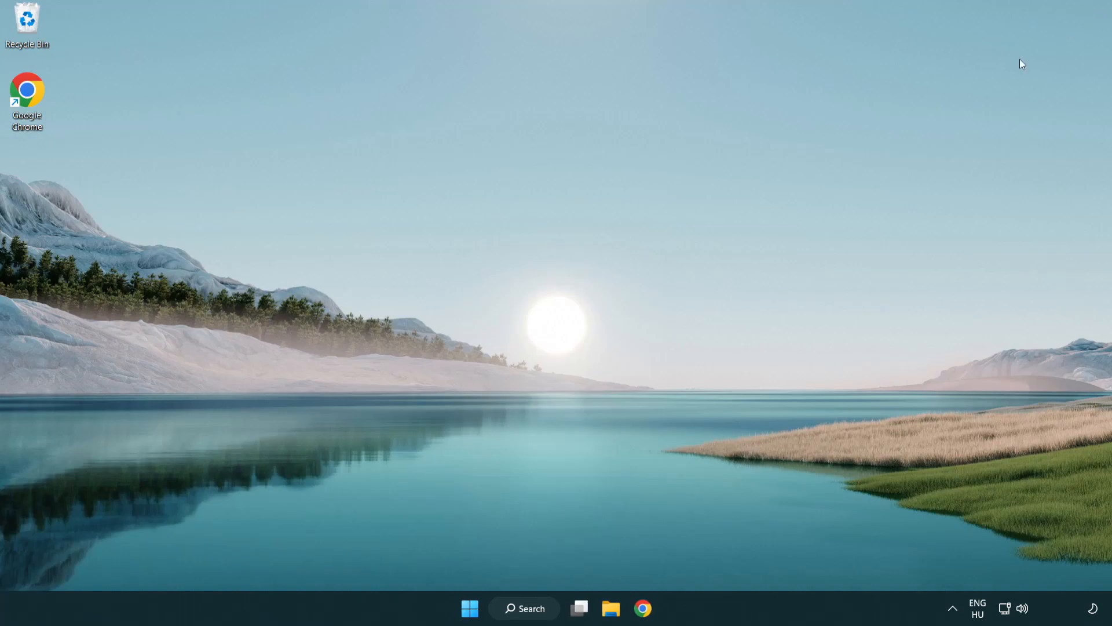
Show the Start menu's power options with Sleep, Shut down and Restart ready to pick
{"action": "left_click", "coordinate": [469, 607]}
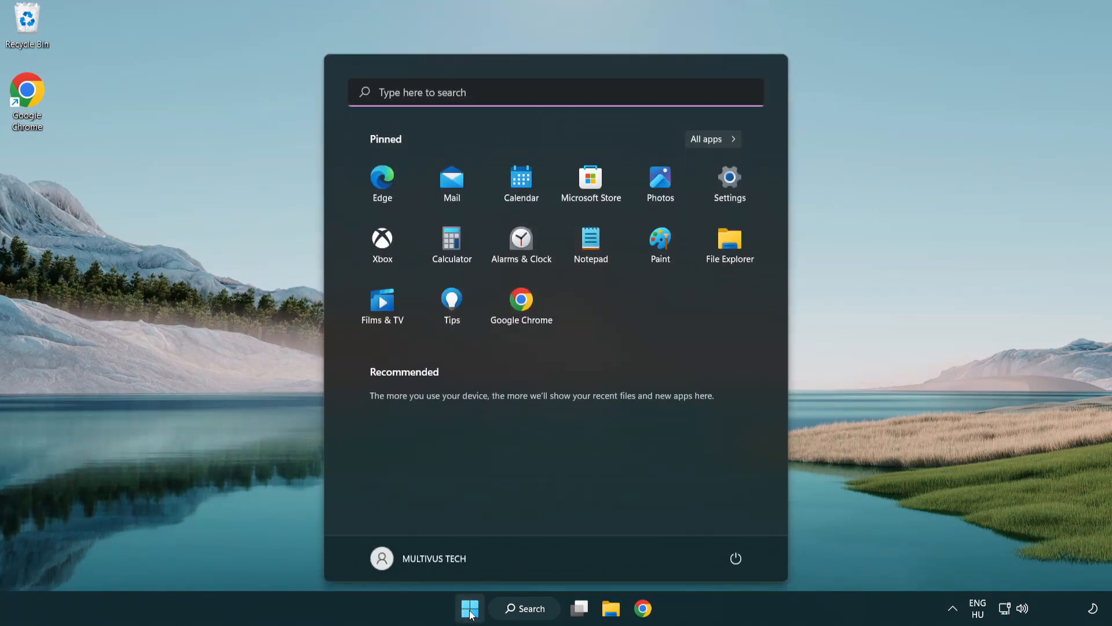
{"action": "left_click", "coordinate": [735, 557]}
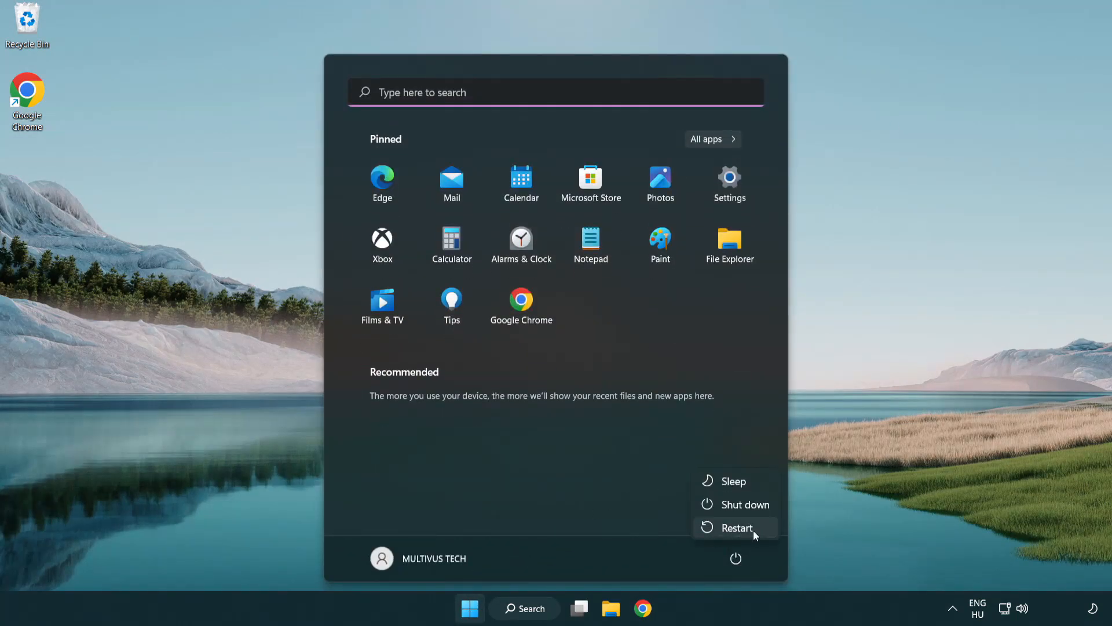
{"action": "mouse_move", "coordinate": [737, 533]}
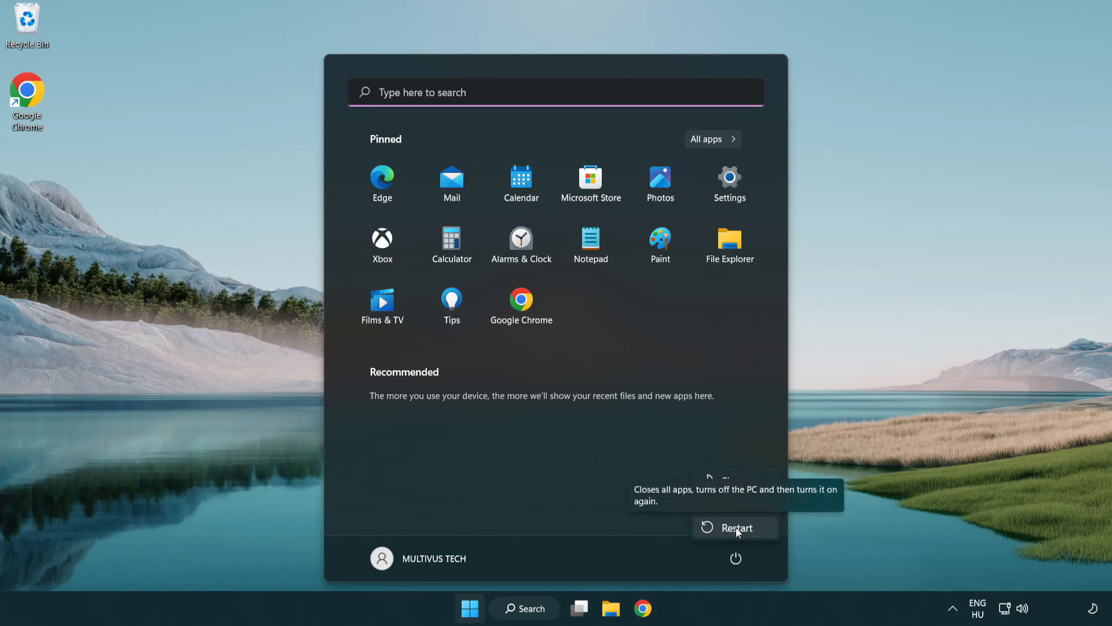